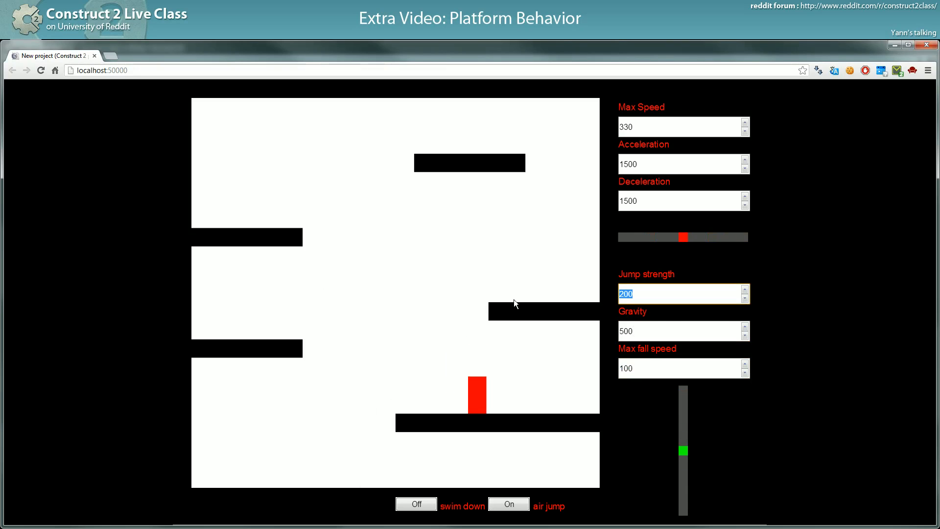
Replace the Jump strength value with a new one and test jumping in the preview.
{"action": "key", "text": "Delete"}
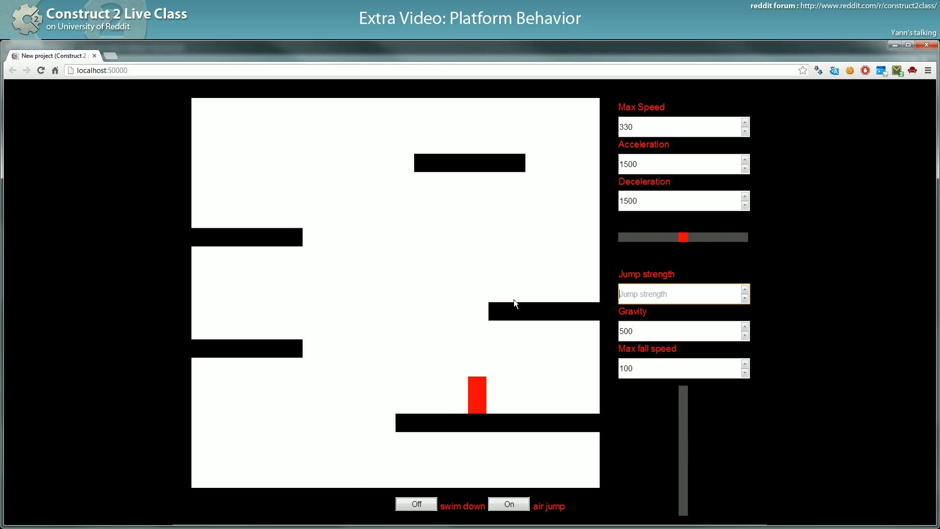
{"action": "type", "text": "400"}
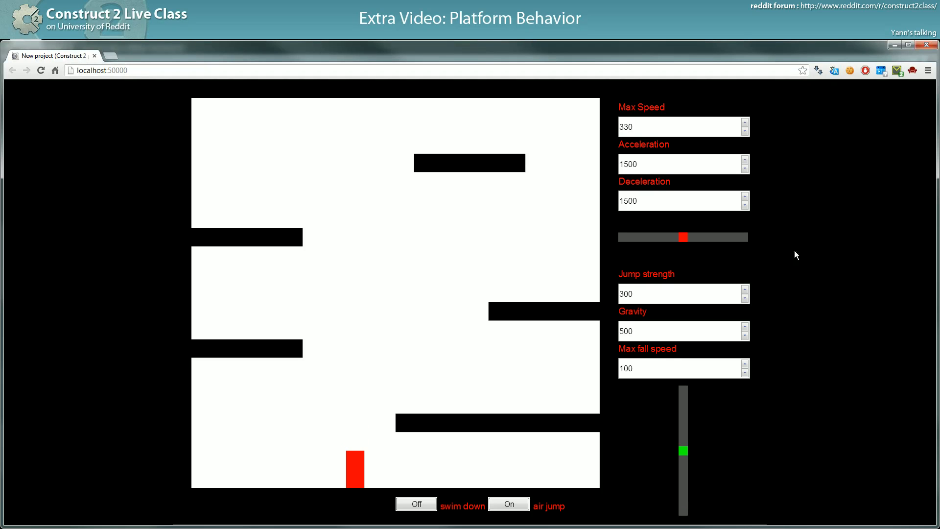
{"action": "left_click", "coordinate": [415, 504]}
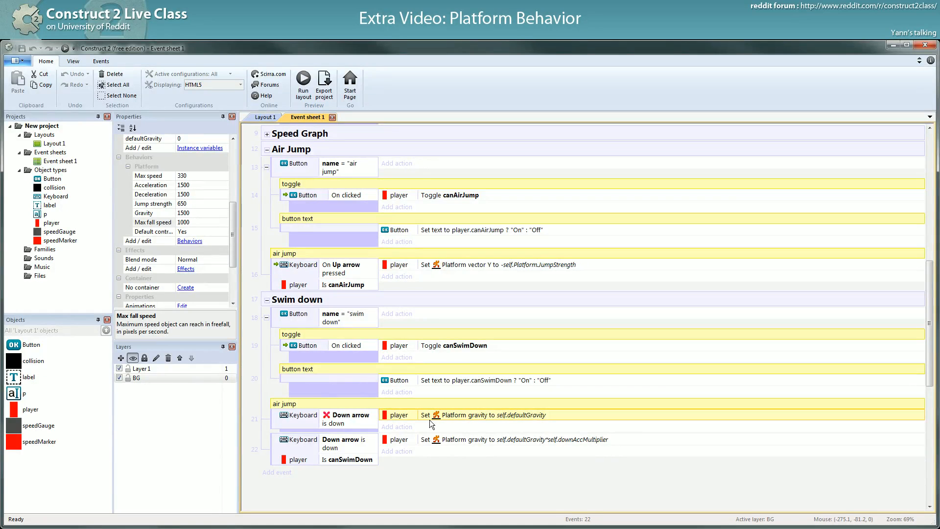
{"action": "mouse_move", "coordinate": [370, 464]}
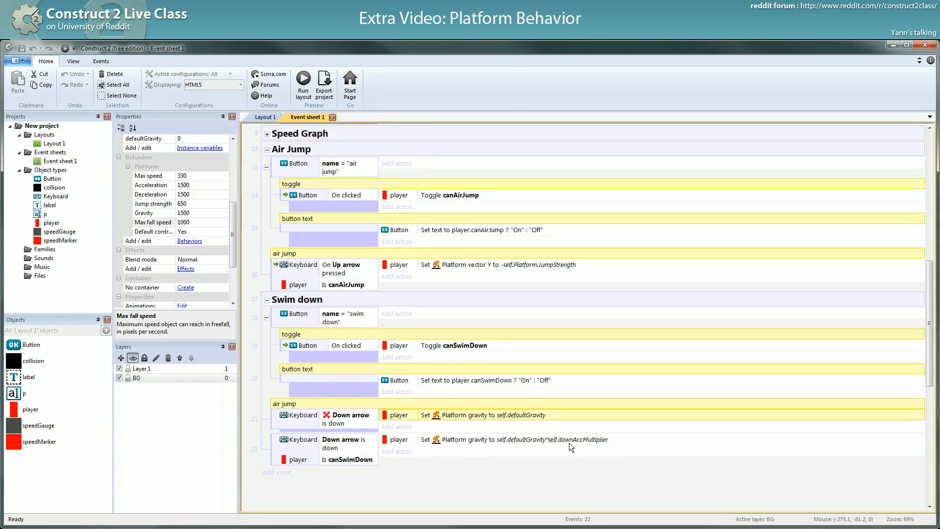
{"action": "mouse_move", "coordinate": [917, 340]}
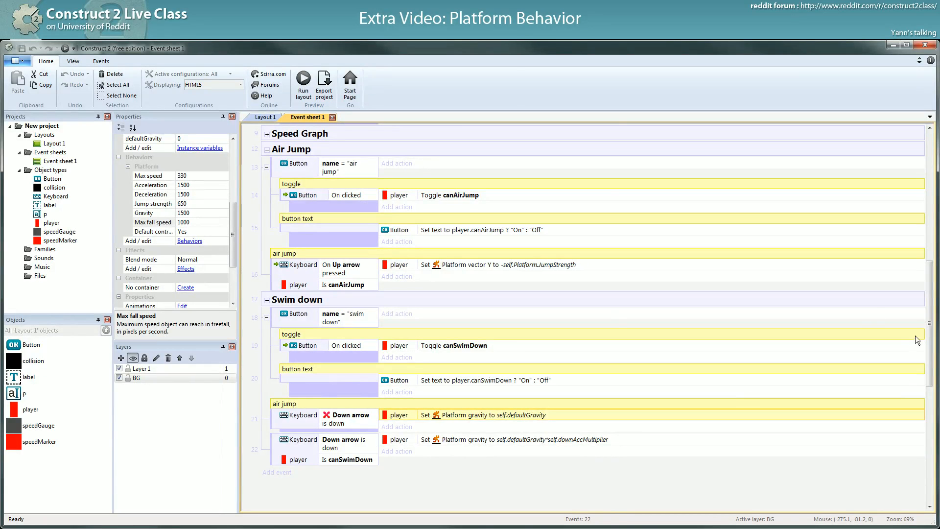
{"action": "left_click", "coordinate": [303, 85]}
{"action": "type", "text": "6"}
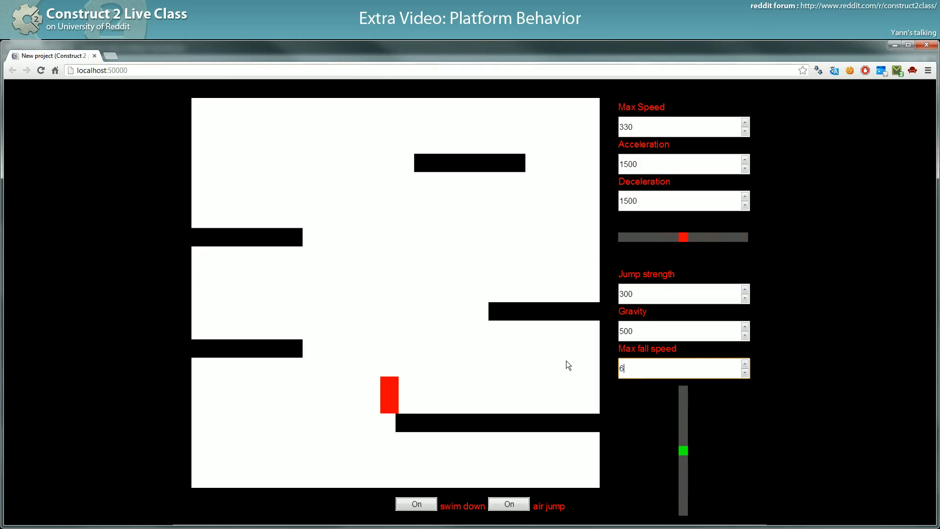
Set Max fall speed to 600 in the preview and move the player.
{"action": "type", "text": "00"}
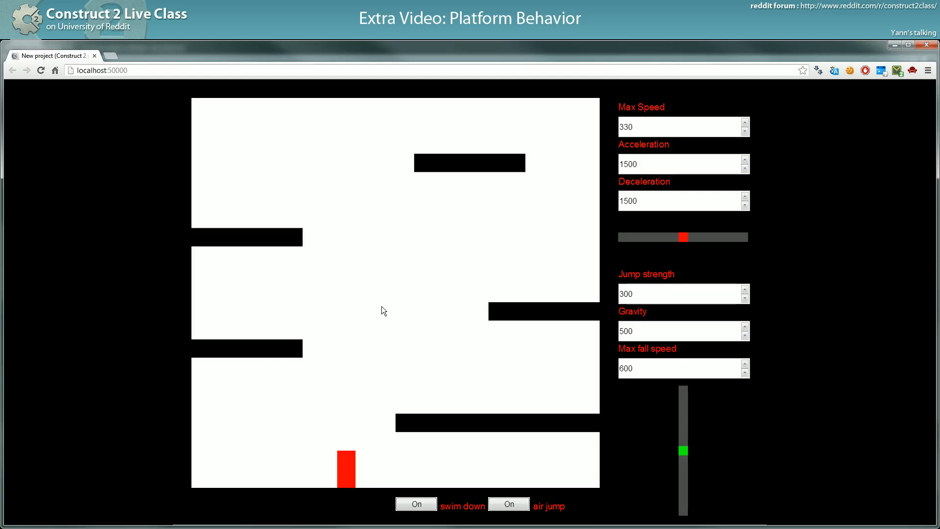
{"action": "mouse_move", "coordinate": [389, 322]}
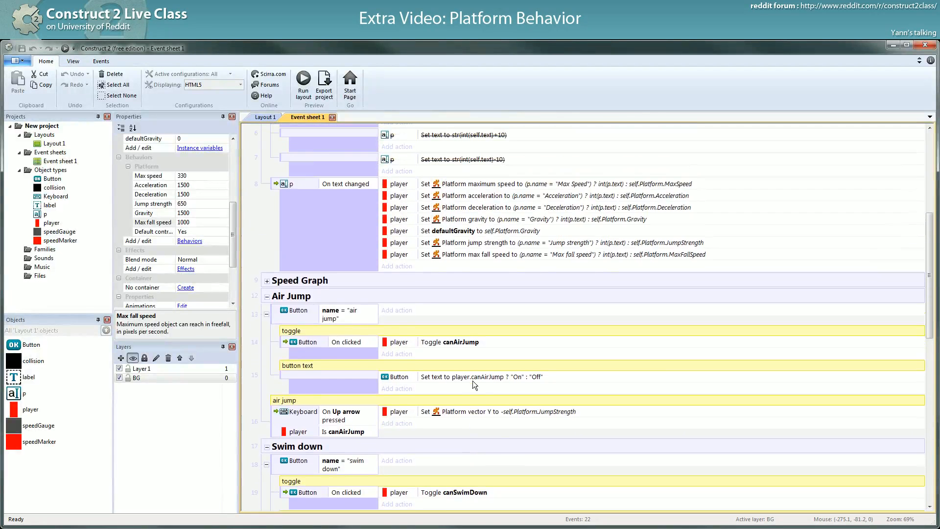
Insert a first Sprite into the new layout, sized 32×32, with its origin placed.
{"action": "scroll", "scroll_direction": "up", "scroll_amount": 3}
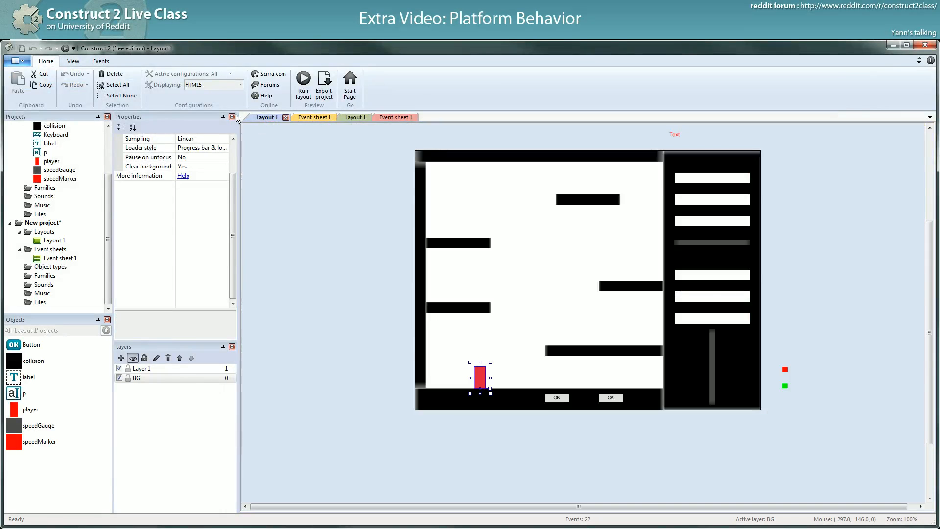
{"action": "left_click", "coordinate": [348, 117]}
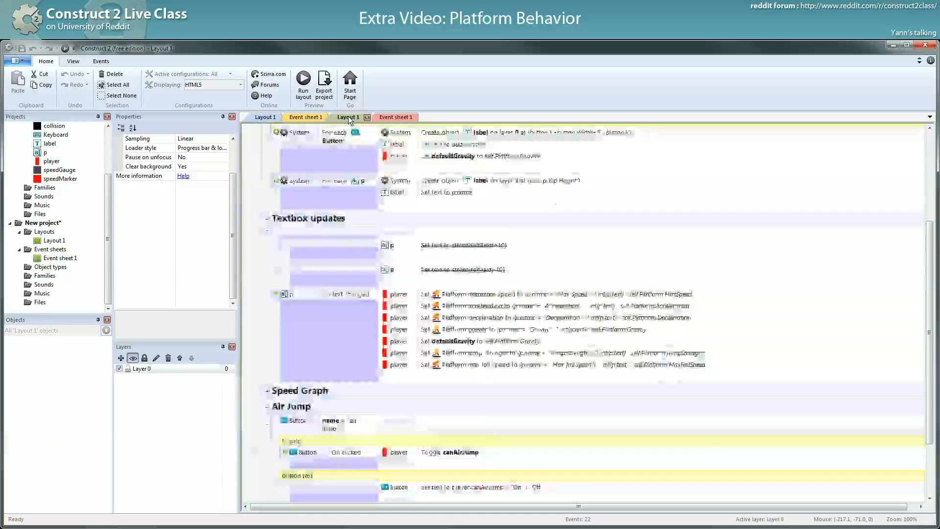
{"action": "left_click", "coordinate": [265, 117]}
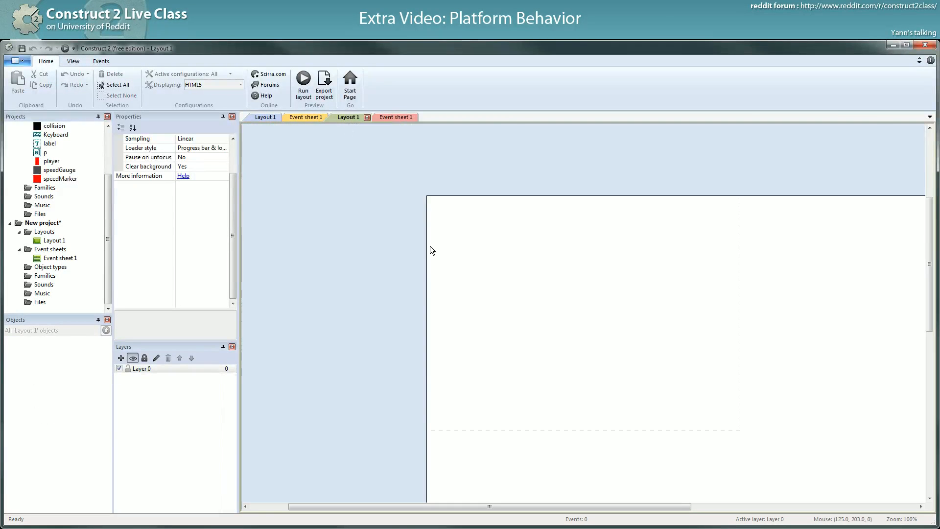
{"action": "double_click", "coordinate": [585, 312]}
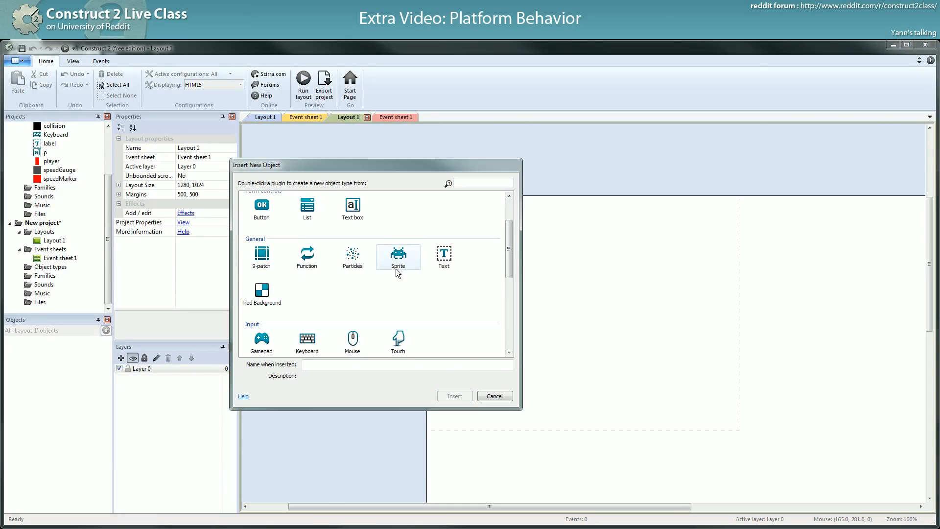
{"action": "double_click", "coordinate": [398, 254]}
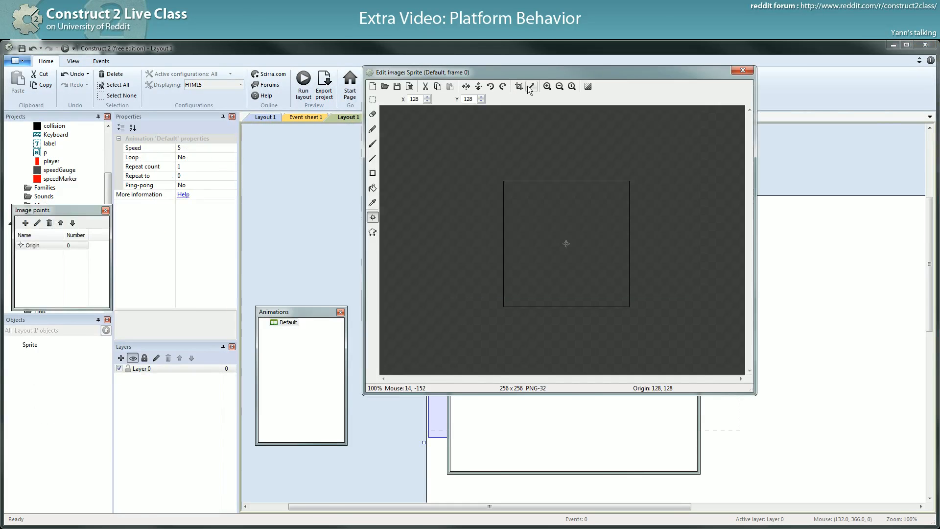
{"action": "left_click", "coordinate": [519, 86]}
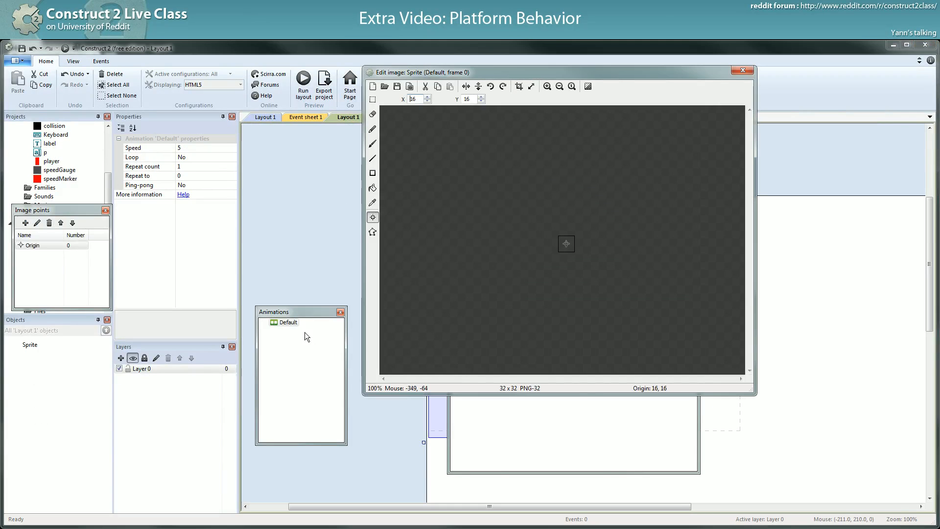
{"action": "right_click", "coordinate": [31, 245]}
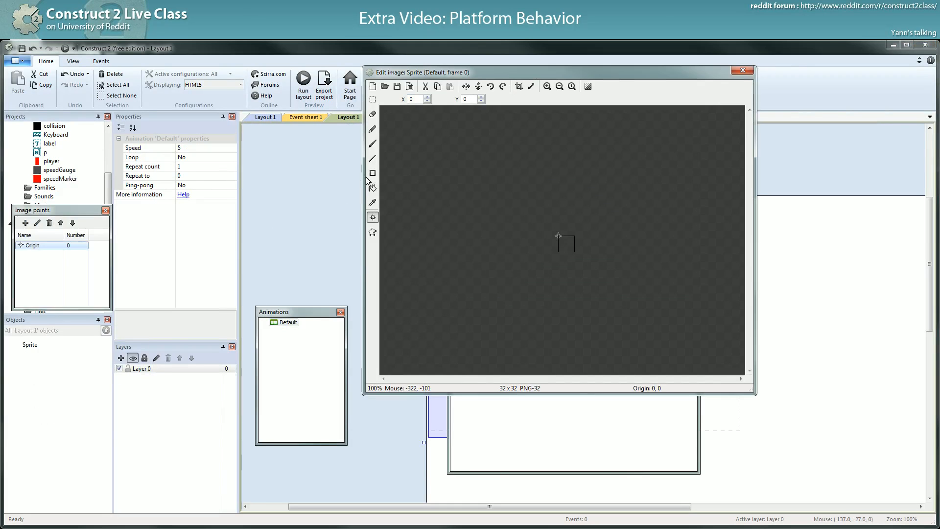
{"action": "left_click", "coordinate": [373, 188]}
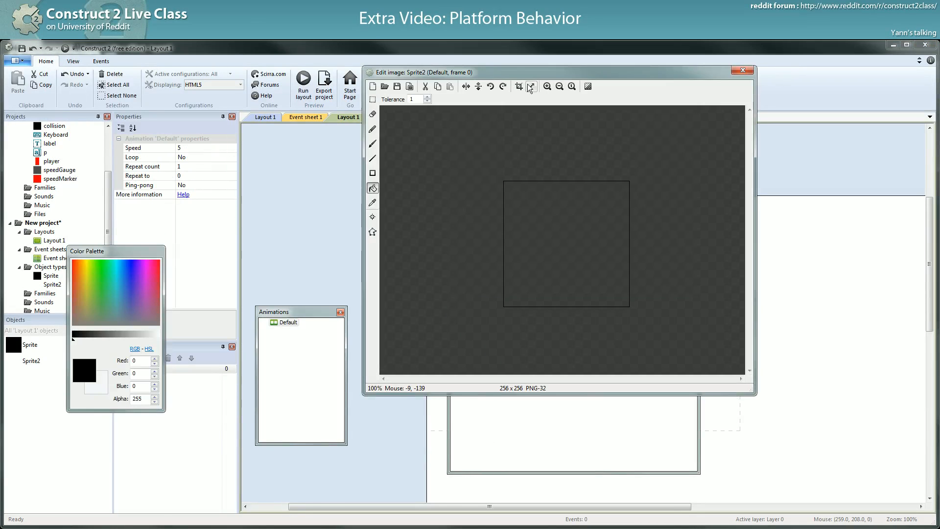
Create Sprite2 as a red 32×64 rectangle with its origin at the bottom (16, 64).
{"action": "left_click", "coordinate": [531, 86]}
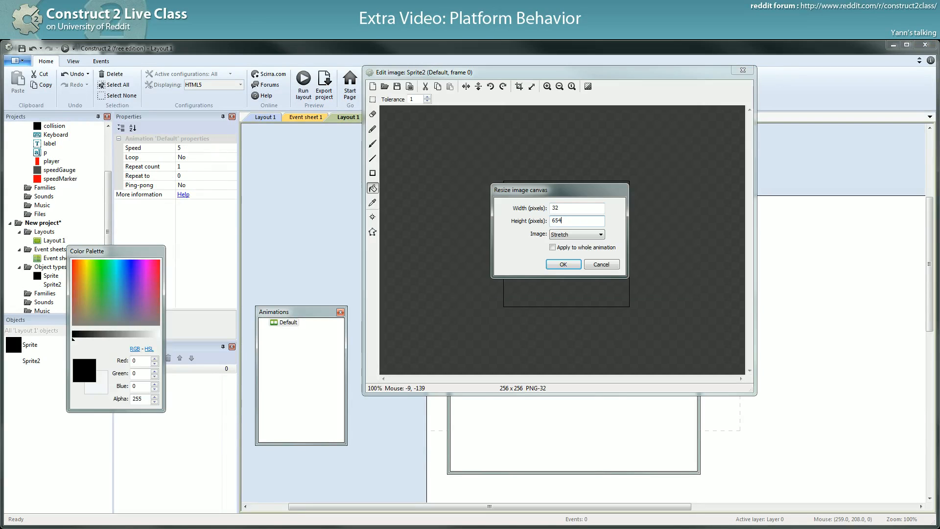
{"action": "left_click", "coordinate": [562, 263]}
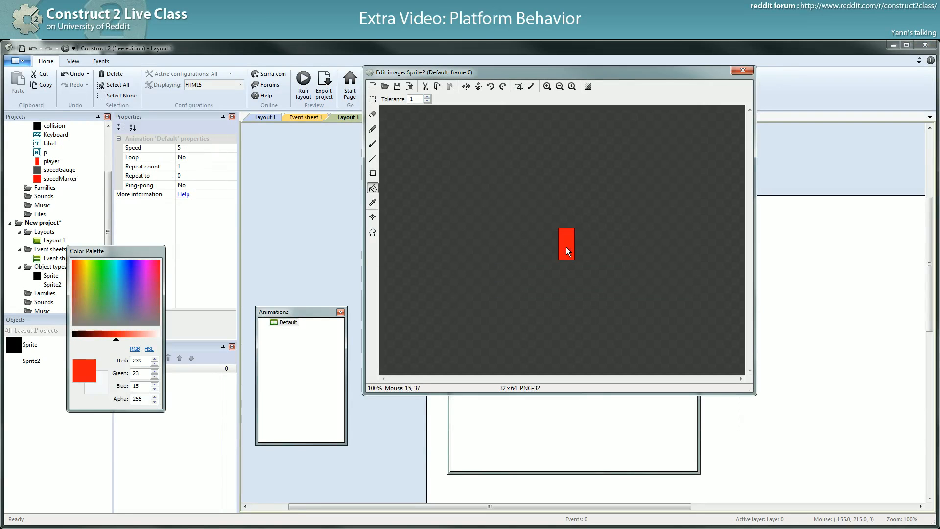
{"action": "right_click", "coordinate": [285, 322]}
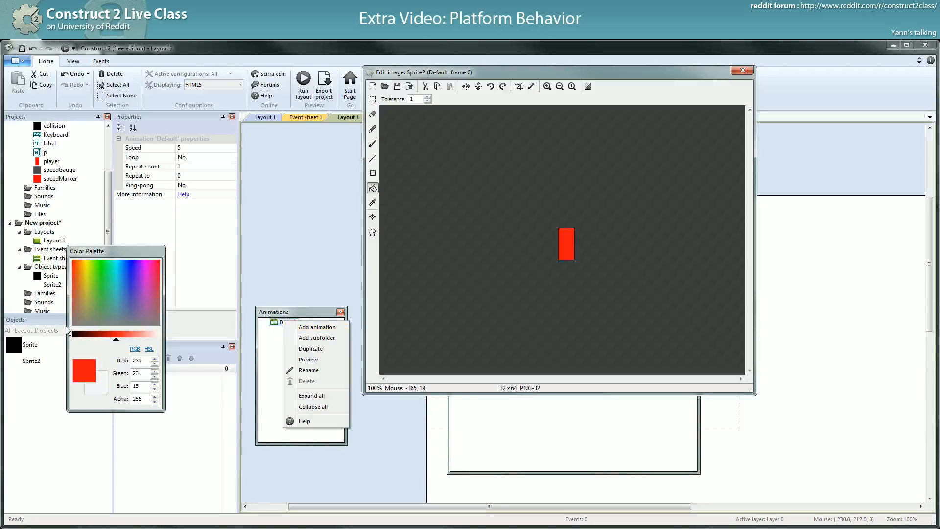
{"action": "left_click", "coordinate": [372, 217]}
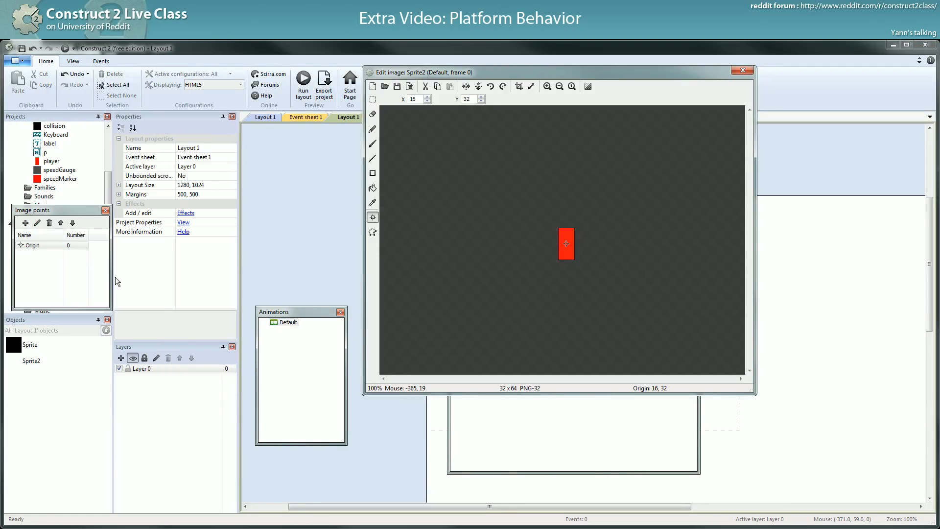
{"action": "right_click", "coordinate": [31, 245]}
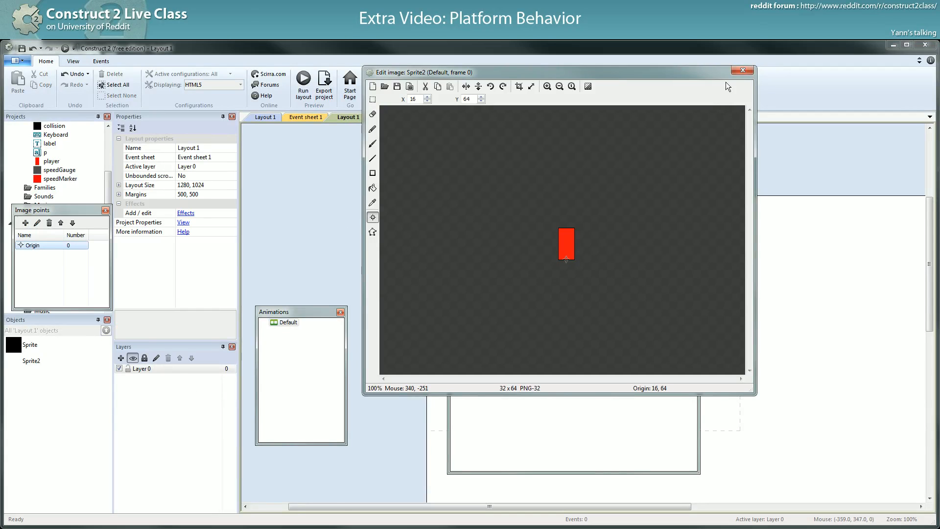
Give Sprite2 the Platform behaviour and stretch the black sprite into a floor along the bottom.
{"action": "left_click", "coordinate": [742, 71]}
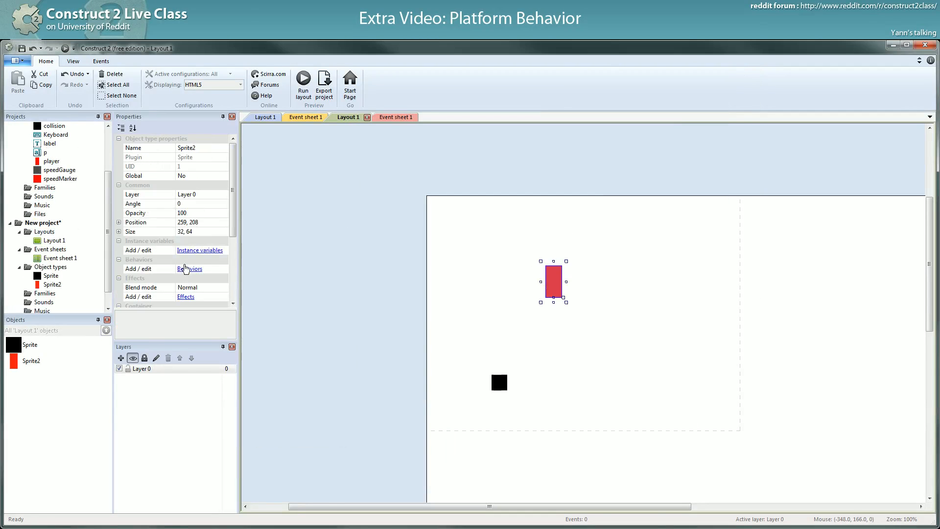
{"action": "left_click", "coordinate": [190, 268]}
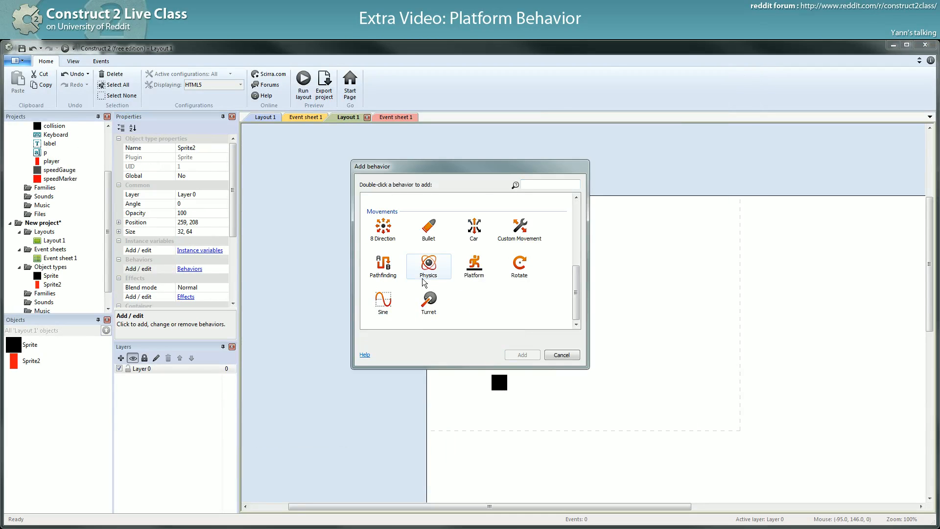
{"action": "double_click", "coordinate": [474, 265]}
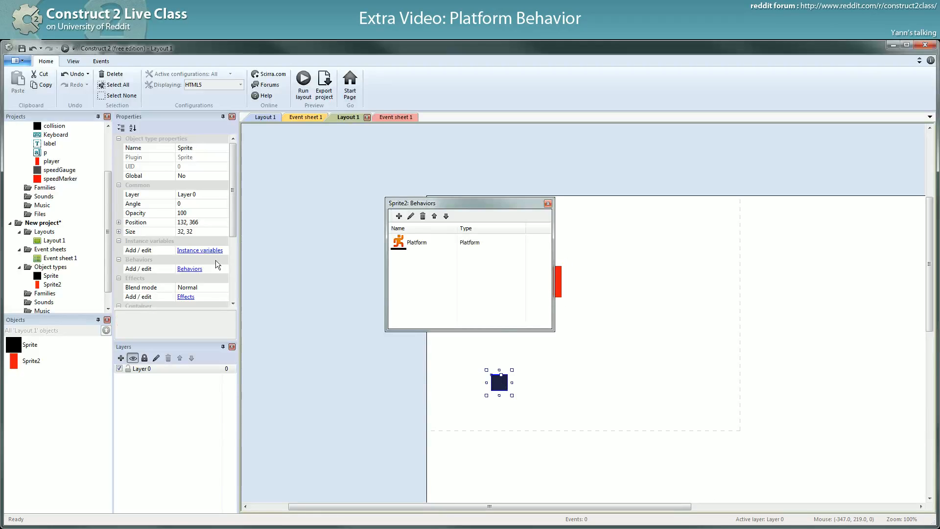
{"action": "left_click", "coordinate": [399, 215]}
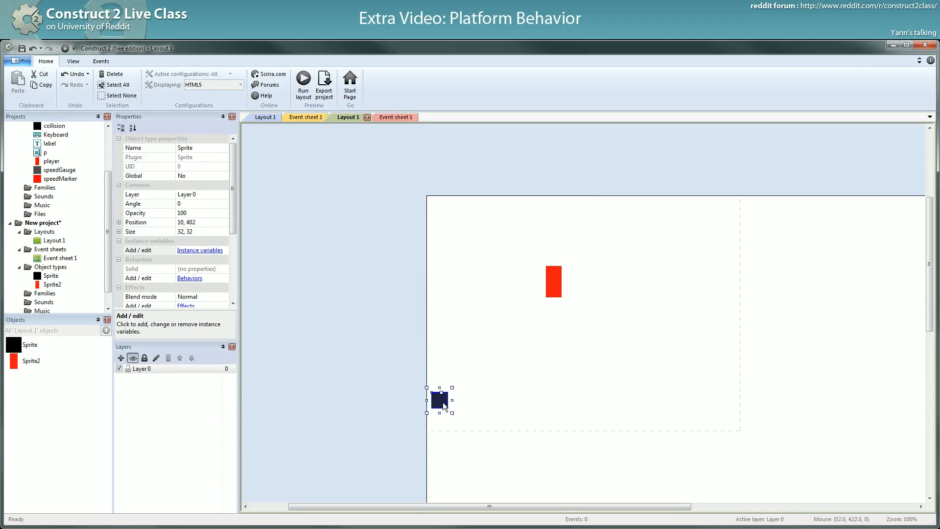
{"action": "left_click", "coordinate": [72, 60]}
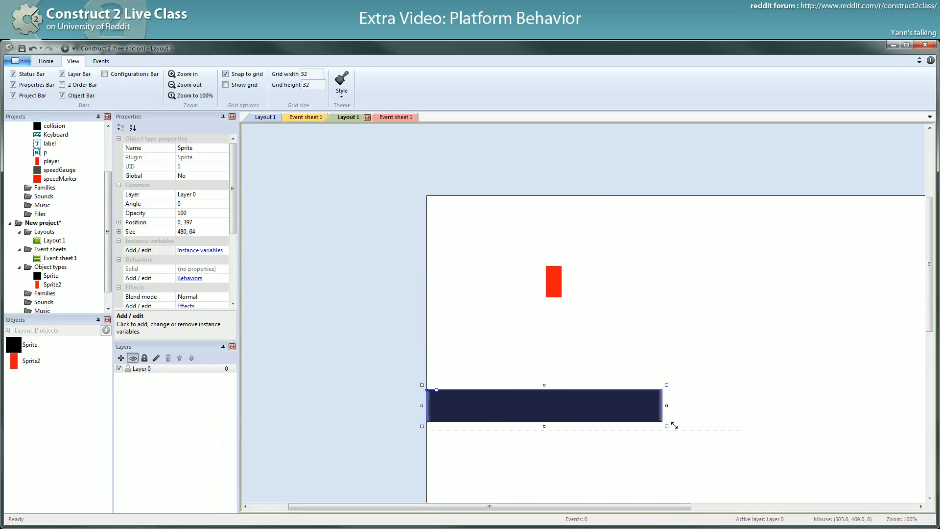
{"action": "left_click_drag", "start_coordinate": [666, 425], "coordinate": [745, 435]}
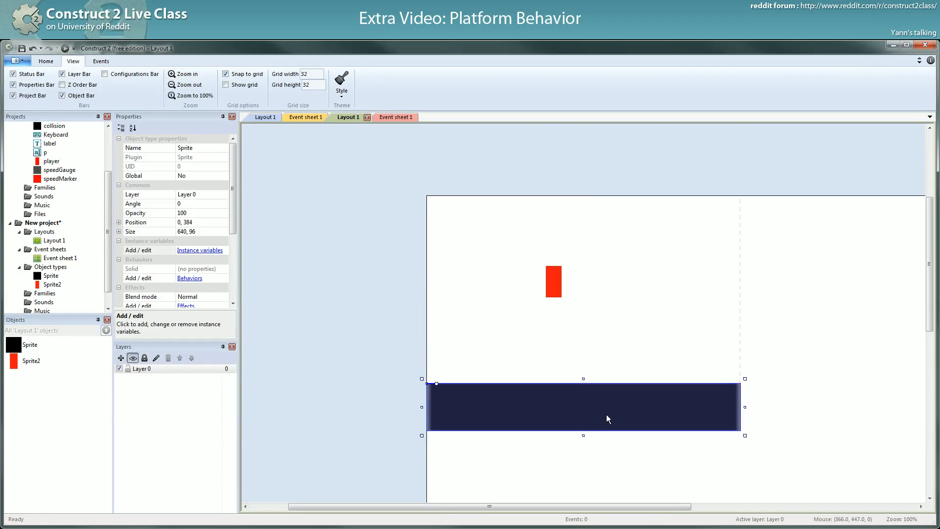
Set window and layout size to 640, 480 and place the red sprite on the platform.
{"action": "left_click", "coordinate": [55, 241]}
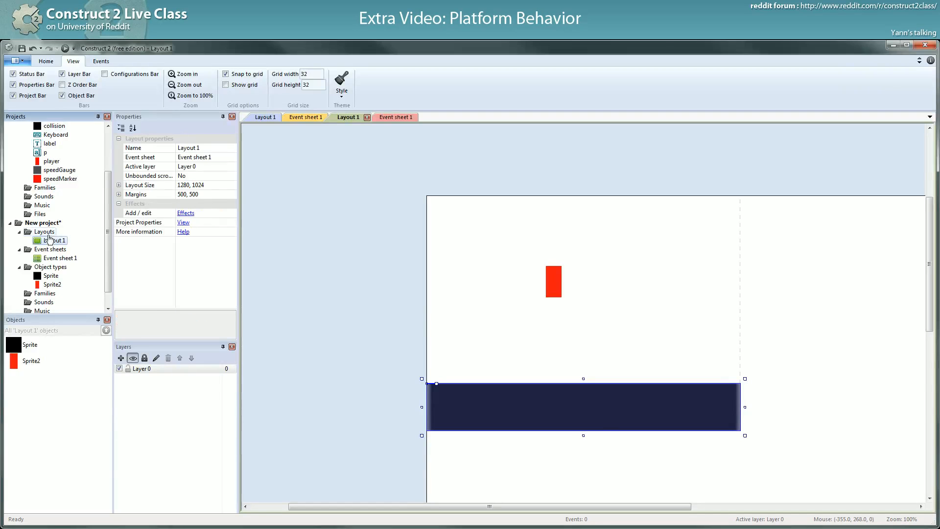
{"action": "left_click", "coordinate": [42, 223]}
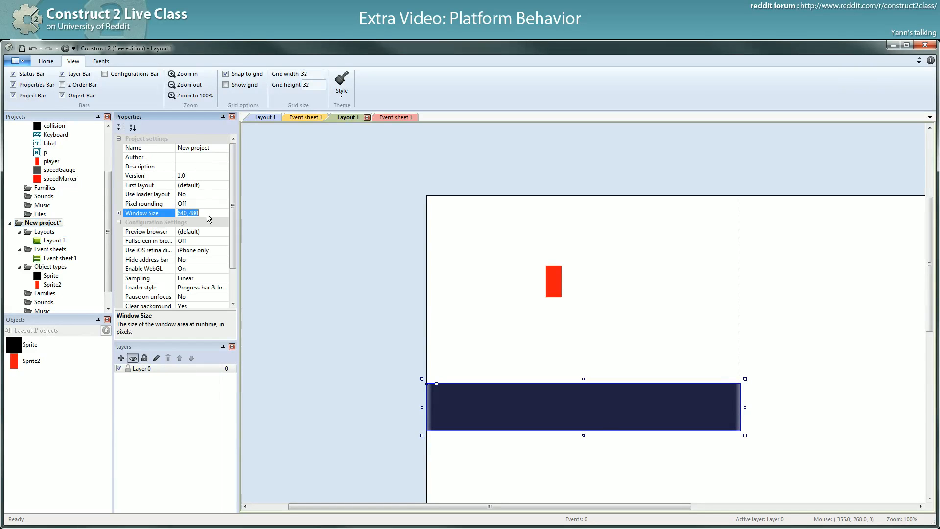
{"action": "left_click", "coordinate": [55, 241]}
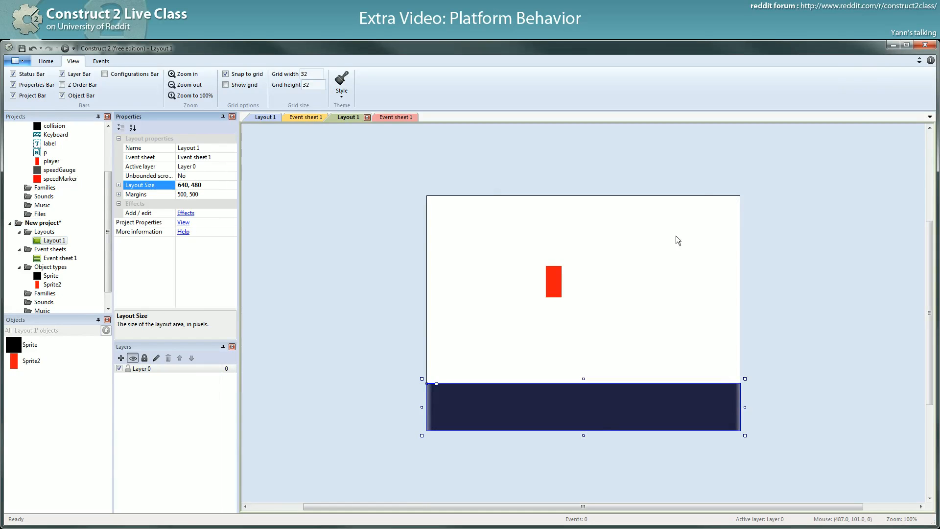
{"action": "left_click", "coordinate": [552, 281]}
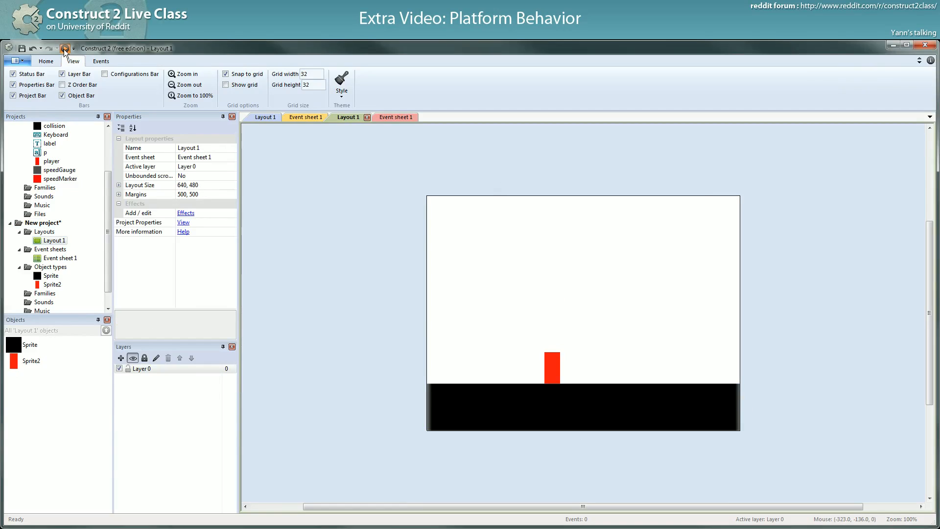
{"action": "left_click", "coordinate": [65, 49]}
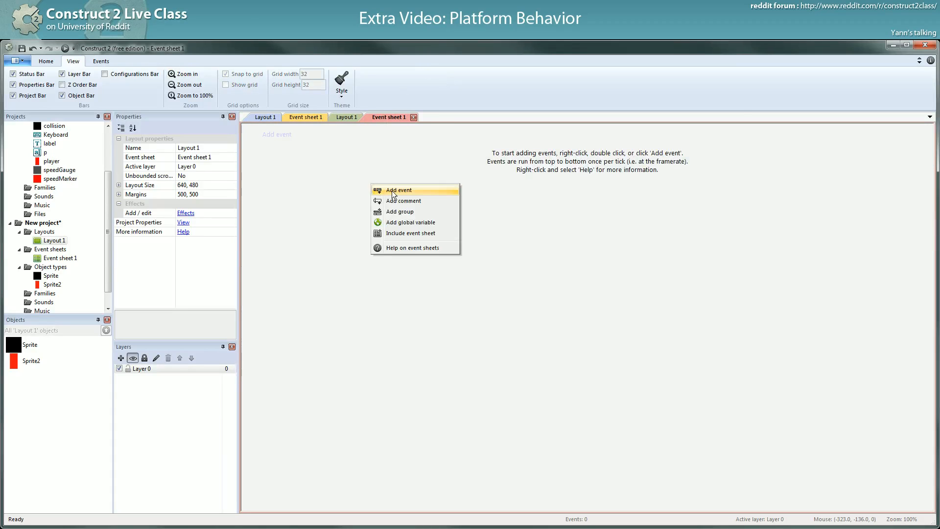
Rename the sprites to ground and player and insert a Keyboard object.
{"action": "left_click", "coordinate": [399, 190]}
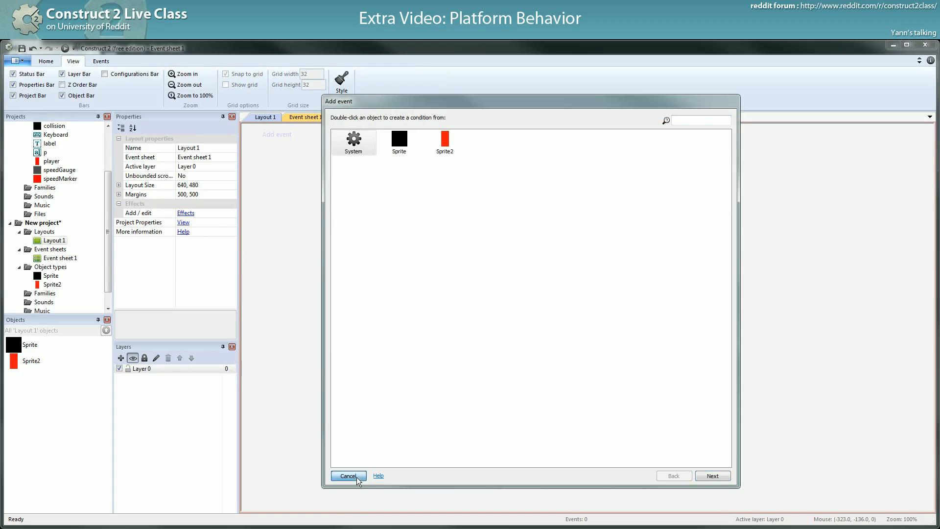
{"action": "left_click", "coordinate": [348, 477]}
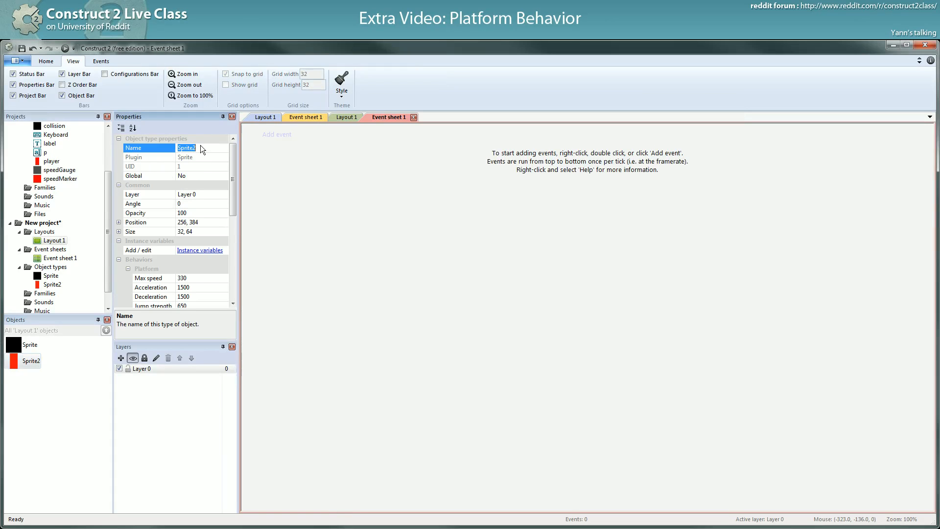
{"action": "type", "text": "pl"}
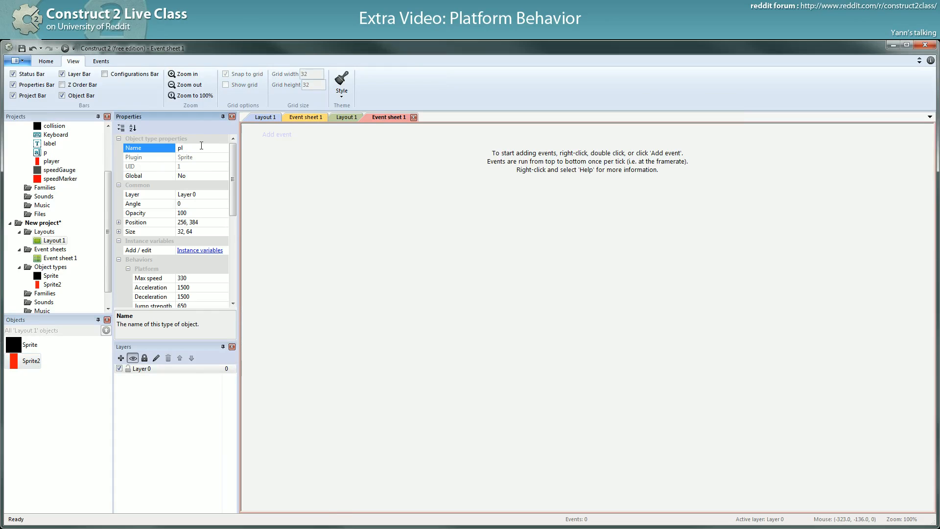
{"action": "type", "text": "player"}
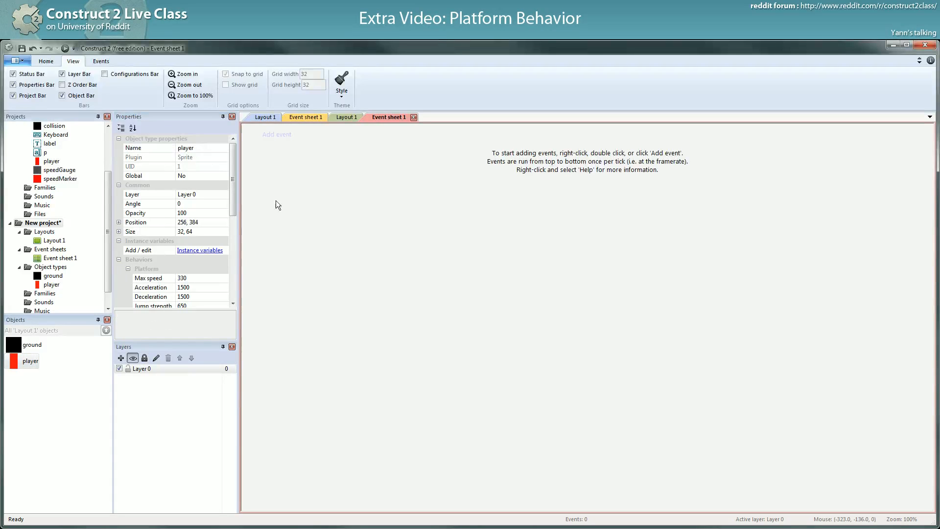
{"action": "scroll", "scroll_direction": "down", "scroll_amount": 3}
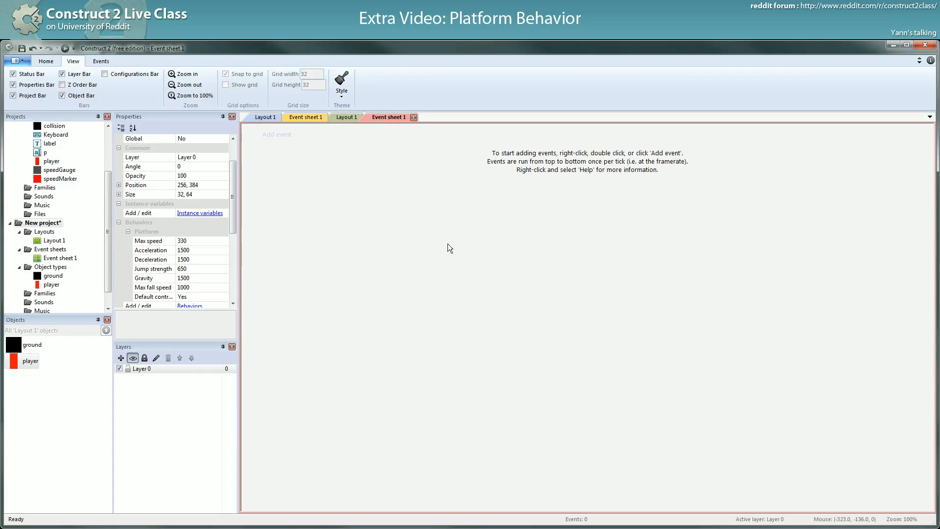
{"action": "right_click", "coordinate": [296, 197]}
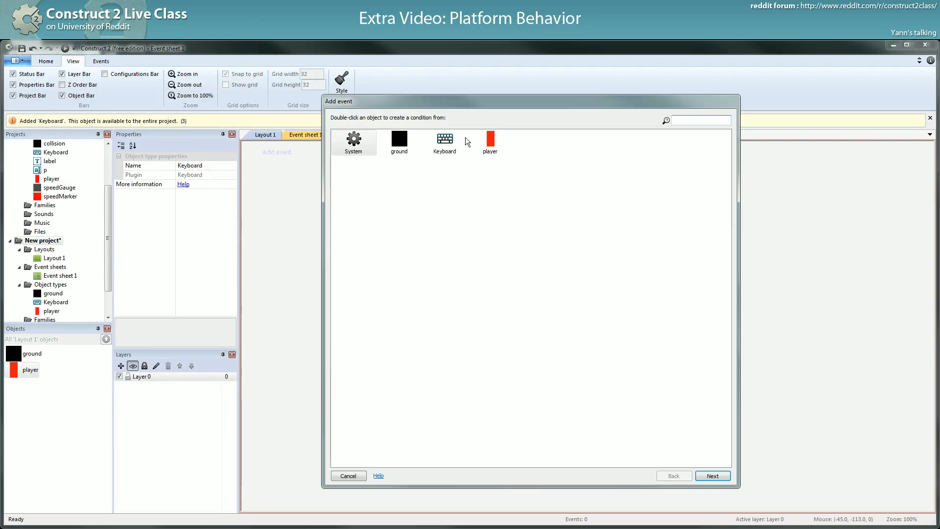
Add event: Up arrow not down and player is jumping, action Set vector Y to 0.
{"action": "double_click", "coordinate": [445, 143]}
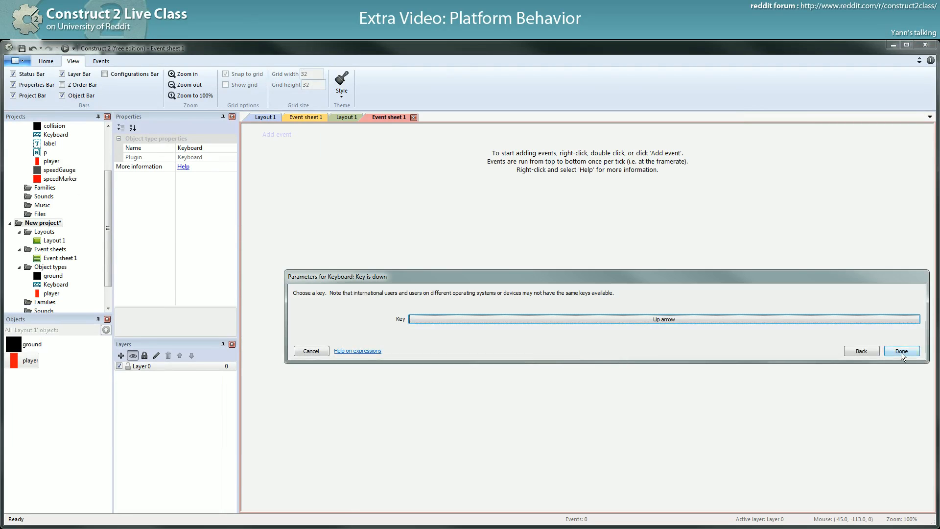
{"action": "left_click", "coordinate": [901, 351]}
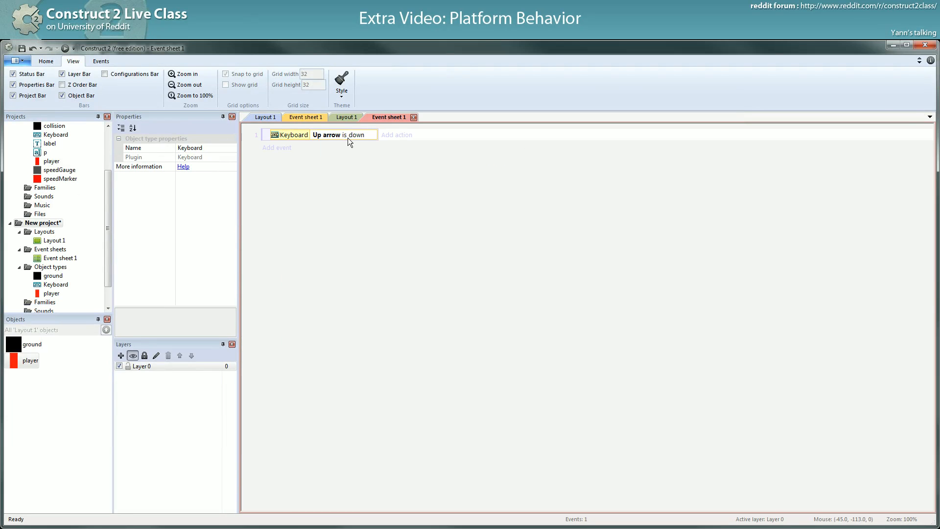
{"action": "left_click", "coordinate": [397, 135]}
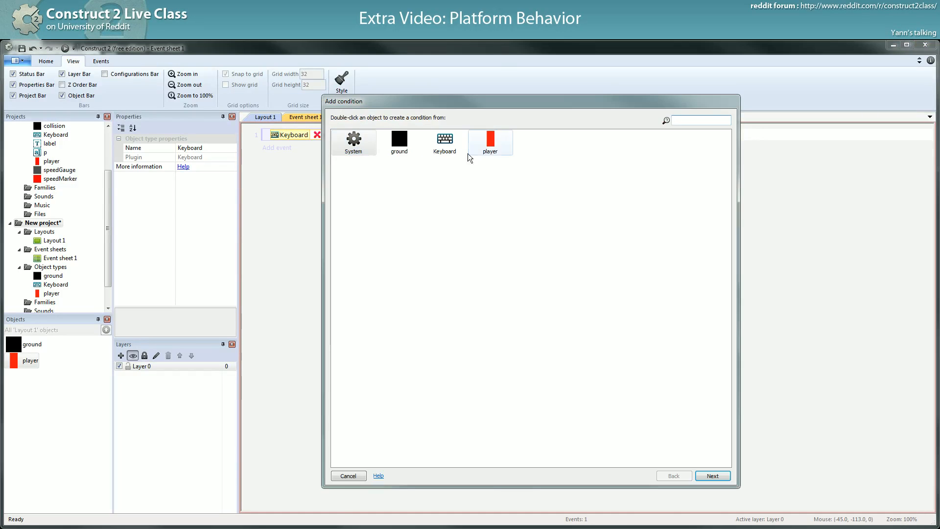
{"action": "double_click", "coordinate": [490, 142]}
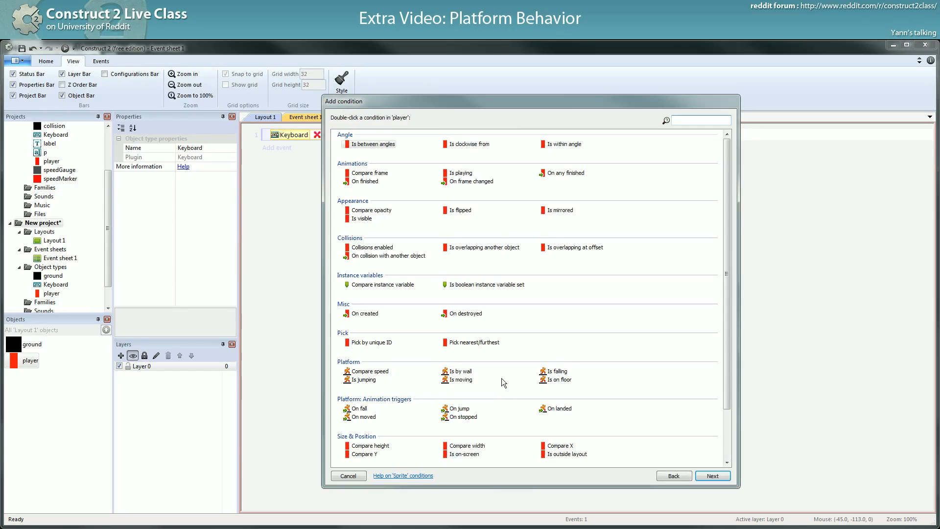
{"action": "mouse_move", "coordinate": [458, 370]}
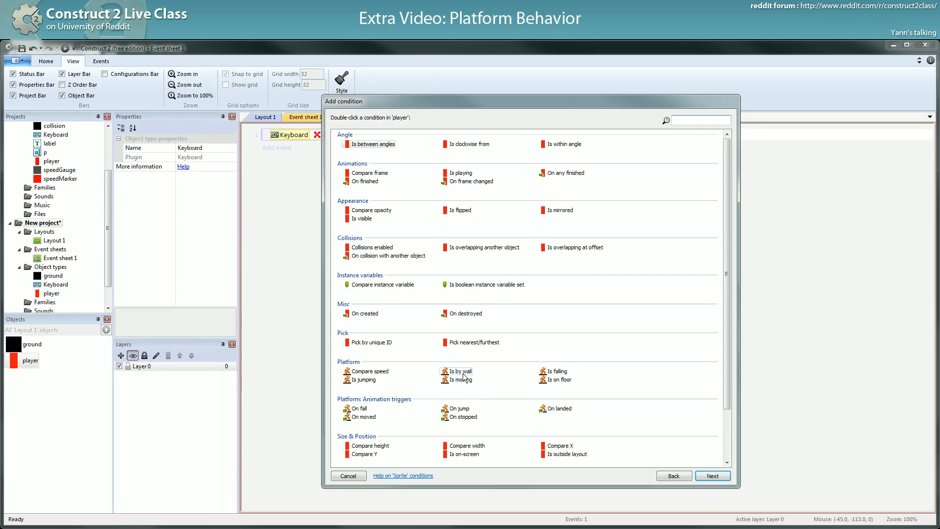
{"action": "double_click", "coordinate": [363, 379]}
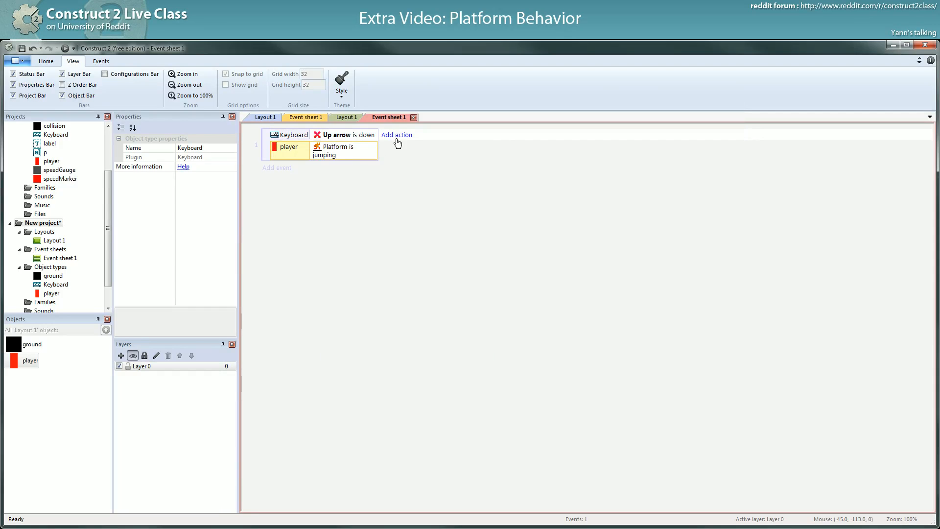
{"action": "left_click", "coordinate": [397, 135]}
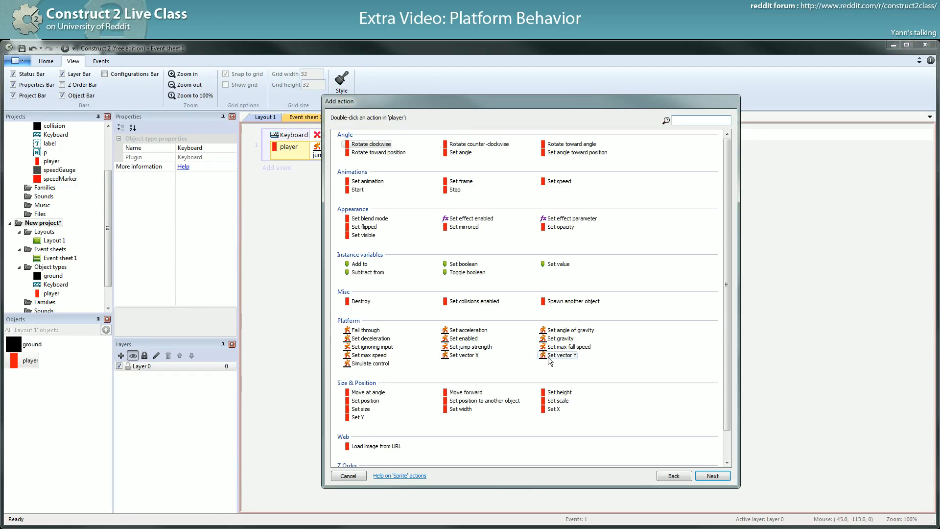
{"action": "double_click", "coordinate": [561, 355]}
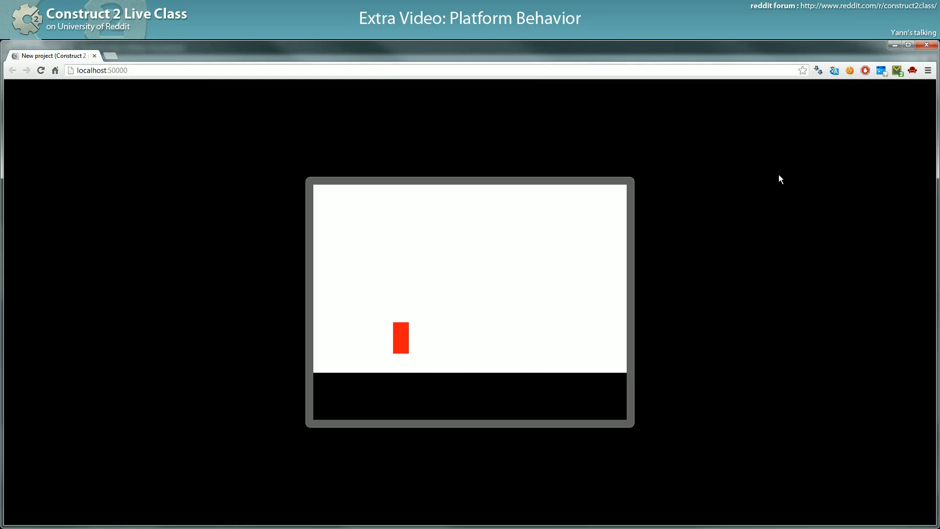
Move the player right with the arrow key in the running Chrome preview.
{"action": "key", "text": "Right"}
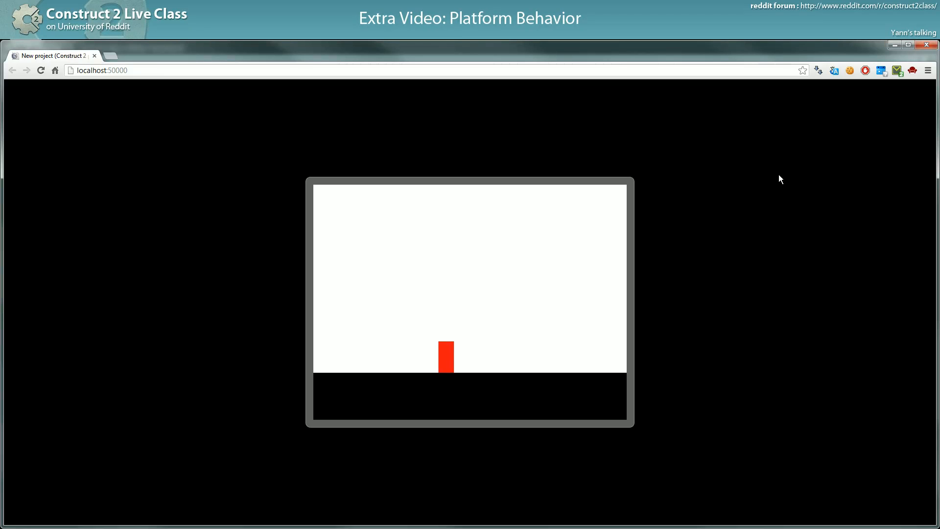
{"action": "mouse_move", "coordinate": [742, 185]}
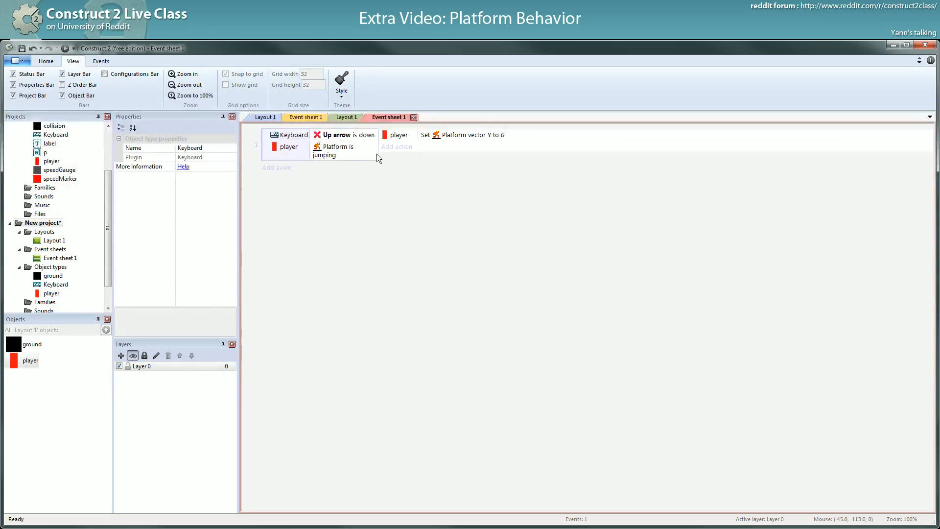
Replace the player Is jumping condition, browsing the player's condition list.
{"action": "left_click", "coordinate": [324, 150]}
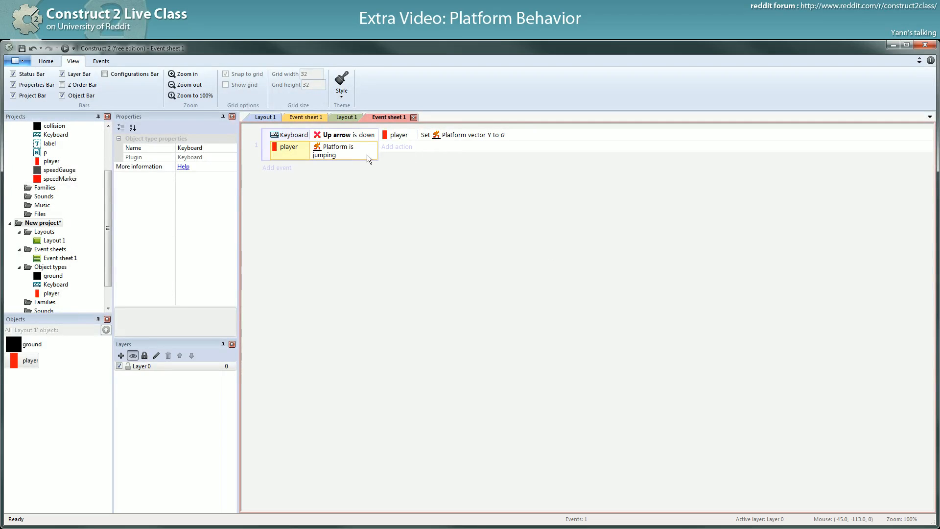
{"action": "left_click", "coordinate": [464, 134]}
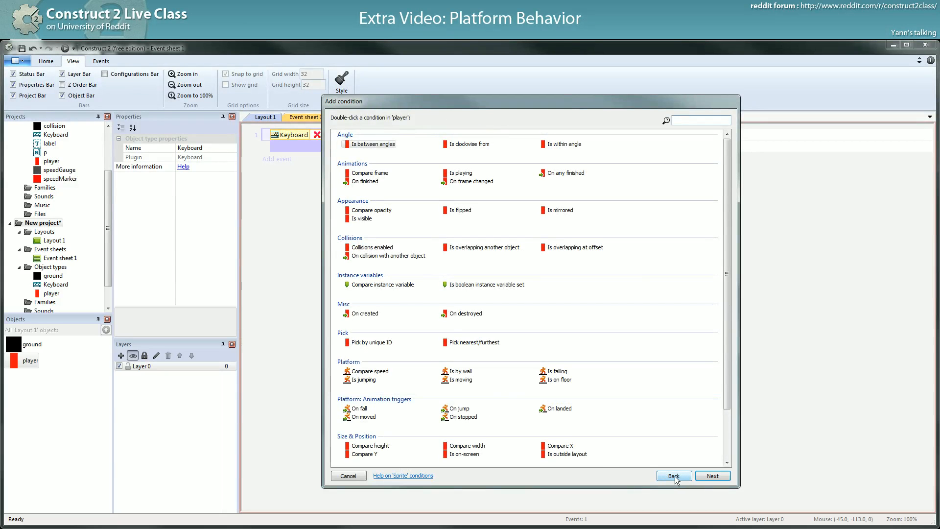
{"action": "left_click", "coordinate": [673, 476]}
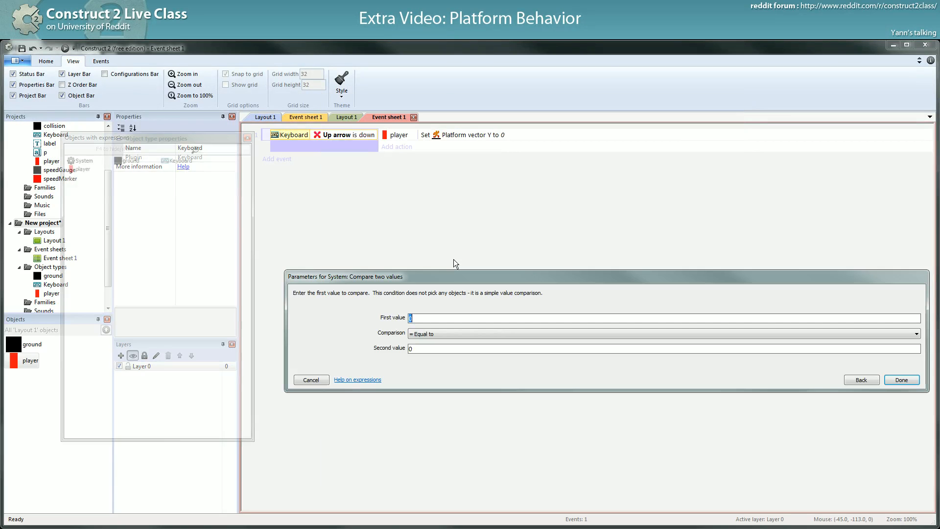
{"action": "type", "text": "player.Platform"}
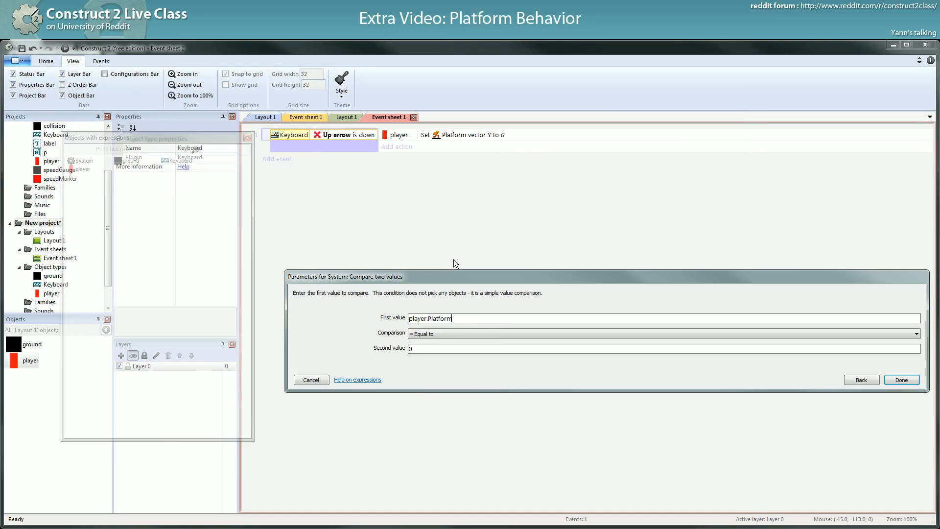
{"action": "type", "text": ".Speed"}
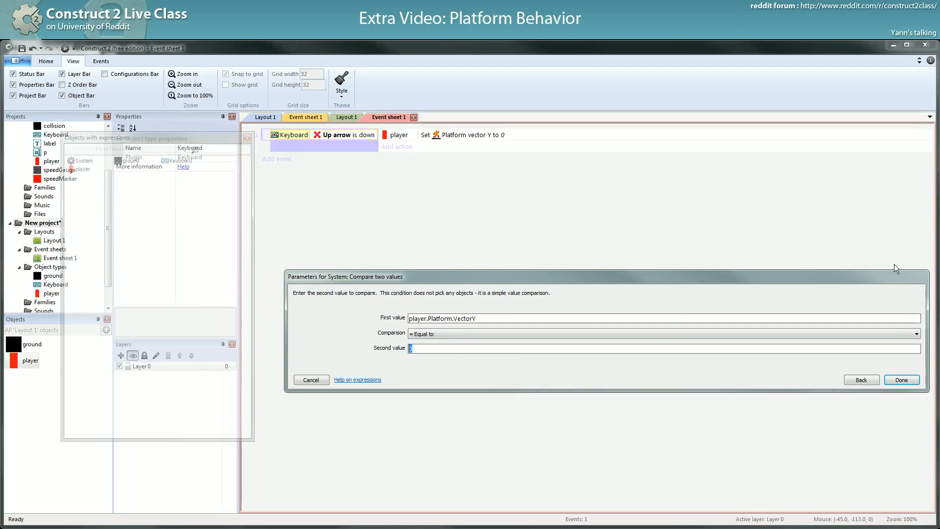
{"action": "mouse_move", "coordinate": [923, 271]}
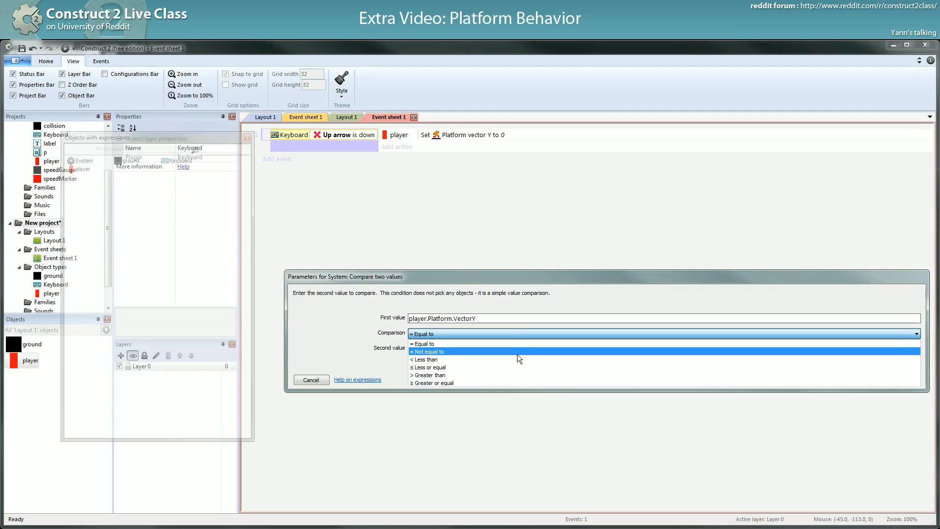
{"action": "left_click", "coordinate": [423, 359]}
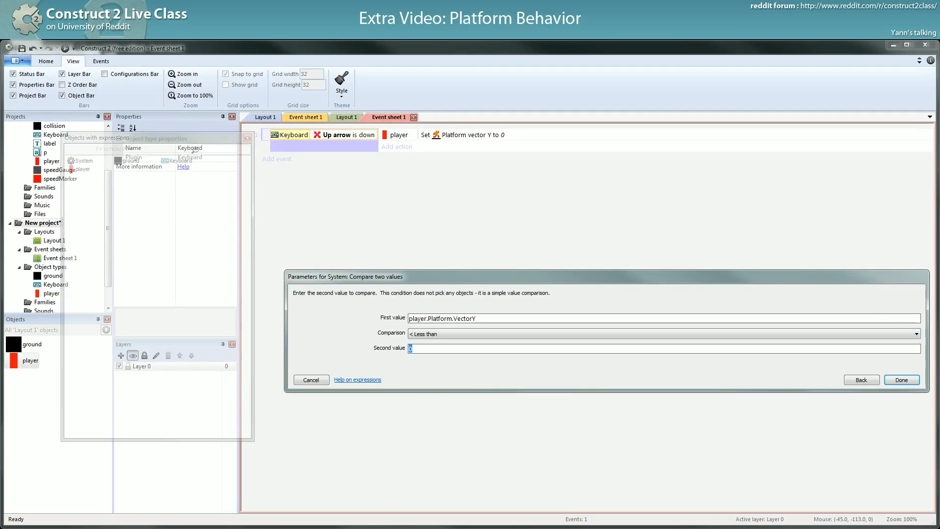
{"action": "type", "text": "-1"}
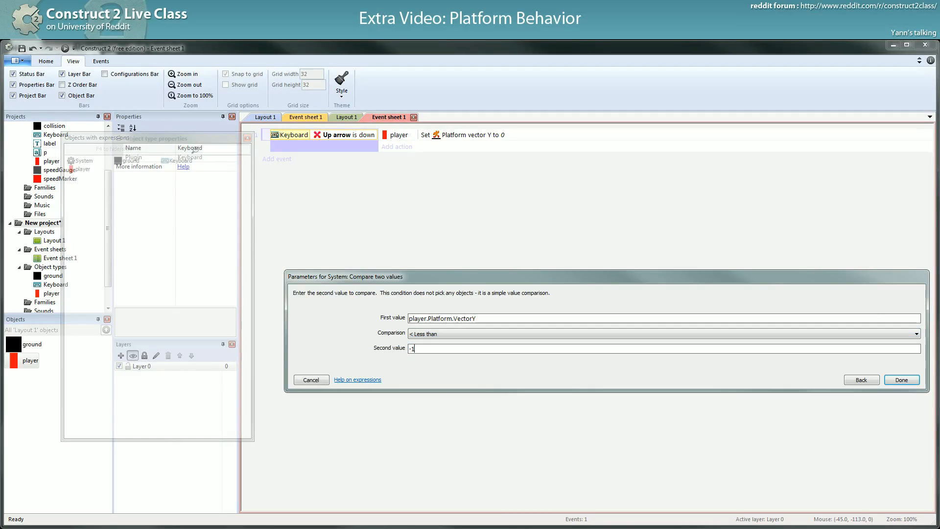
{"action": "left_click", "coordinate": [901, 380]}
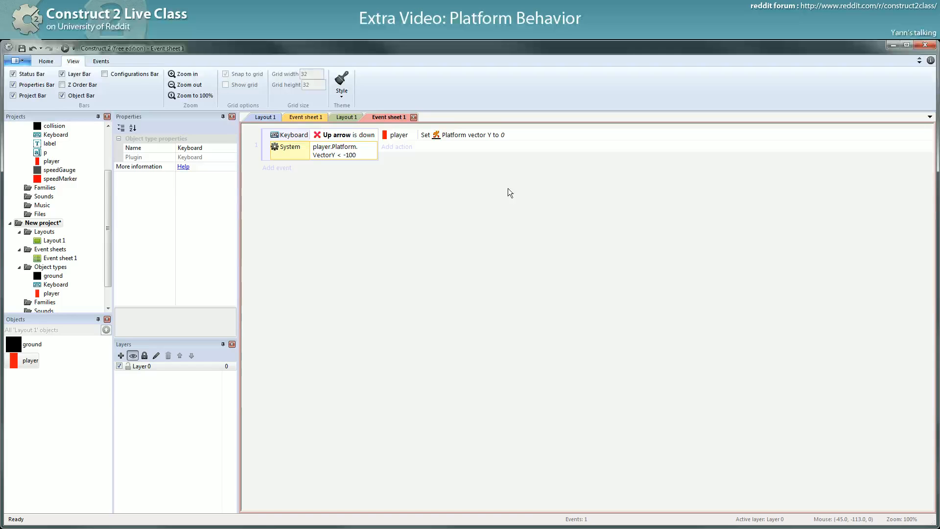
{"action": "mouse_move", "coordinate": [487, 260]}
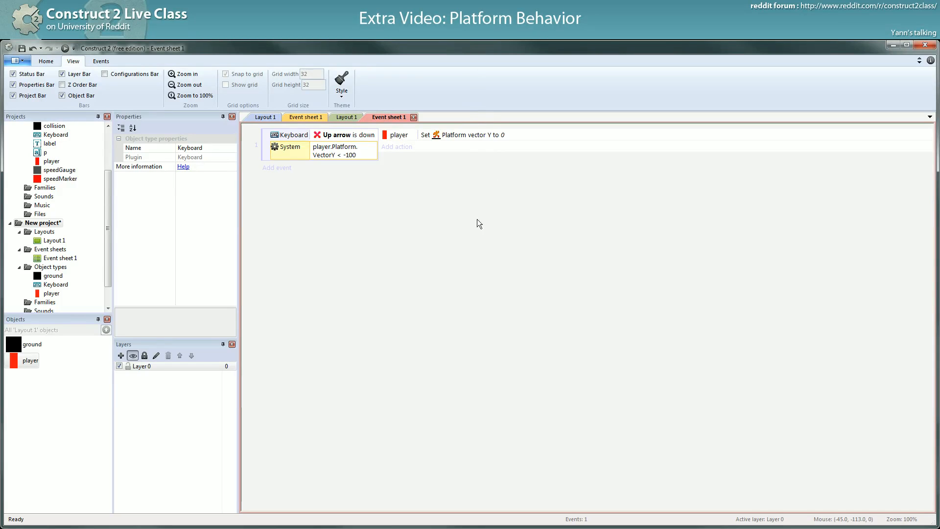
{"action": "mouse_move", "coordinate": [486, 246]}
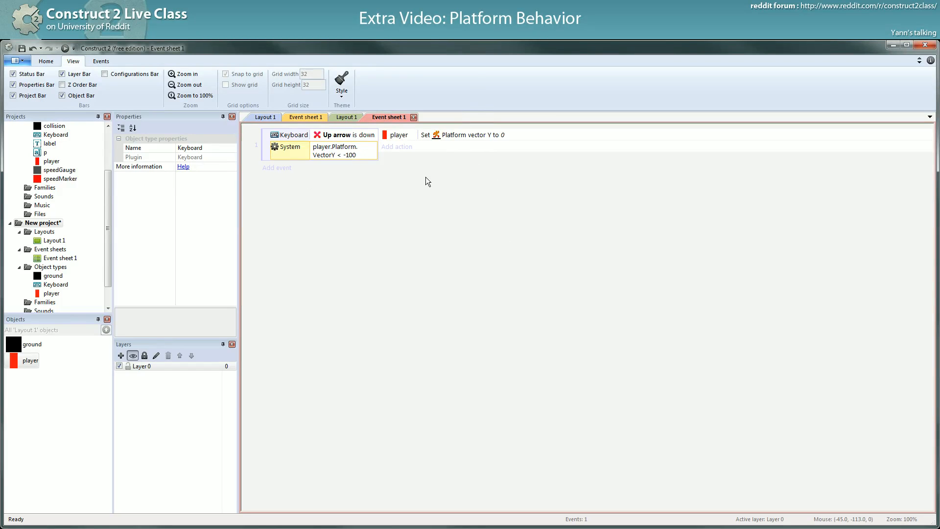
{"action": "mouse_move", "coordinate": [424, 206]}
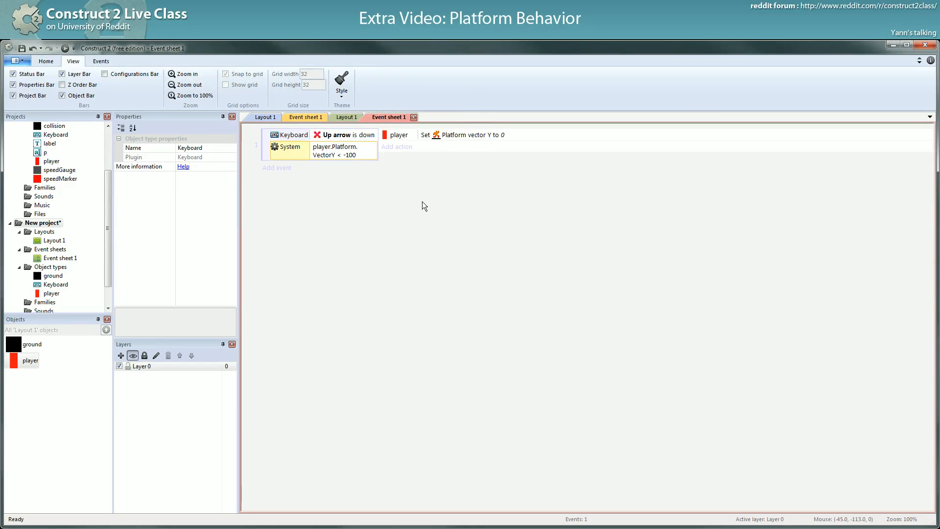
{"action": "mouse_move", "coordinate": [441, 74]}
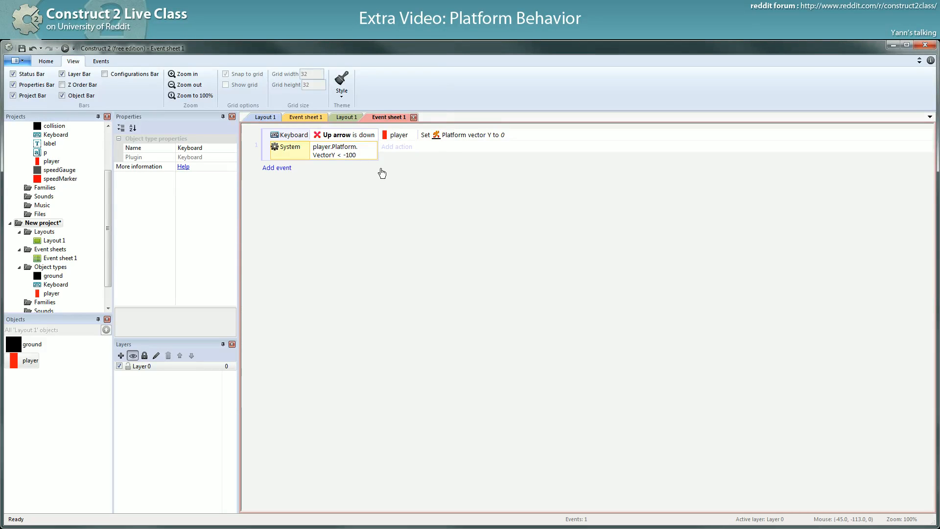
{"action": "mouse_move", "coordinate": [357, 160]}
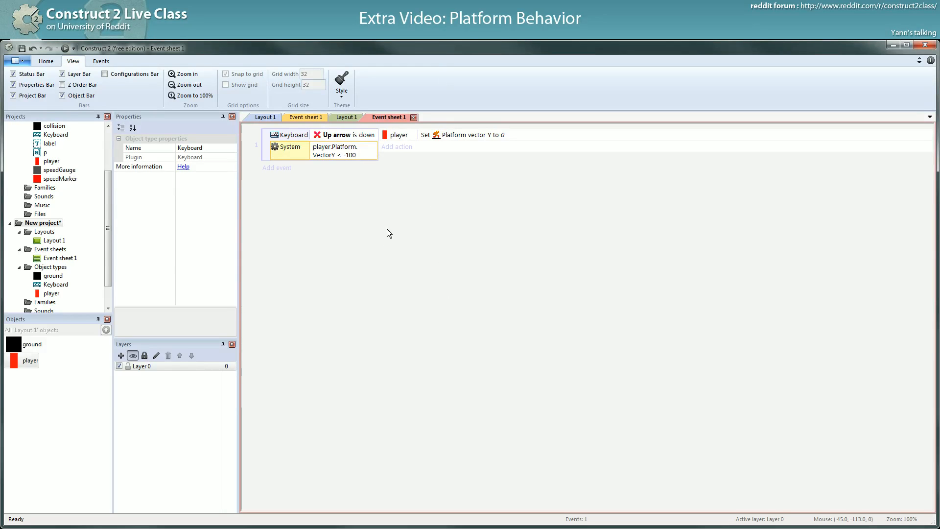
{"action": "mouse_move", "coordinate": [403, 229]}
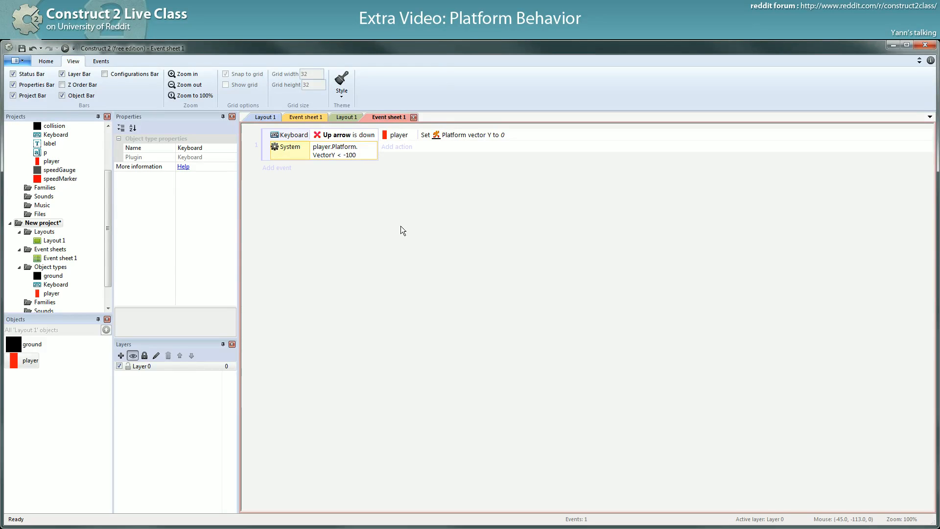
{"action": "mouse_move", "coordinate": [344, 191]}
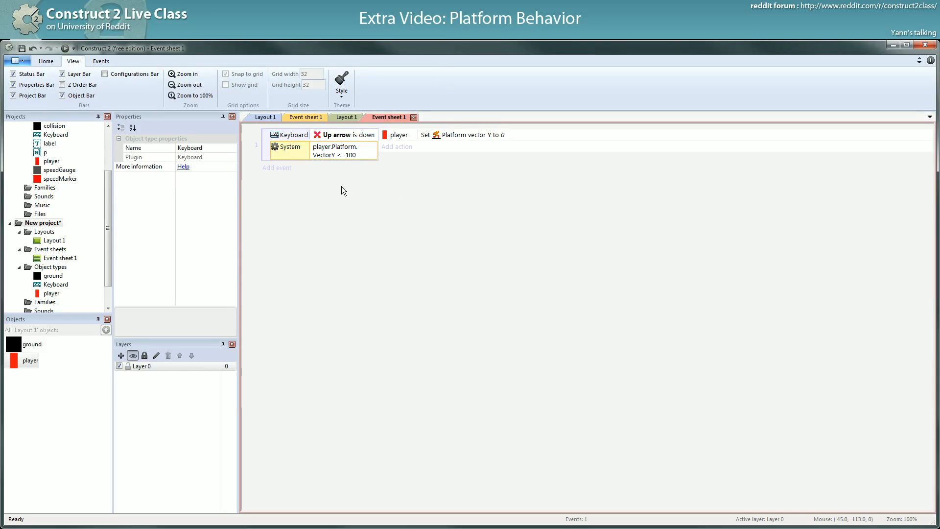
Change the Set vector Y action from 0 to -100 and test-run the layout.
{"action": "left_click", "coordinate": [461, 135]}
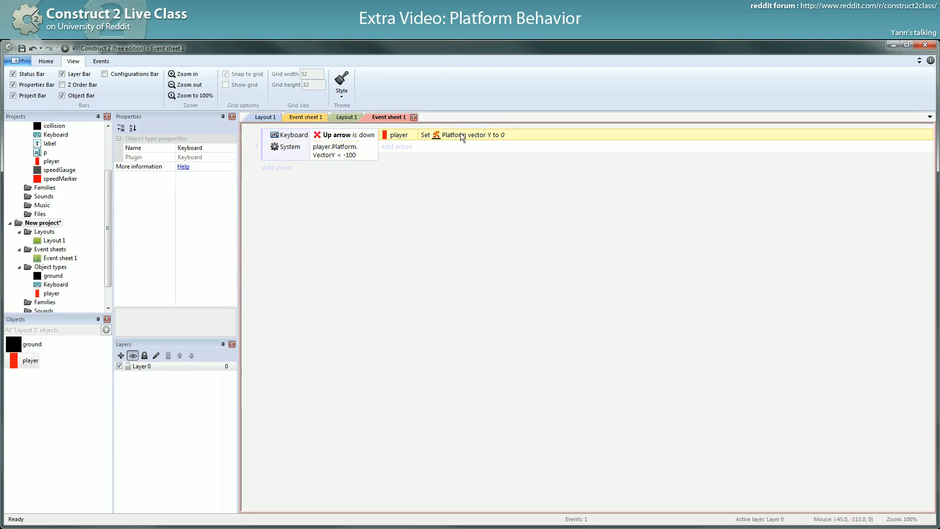
{"action": "double_click", "coordinate": [462, 134]}
{"action": "type", "text": "-100"}
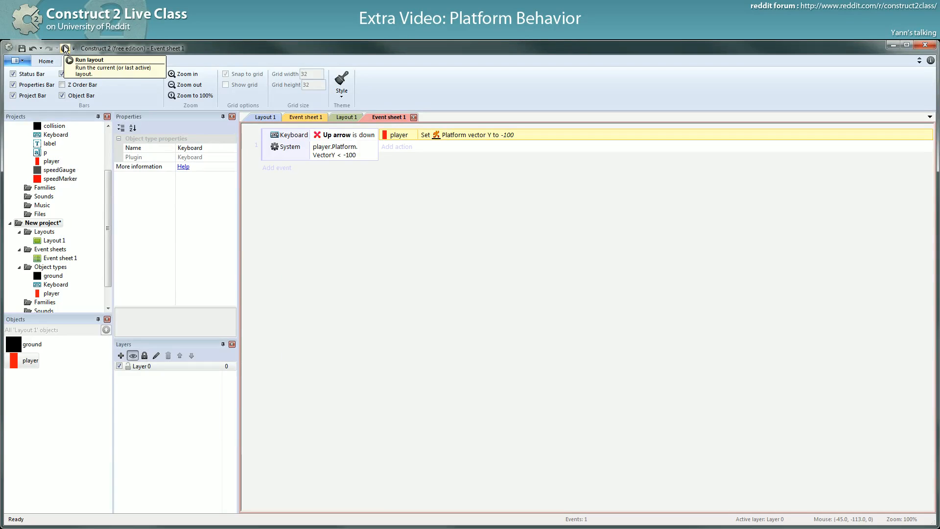
{"action": "left_click", "coordinate": [89, 59]}
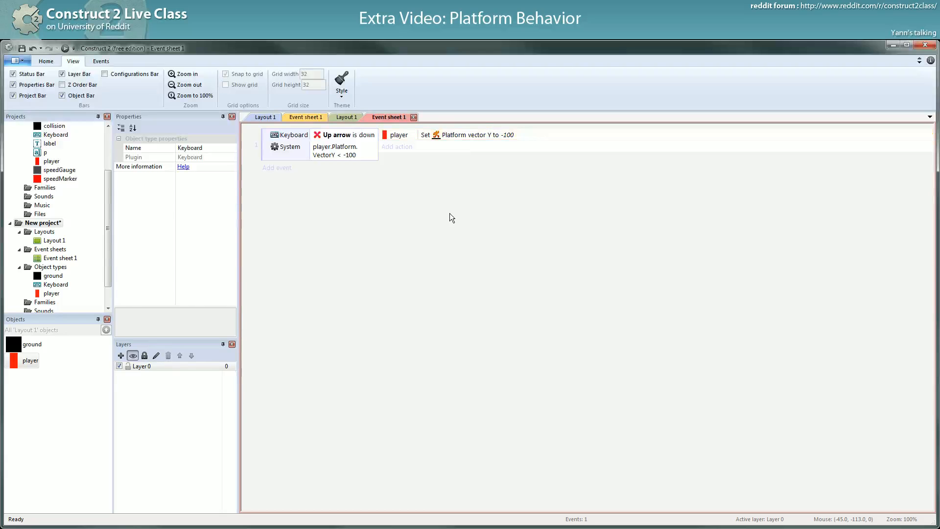
{"action": "mouse_move", "coordinate": [345, 144]}
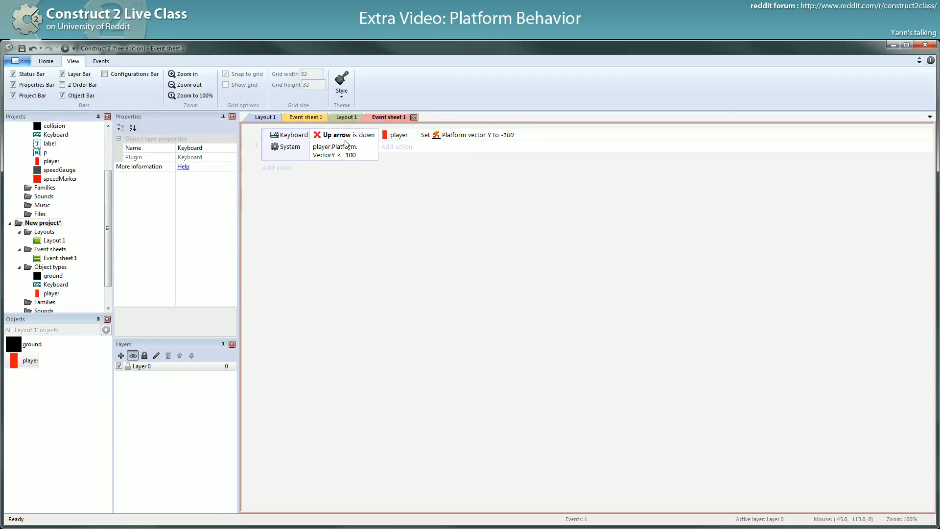
{"action": "mouse_move", "coordinate": [346, 167]}
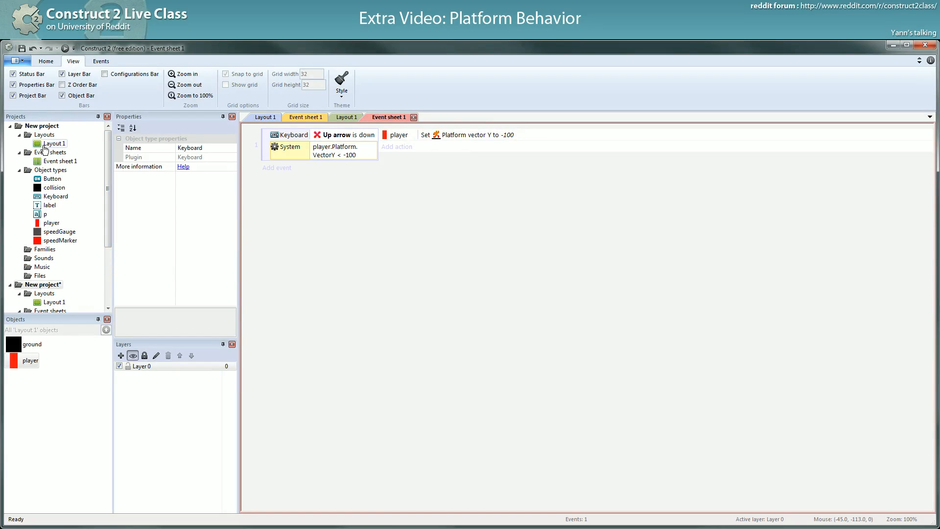
{"action": "mouse_move", "coordinate": [43, 149]}
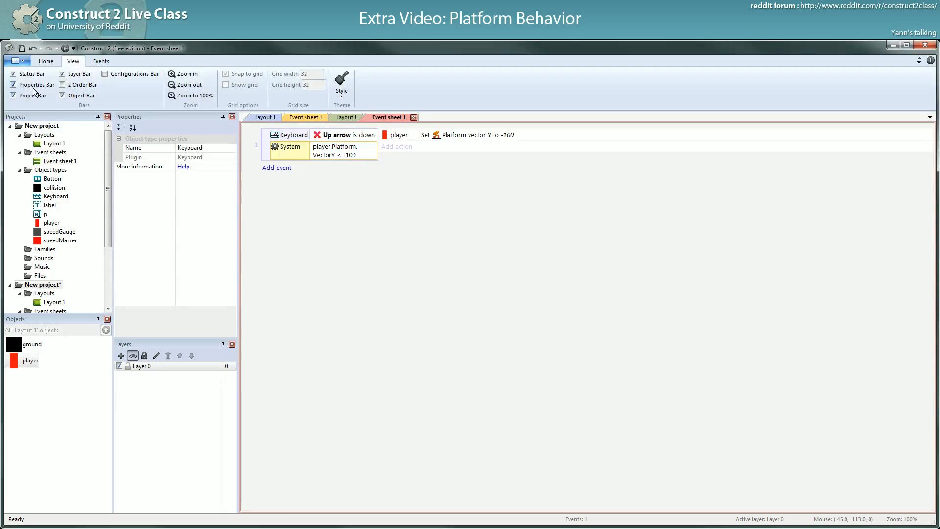
Save the project as a capx in Dropbox > Public > C2Class > example with a name starting 'pro'.
{"action": "left_click", "coordinate": [22, 48]}
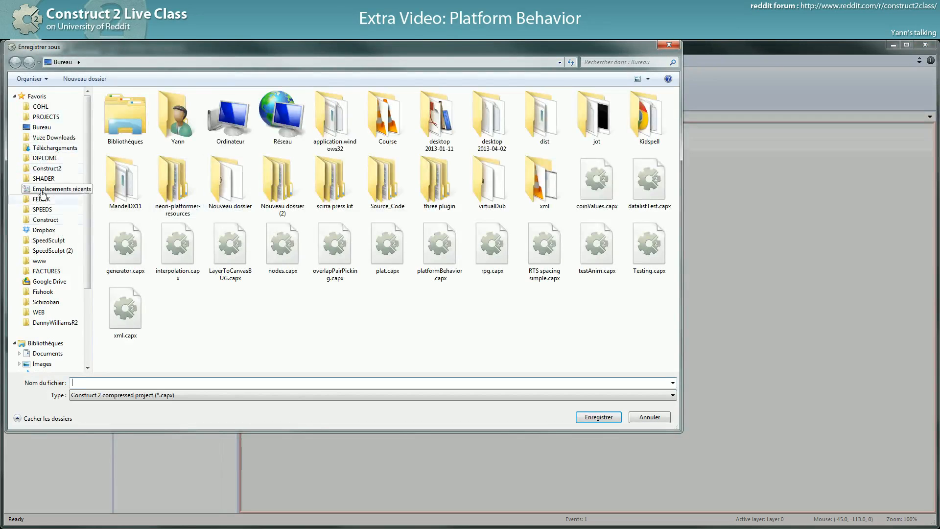
{"action": "left_click", "coordinate": [44, 229]}
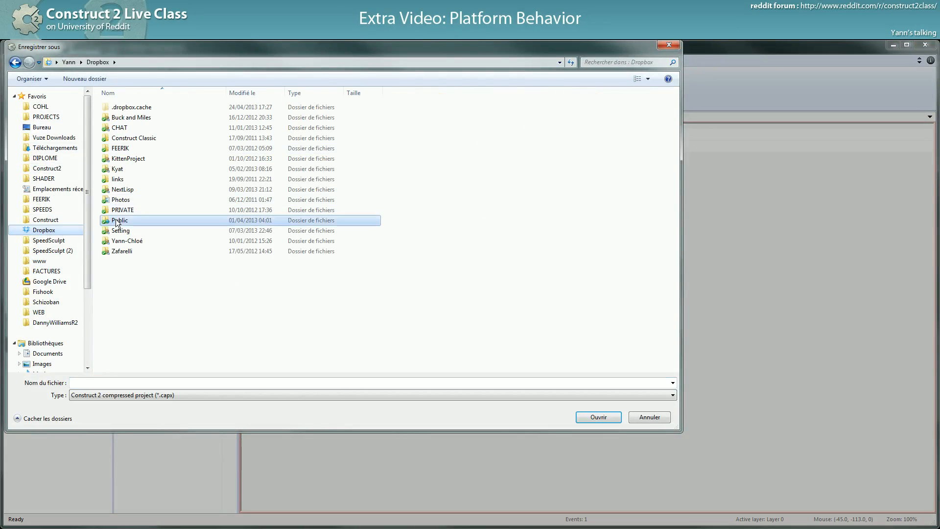
{"action": "double_click", "coordinate": [120, 220]}
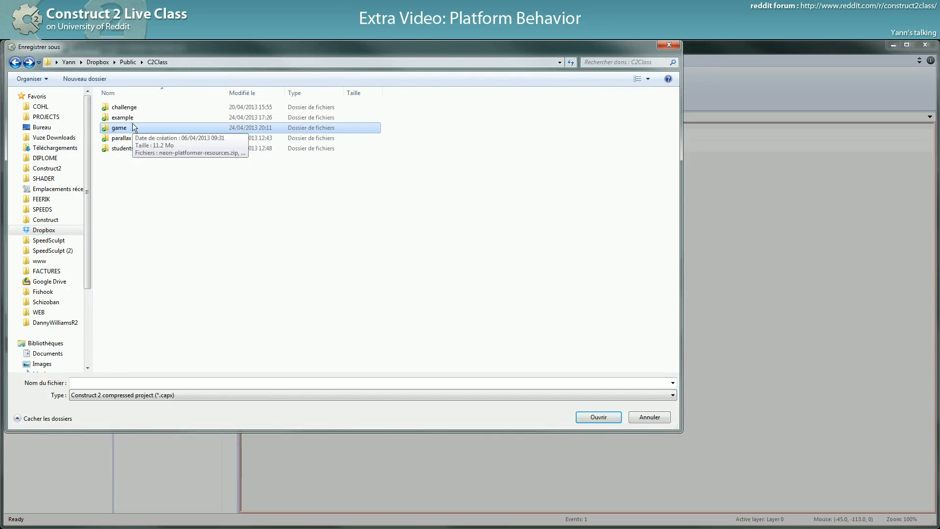
{"action": "double_click", "coordinate": [123, 117]}
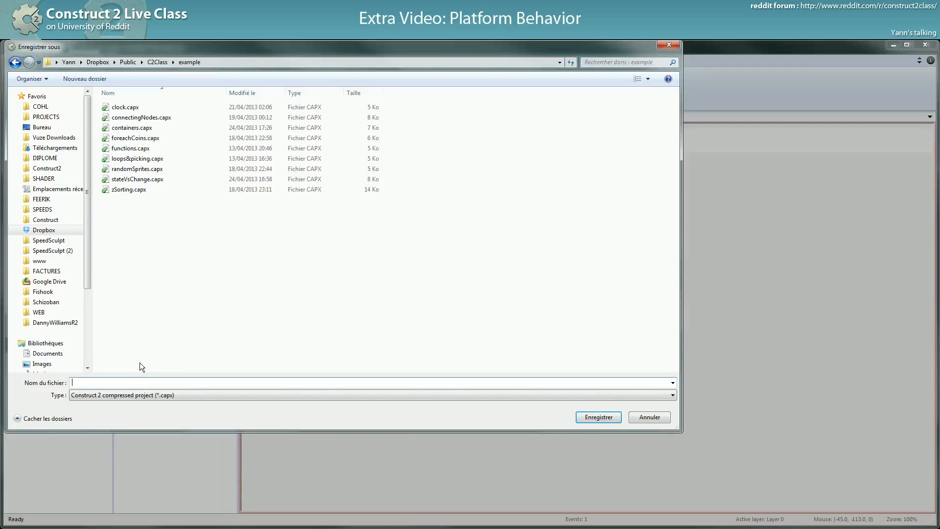
{"action": "mouse_move", "coordinate": [149, 361]}
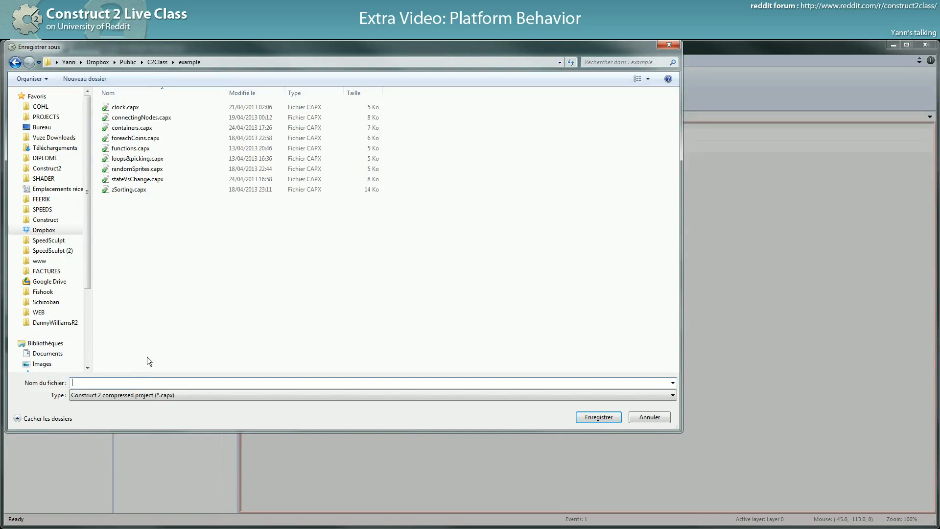
{"action": "mouse_move", "coordinate": [153, 359]}
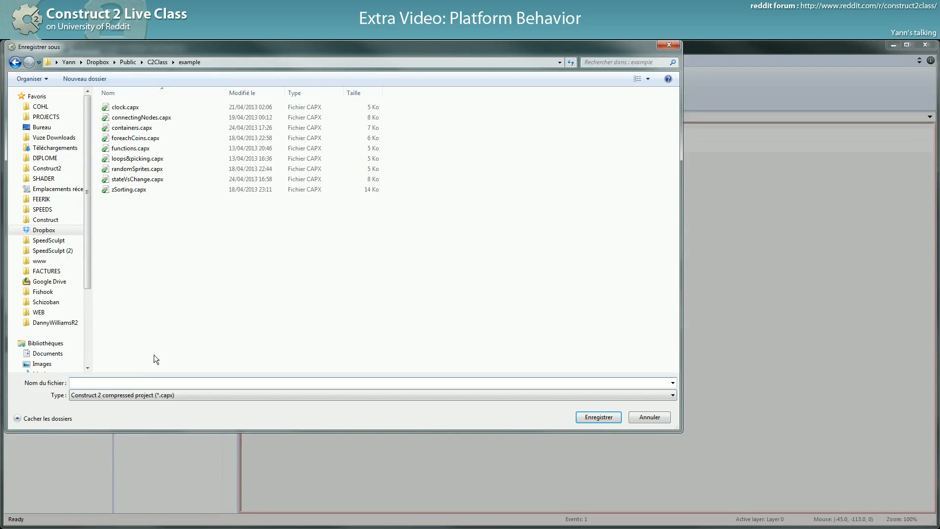
{"action": "type", "text": "progressive"}
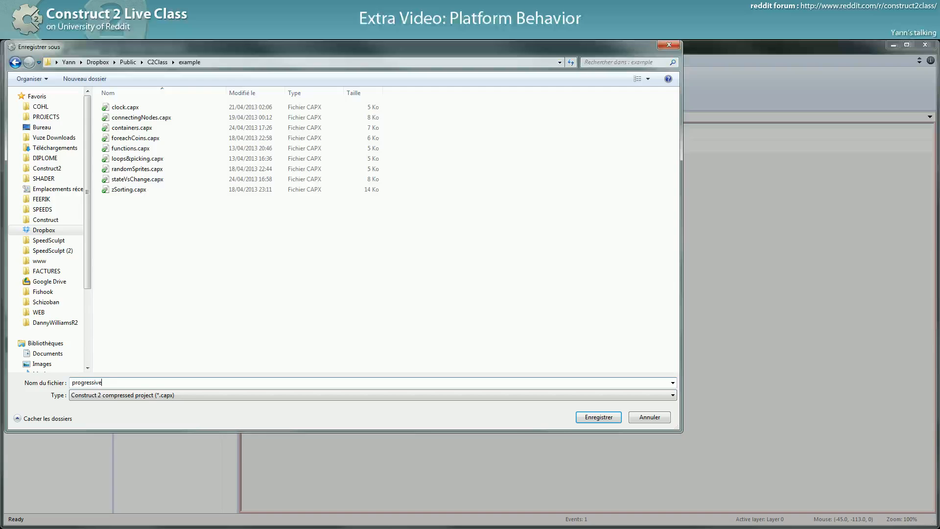
{"action": "left_click", "coordinate": [597, 417]}
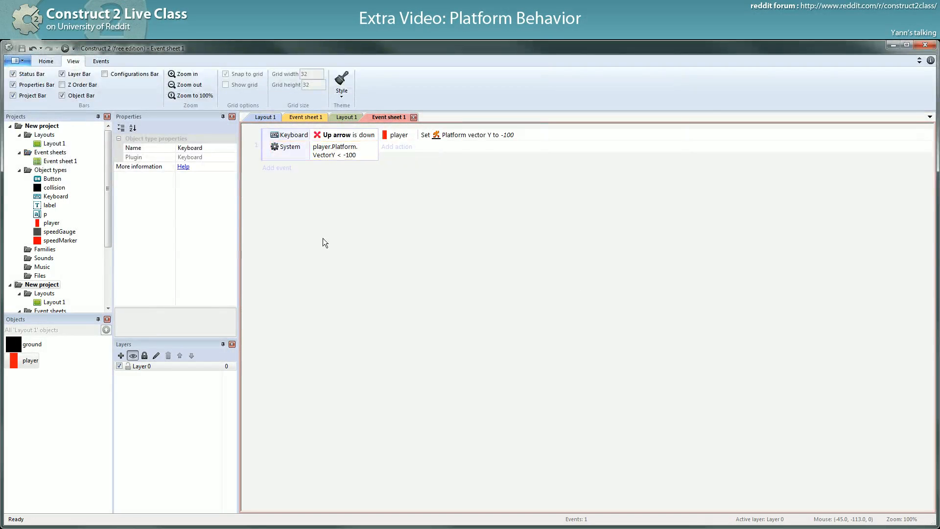
Add a jumpCap instance variable to player and use it to compare and set vector Y.
{"action": "left_click", "coordinate": [200, 250]}
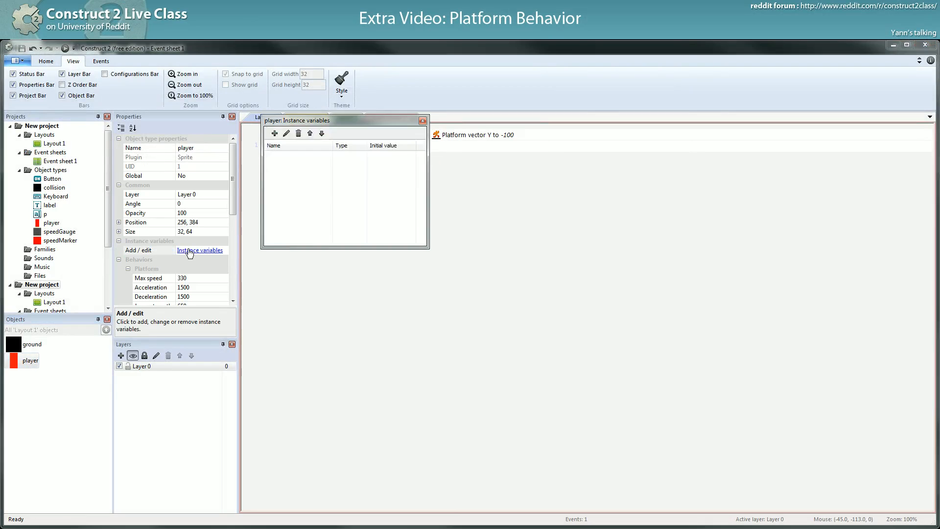
{"action": "left_click", "coordinate": [274, 133]}
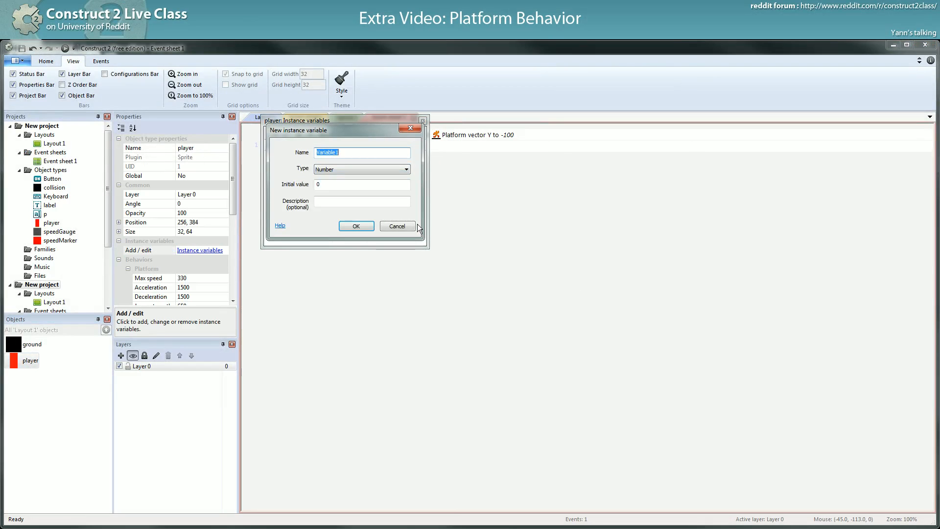
{"action": "type", "text": "jumpCap"}
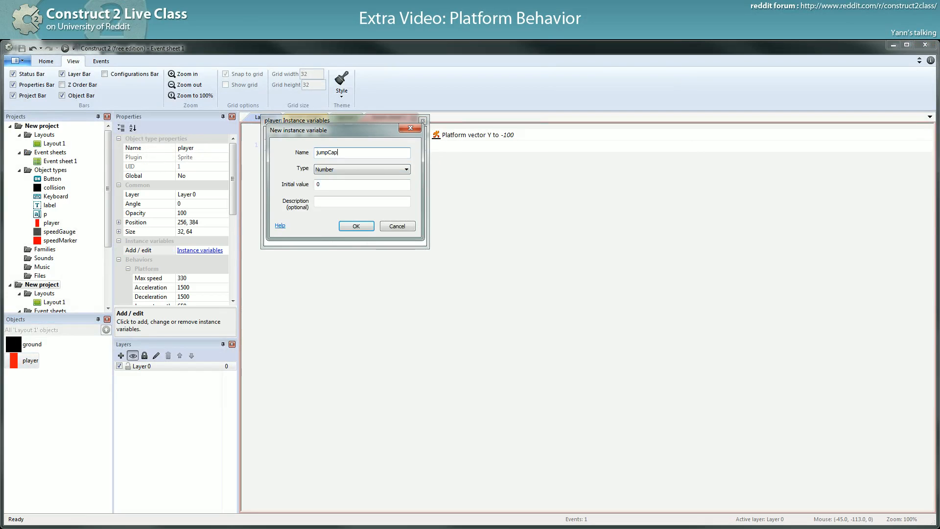
{"action": "left_click", "coordinate": [355, 226]}
{"action": "type", "text": "p"}
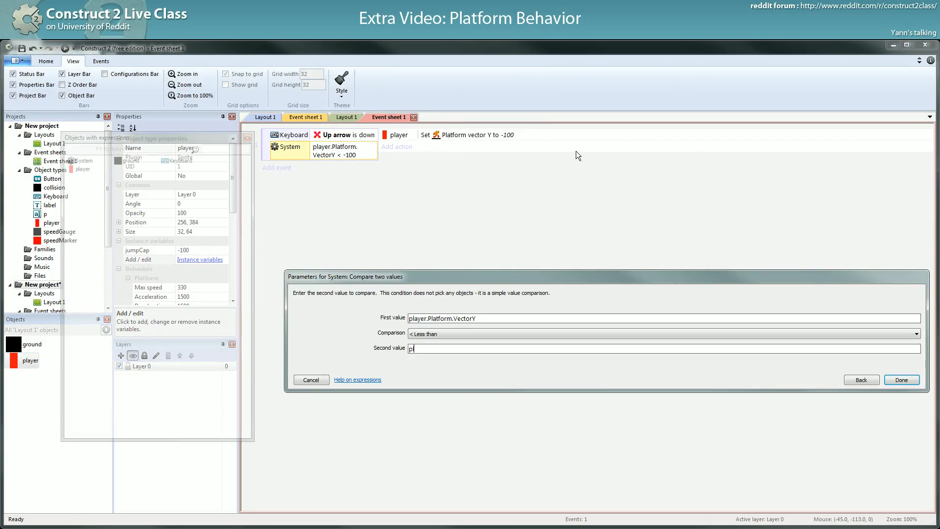
{"action": "left_click", "coordinate": [902, 381]}
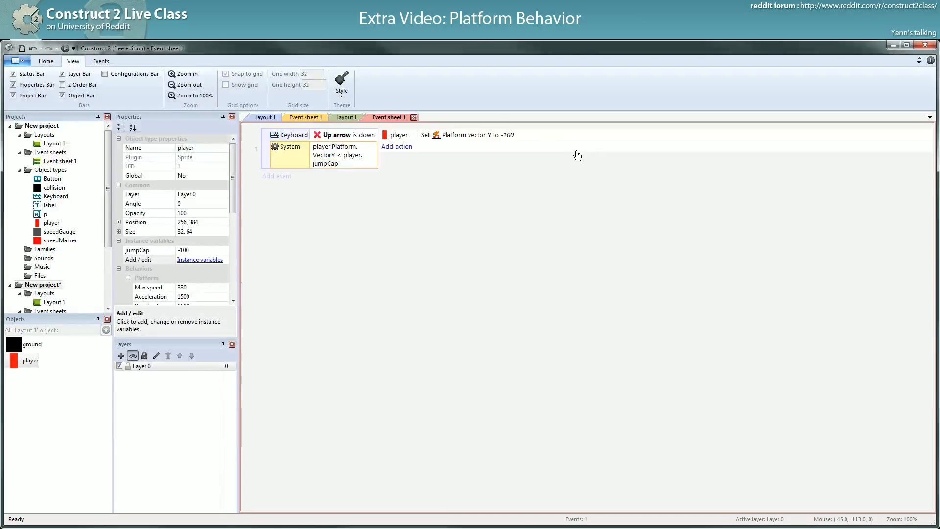
{"action": "double_click", "coordinate": [468, 134]}
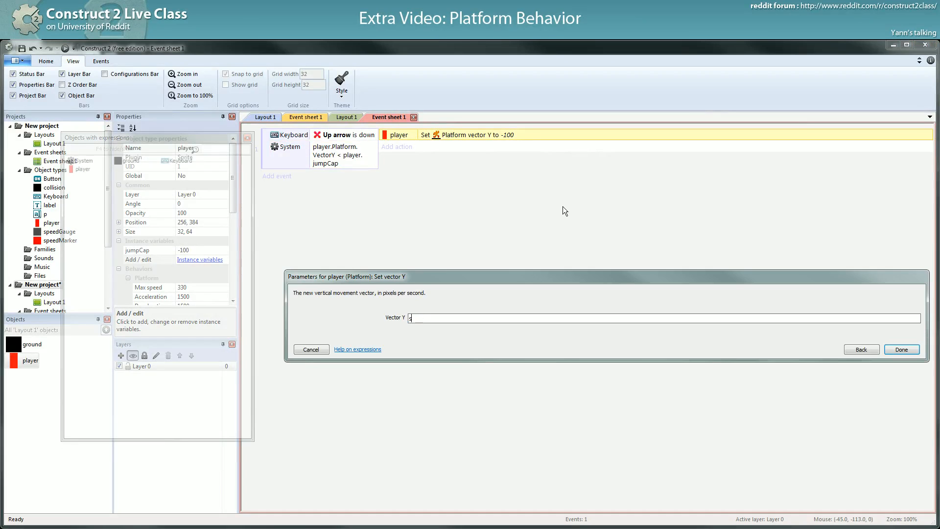
{"action": "type", "text": "self"}
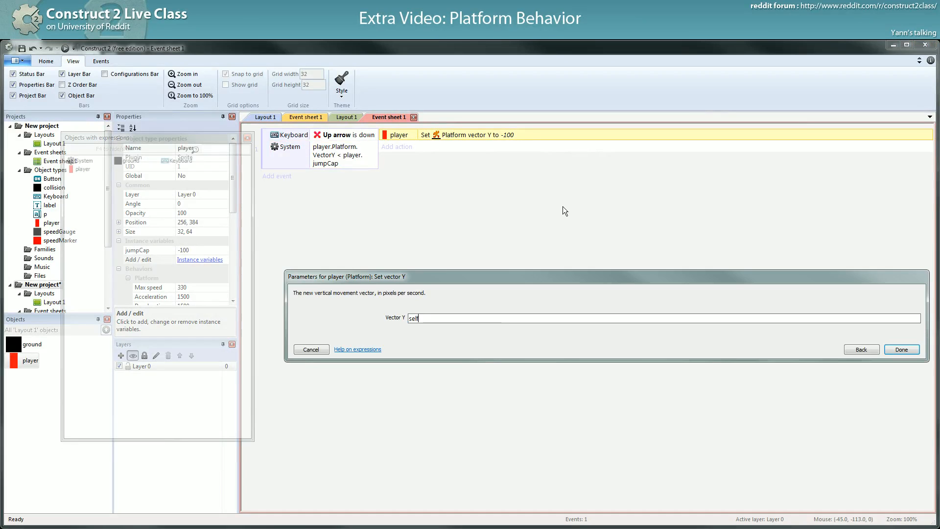
{"action": "left_click", "coordinate": [901, 349]}
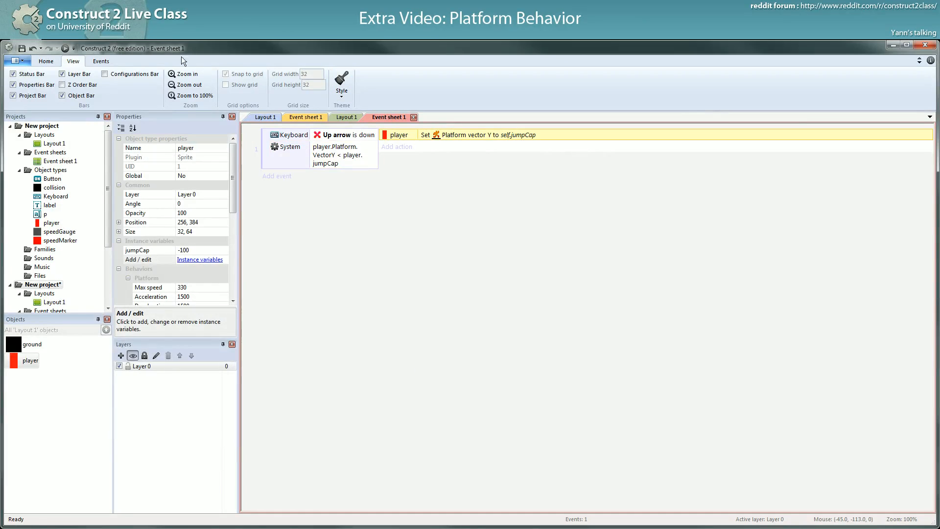
Save the project and close the second open project.
{"action": "left_click", "coordinate": [22, 48]}
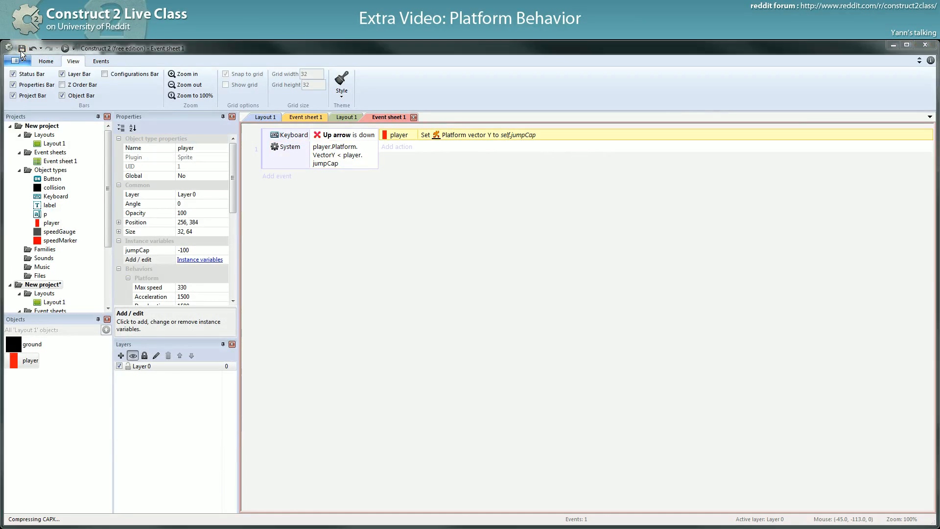
{"action": "right_click", "coordinate": [43, 284]}
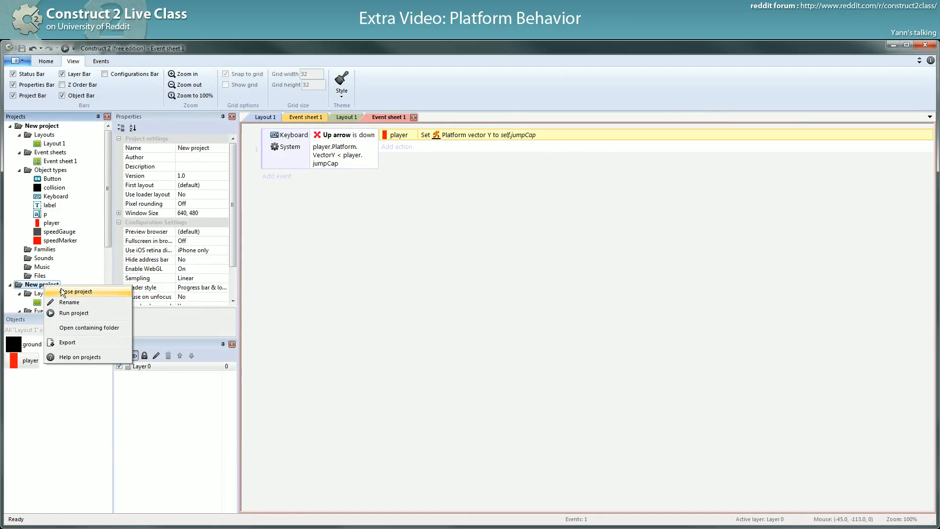
{"action": "left_click", "coordinate": [265, 117]}
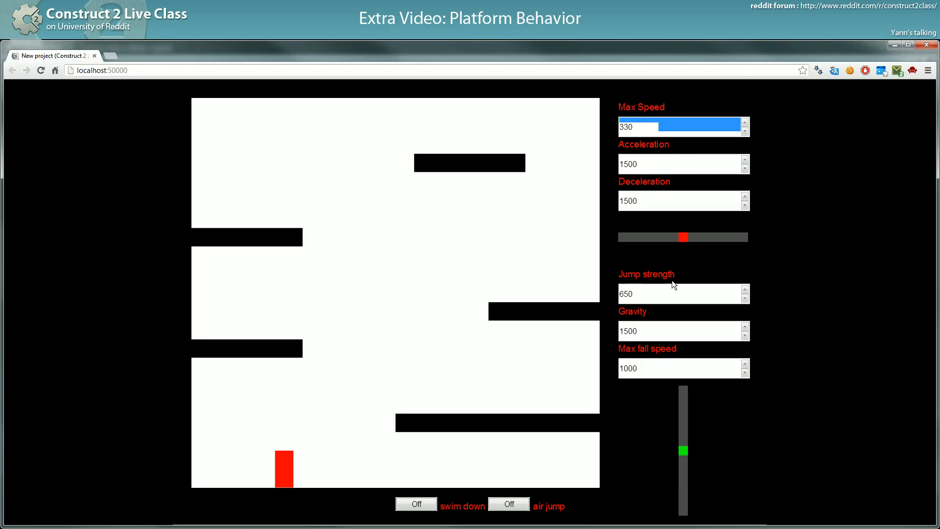
Play the running platformer preview in the Chrome tab with the player on the floor.
{"action": "left_click", "coordinate": [678, 293]}
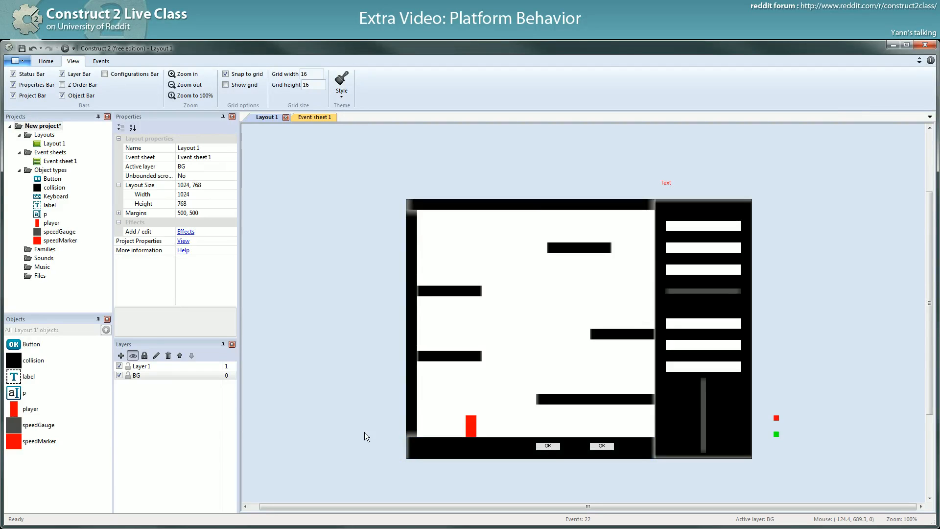
{"action": "mouse_move", "coordinate": [416, 413]}
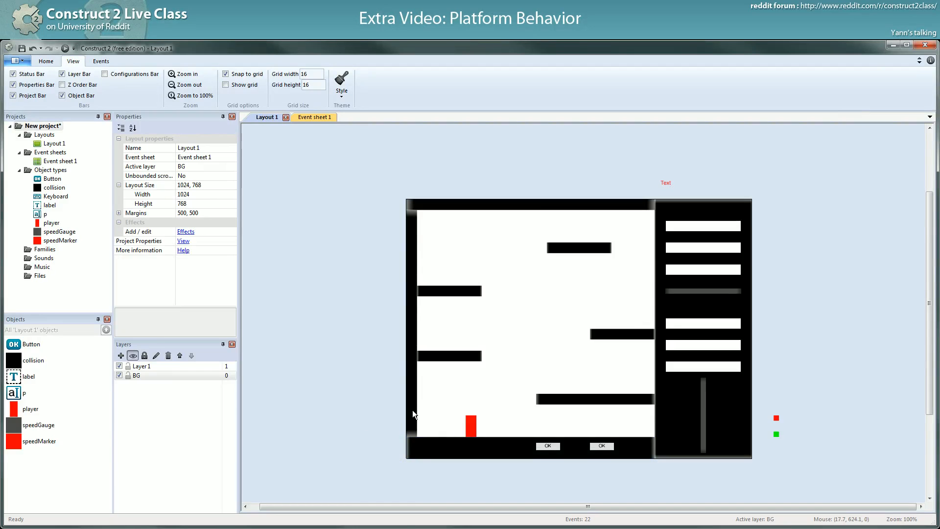
{"action": "mouse_move", "coordinate": [391, 420]}
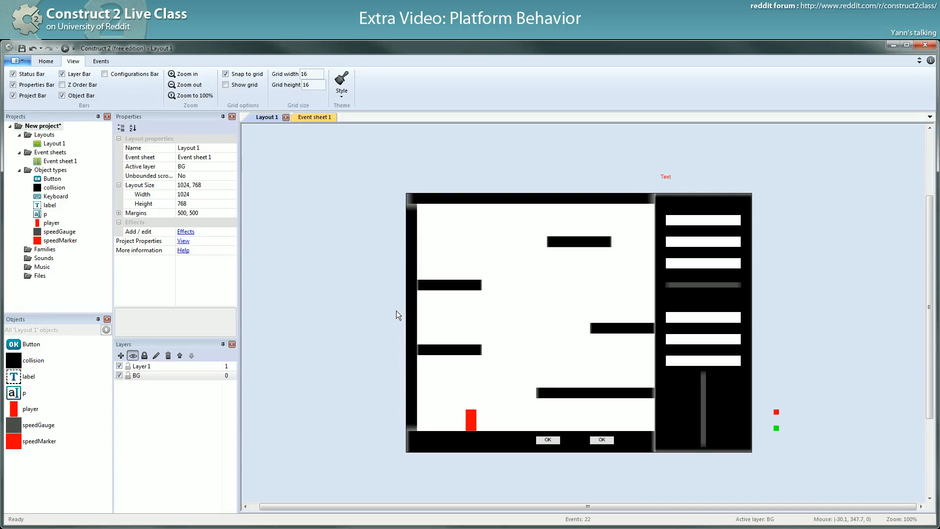
{"action": "mouse_move", "coordinate": [472, 416]}
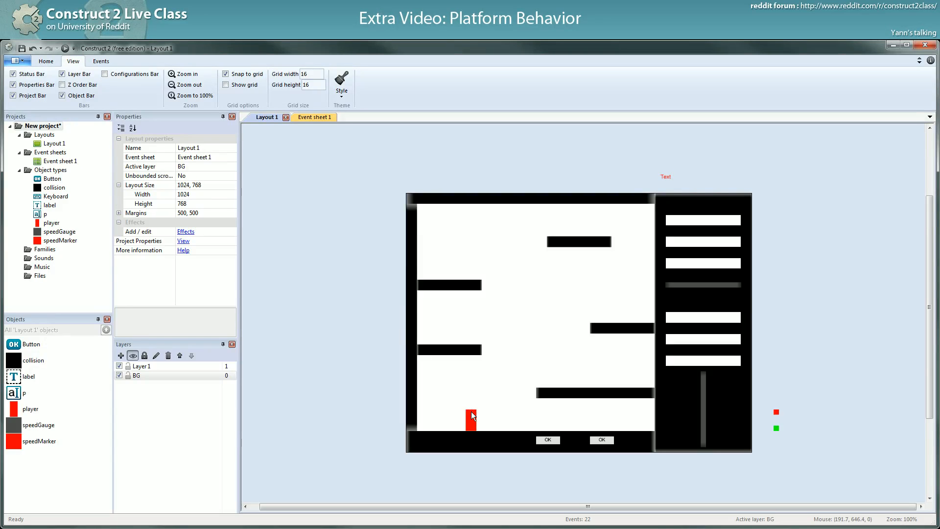
Select the red player, move it off the layout and back onto the floor's left end.
{"action": "left_click", "coordinate": [471, 418]}
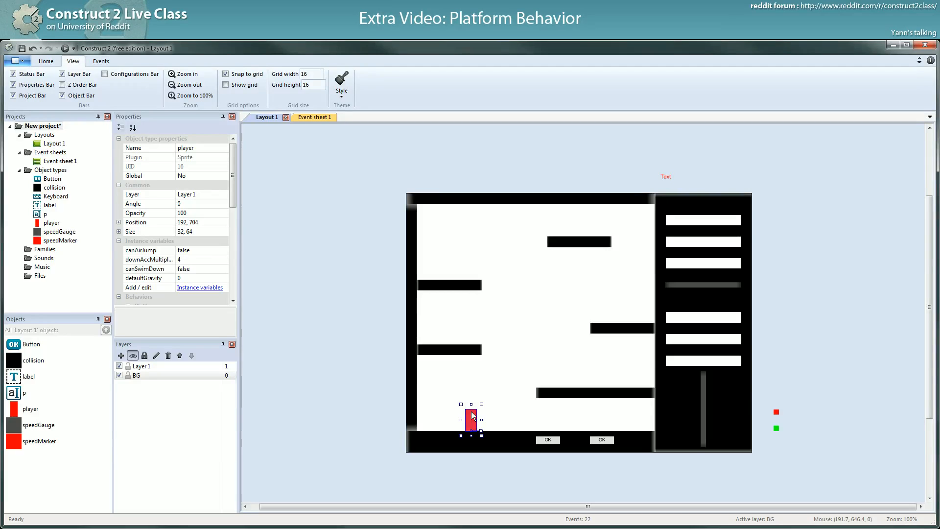
{"action": "mouse_move", "coordinate": [471, 416]}
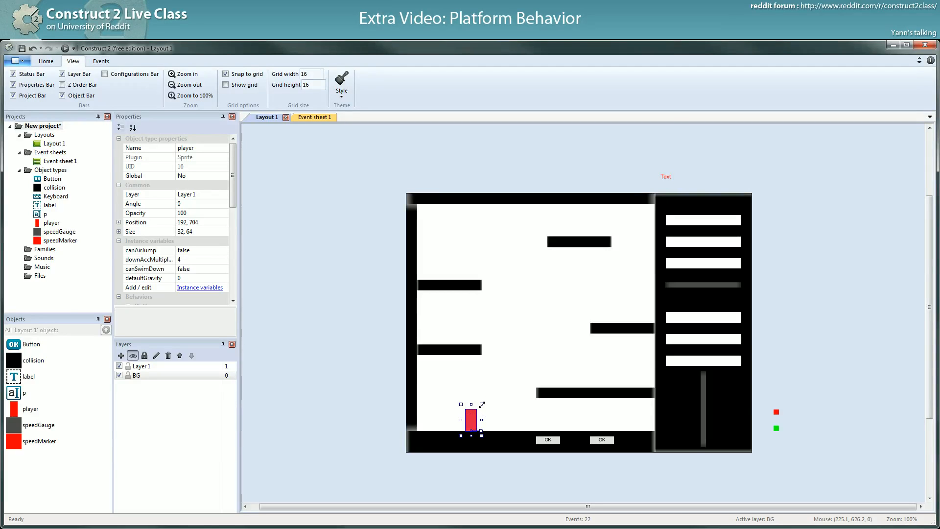
{"action": "left_click_drag", "start_coordinate": [471, 420], "coordinate": [283, 312]}
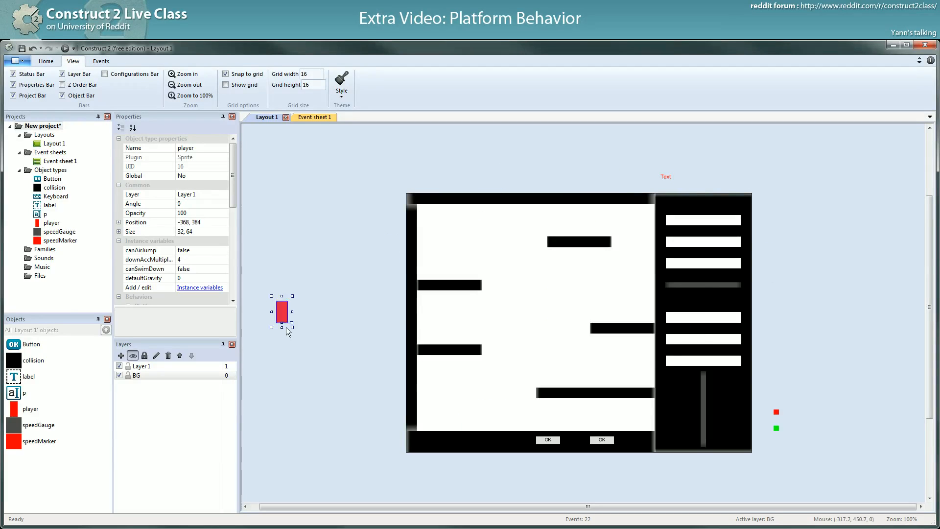
{"action": "left_click_drag", "start_coordinate": [282, 311], "coordinate": [444, 418]}
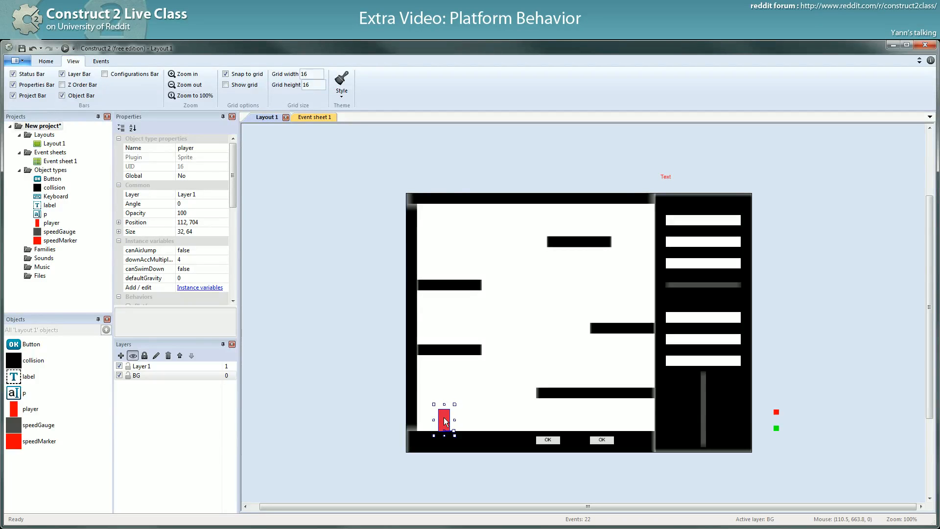
{"action": "mouse_move", "coordinate": [448, 401]}
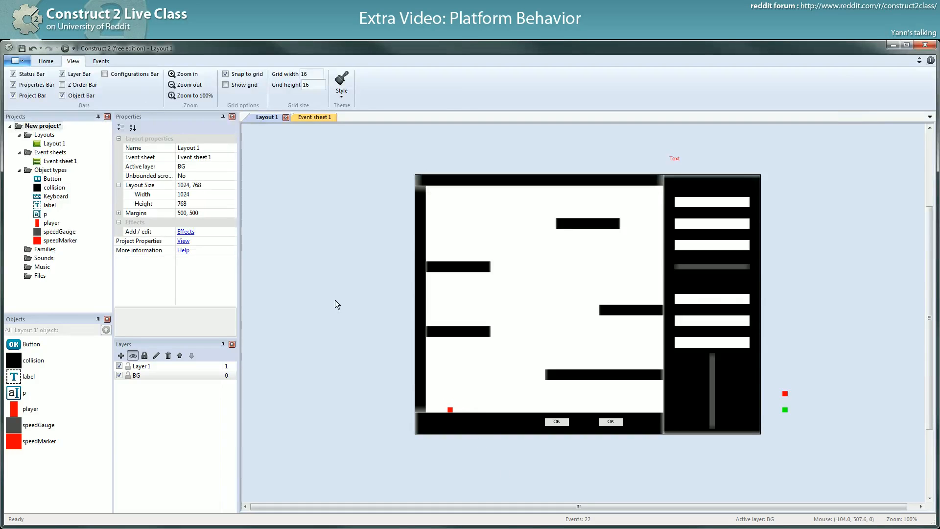
Reselect the shrunken 16×16 player and set it down on the floor for the preview.
{"action": "left_click", "coordinate": [480, 399]}
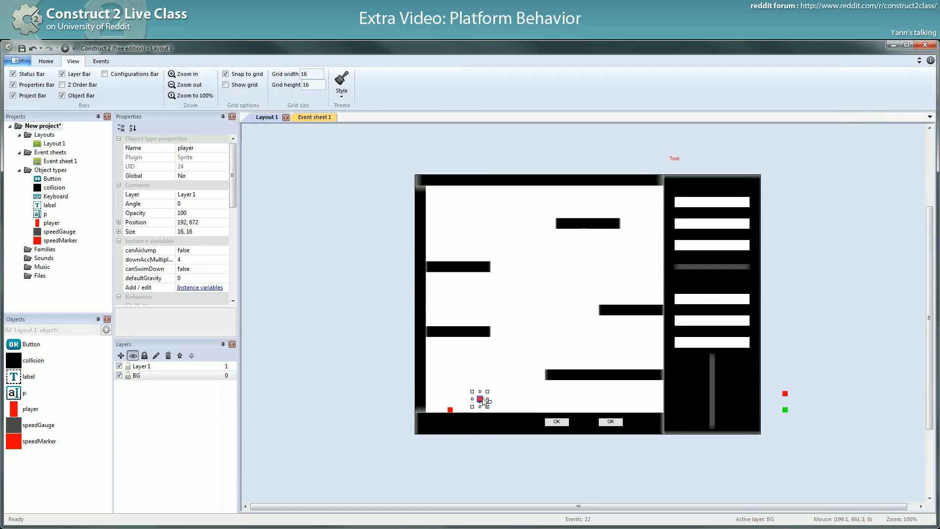
{"action": "left_click_drag", "start_coordinate": [480, 401], "coordinate": [480, 416]}
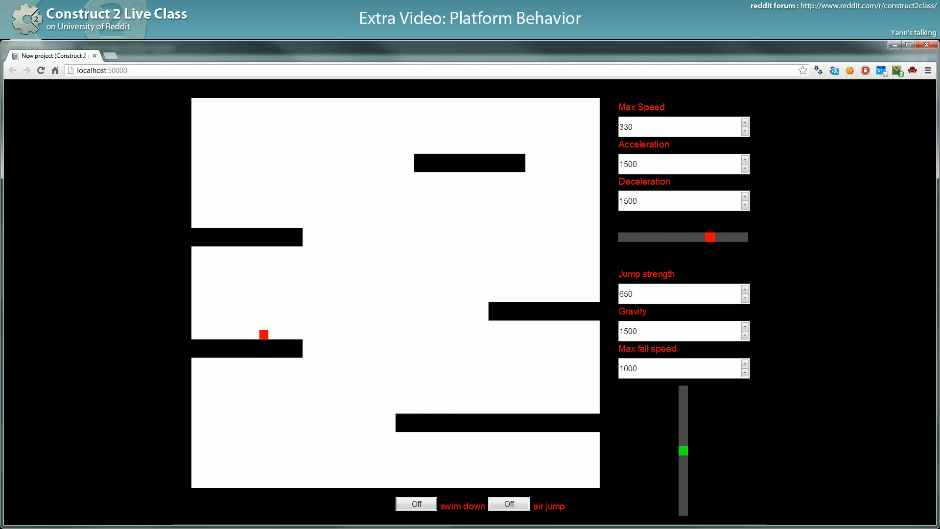
Adjust the tiny player's size value and reposition it in the layout.
{"action": "left_click_drag", "start_coordinate": [709, 237], "coordinate": [623, 237]}
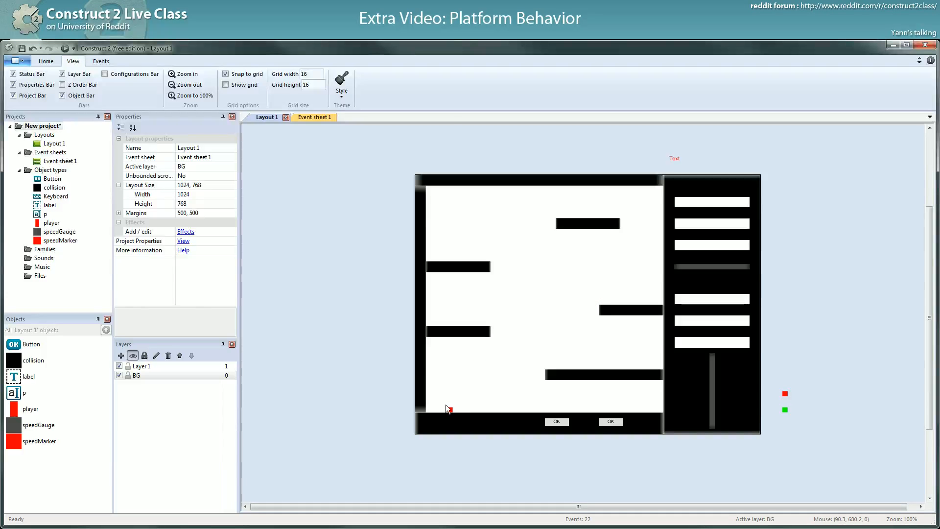
{"action": "left_click", "coordinate": [460, 379]}
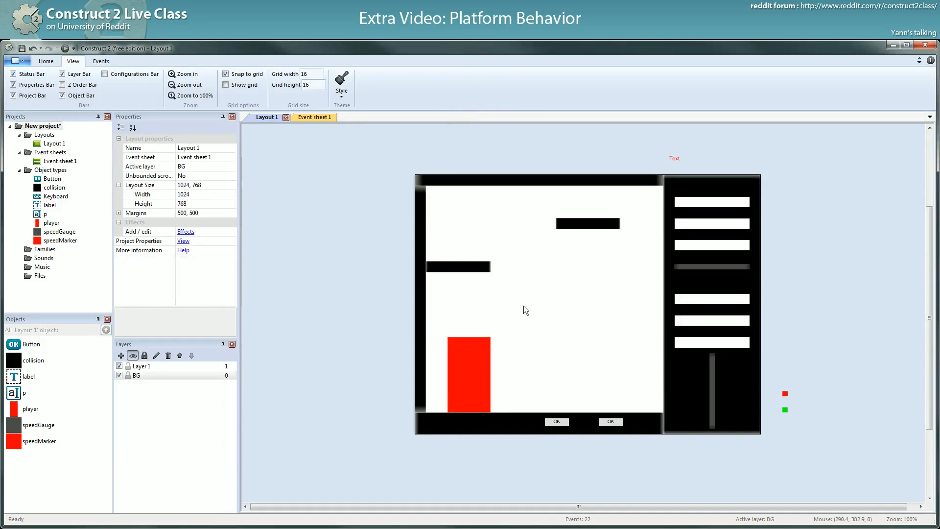
{"action": "left_click", "coordinate": [457, 266]}
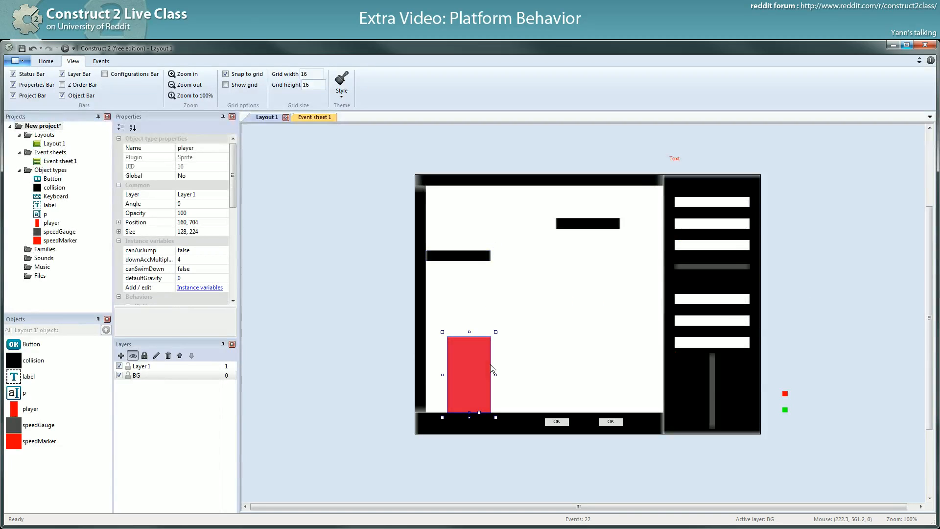
Select the player and enter 8 for its size in the Properties panel.
{"action": "left_click", "coordinate": [119, 232]}
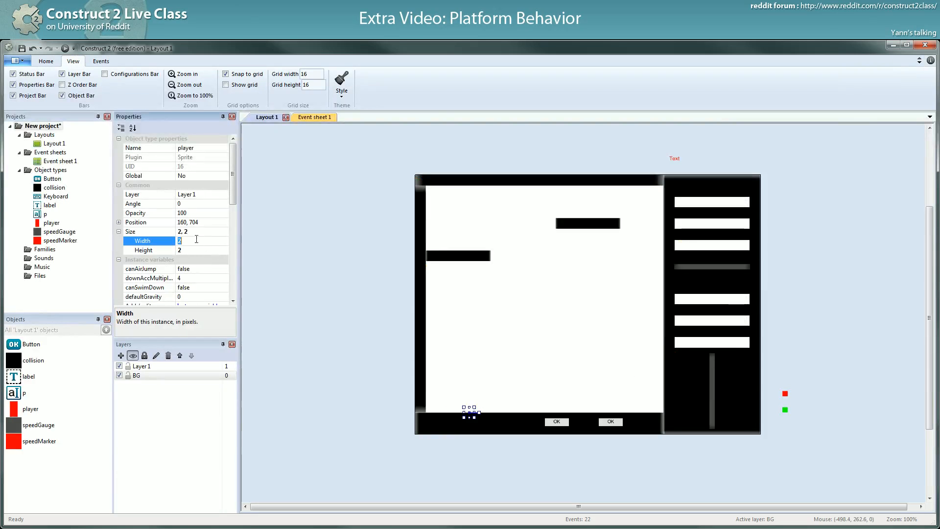
{"action": "type", "text": "8"}
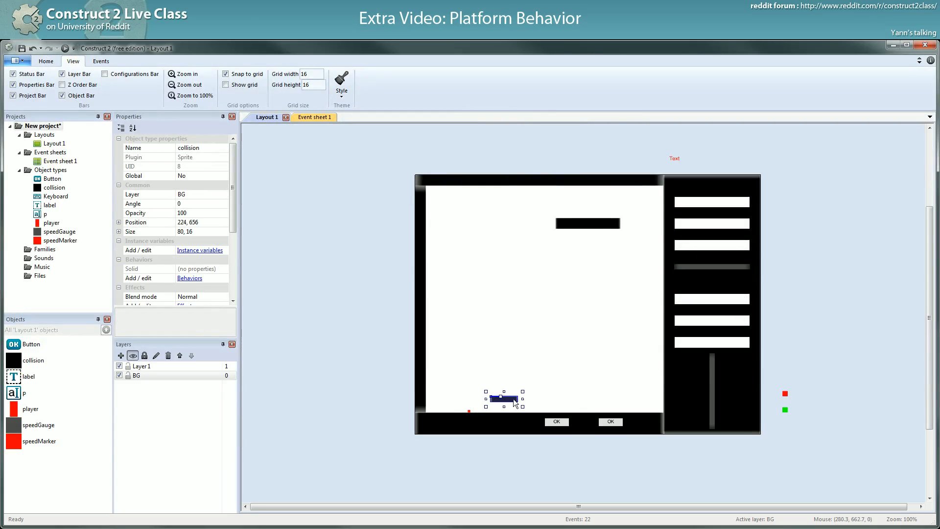
Place two more small stepping platforms near the floor and adjust the selected block's width.
{"action": "left_click_drag", "start_coordinate": [503, 399], "coordinate": [438, 395]}
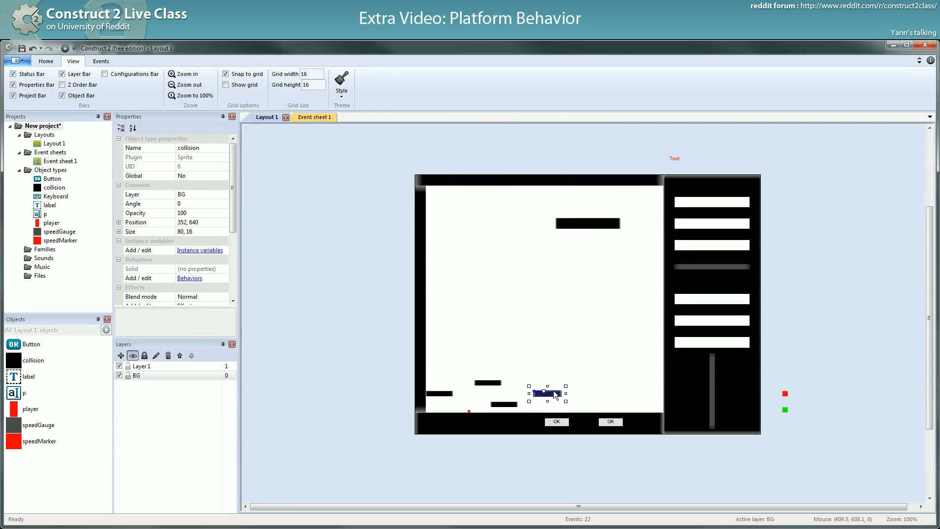
{"action": "left_click_drag", "start_coordinate": [547, 394], "coordinate": [599, 362]}
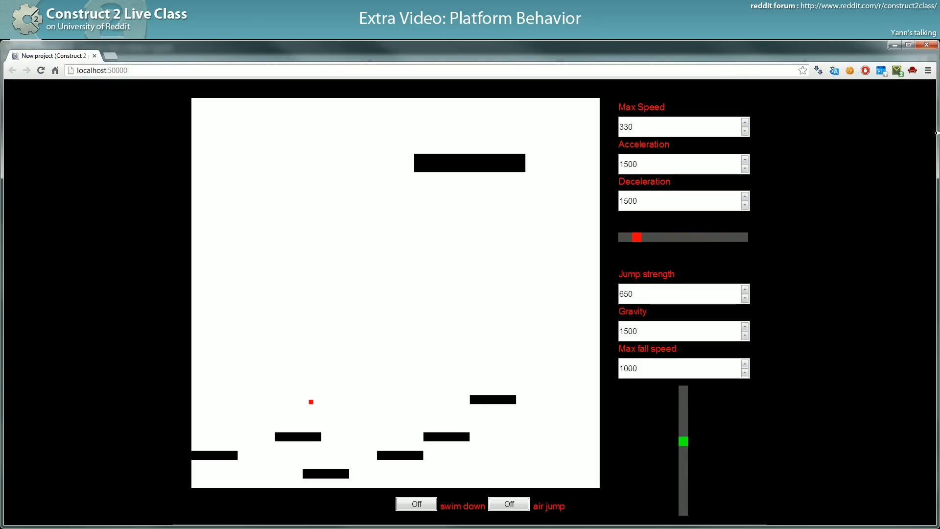
{"action": "left_click_drag", "start_coordinate": [638, 237], "coordinate": [746, 237]}
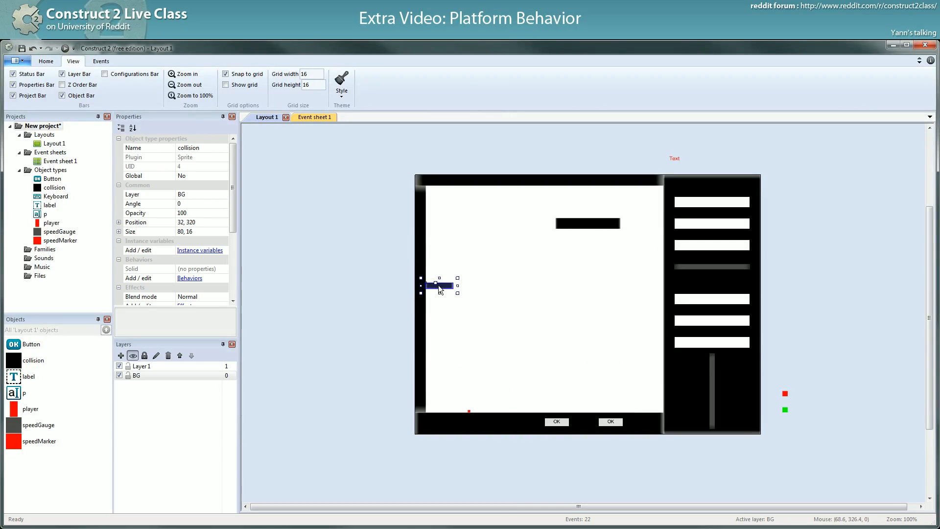
Stretch the left ledge much wider and thicker, then enlarge the player via its size property.
{"action": "left_click_drag", "start_coordinate": [459, 285], "coordinate": [528, 285]}
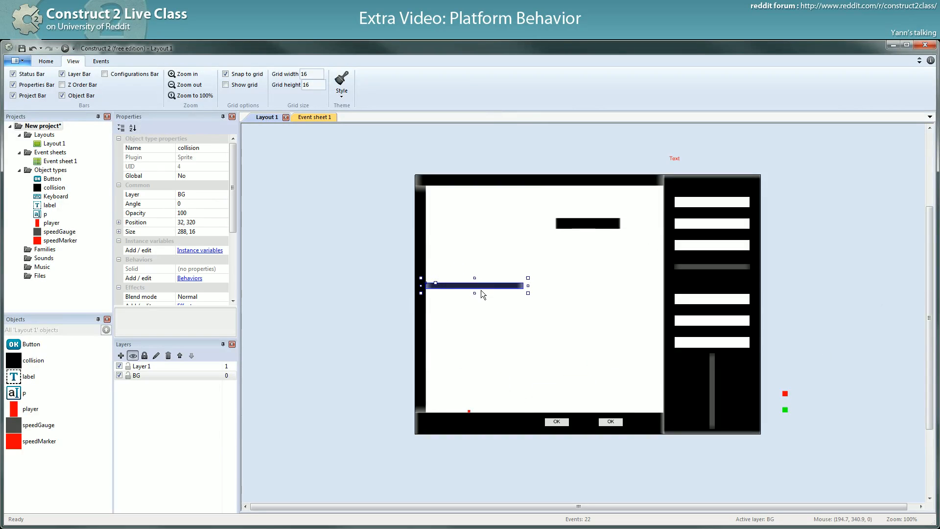
{"action": "left_click_drag", "start_coordinate": [474, 285], "coordinate": [474, 309]}
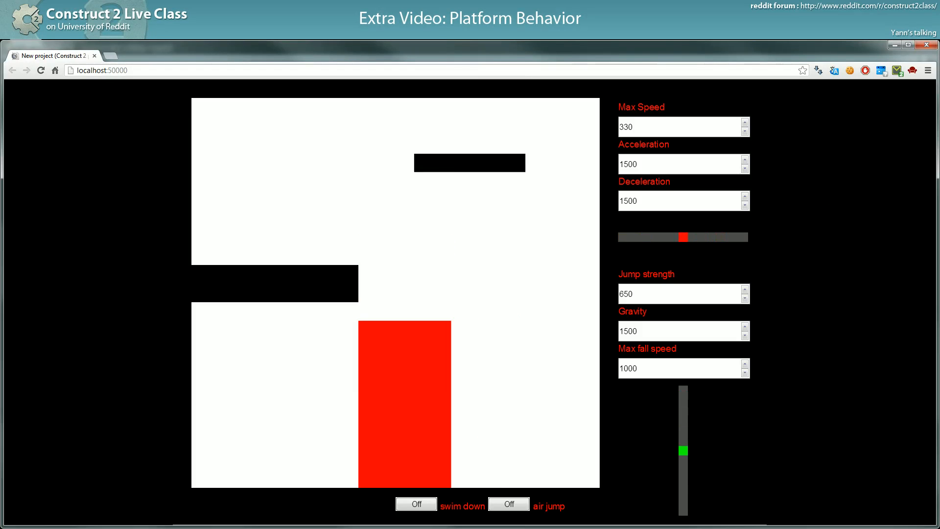
{"action": "mouse_move", "coordinate": [447, 399]}
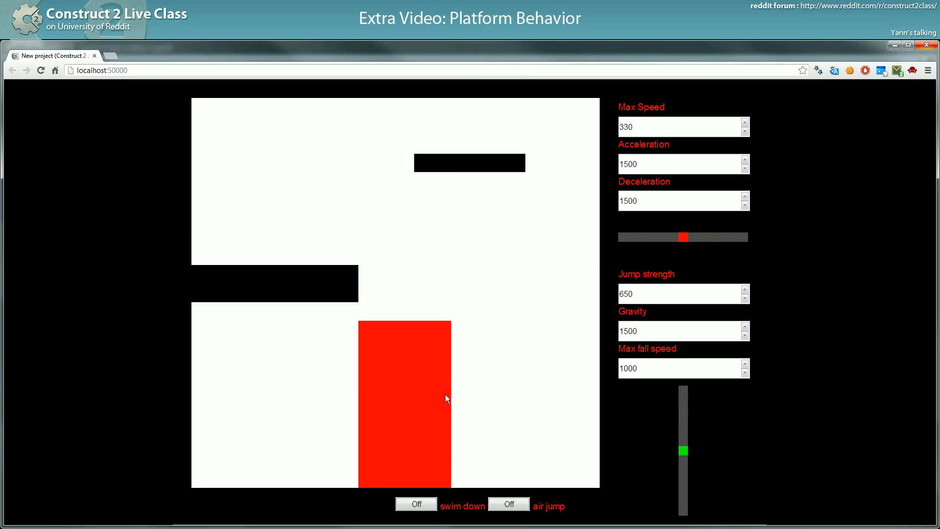
{"action": "mouse_move", "coordinate": [641, 446]}
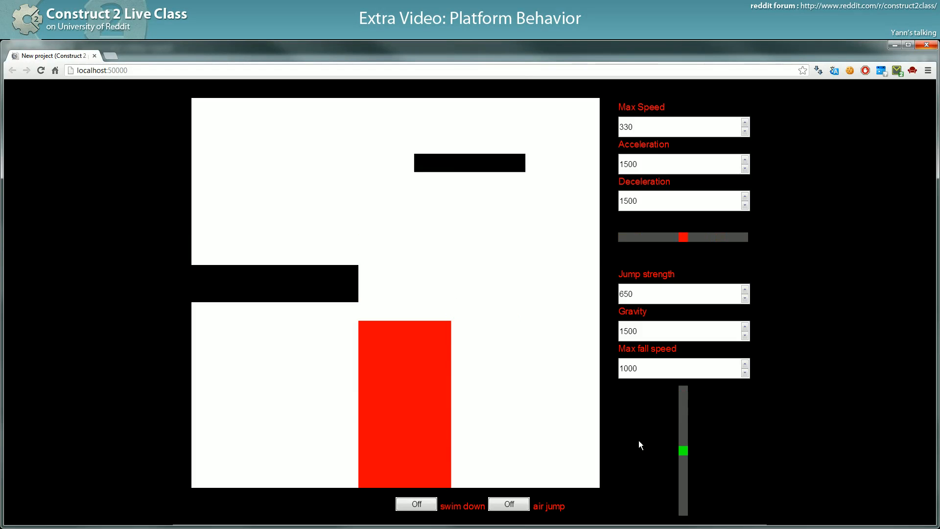
{"action": "left_click_drag", "start_coordinate": [683, 237], "coordinate": [720, 237]}
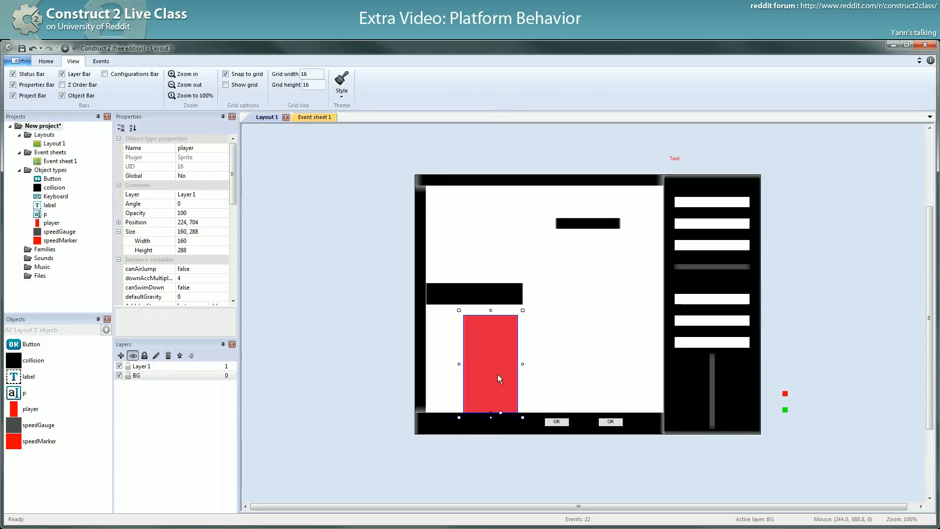
{"action": "mouse_move", "coordinate": [500, 376]}
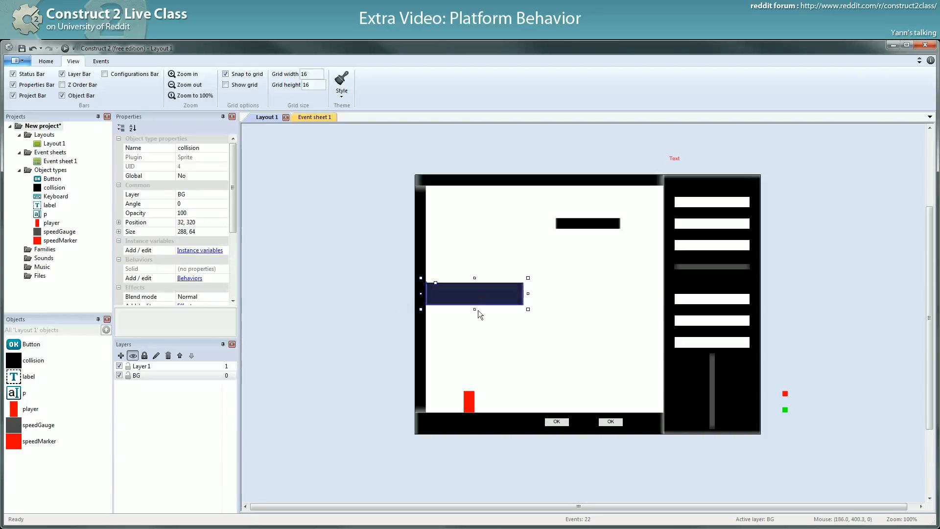
Thin the left ledge, then lift the player and set it down further right on the floor.
{"action": "left_click_drag", "start_coordinate": [475, 309], "coordinate": [475, 294]}
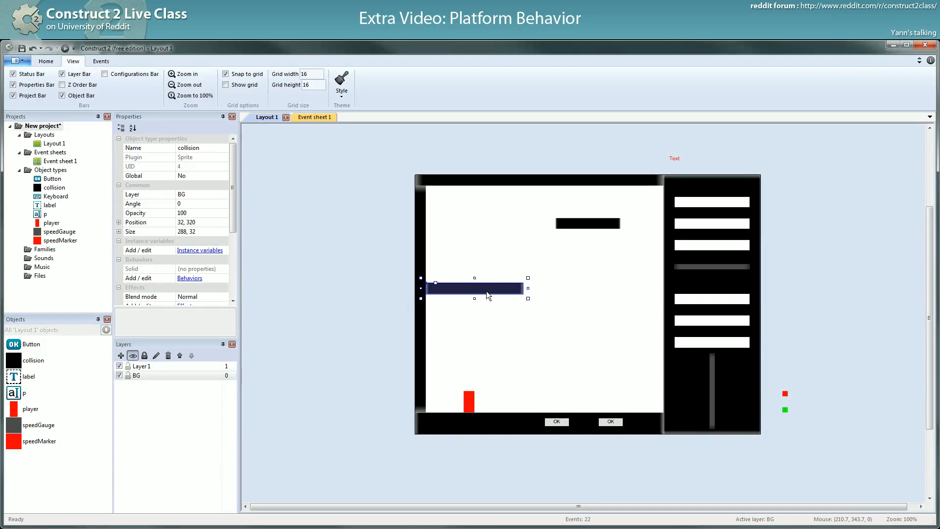
{"action": "left_click_drag", "start_coordinate": [478, 287], "coordinate": [477, 267]}
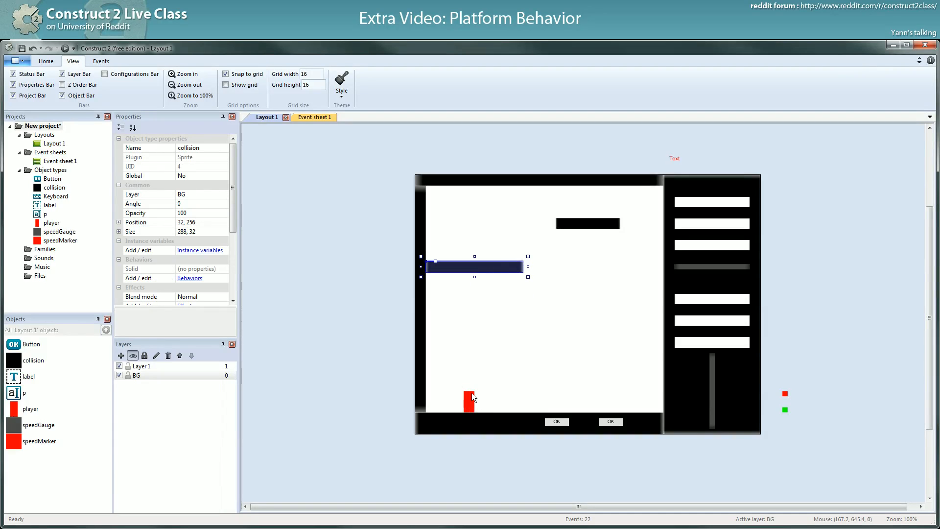
{"action": "left_click_drag", "start_coordinate": [469, 399], "coordinate": [465, 354]}
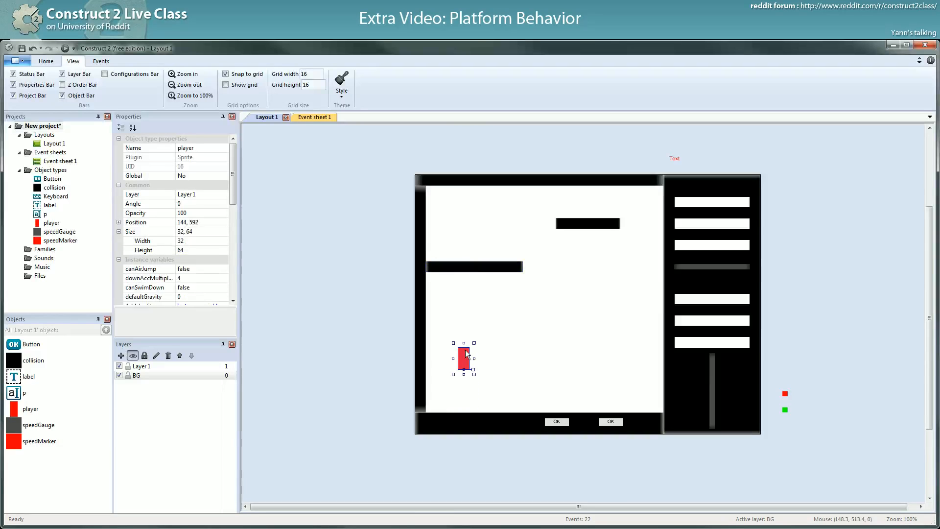
{"action": "left_click_drag", "start_coordinate": [464, 359], "coordinate": [507, 400]}
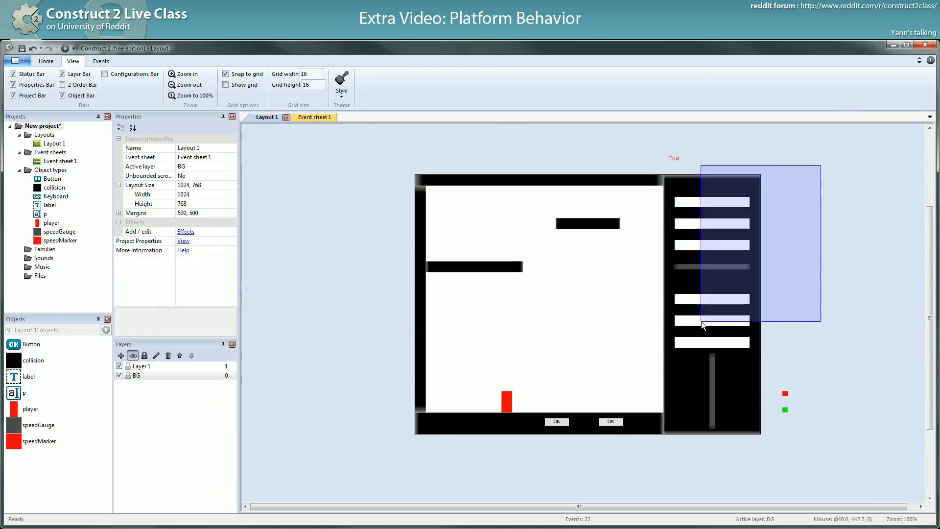
Reselect the player, nudge it left along the floor and lift it into mid-air.
{"action": "left_click", "coordinate": [587, 363]}
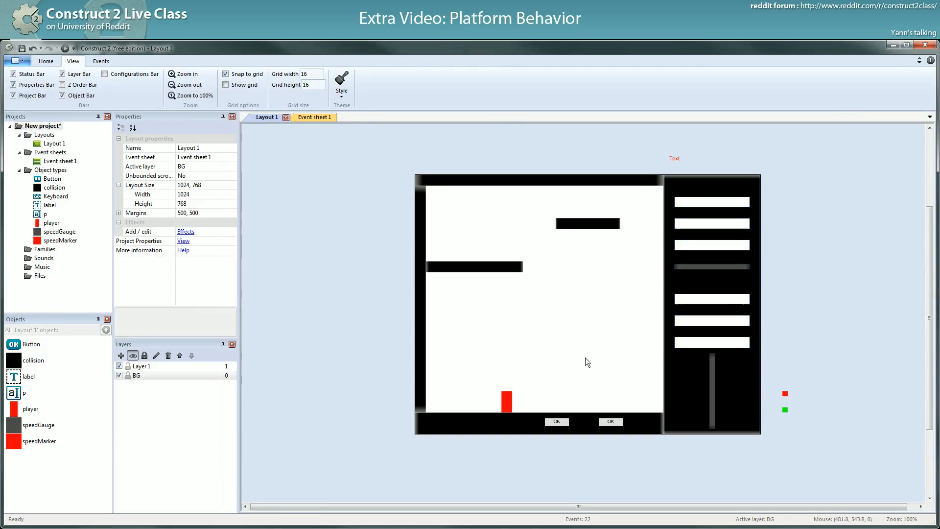
{"action": "left_click", "coordinate": [505, 401]}
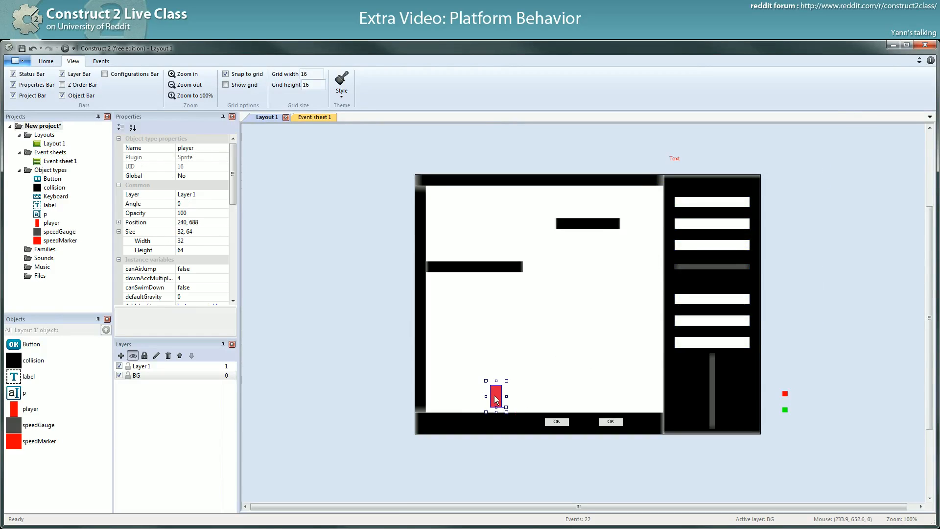
{"action": "left_click_drag", "start_coordinate": [496, 397], "coordinate": [486, 401]}
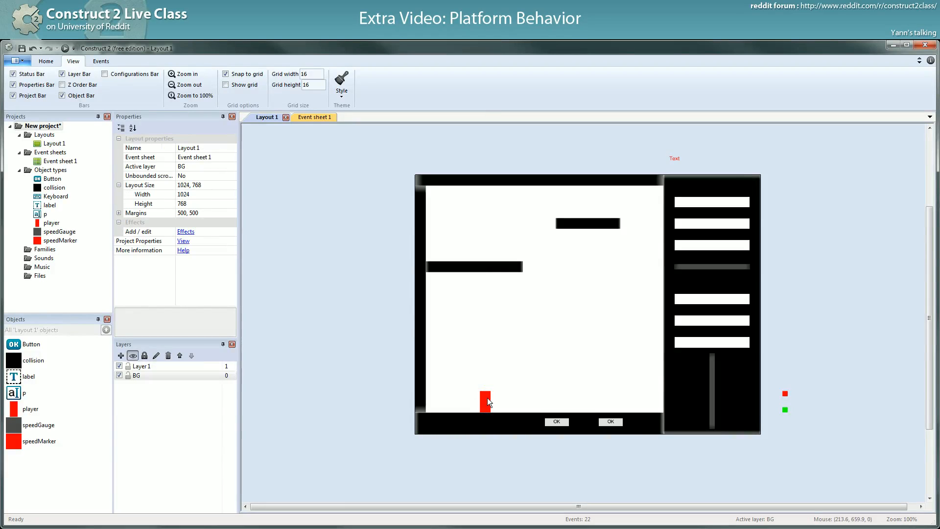
{"action": "left_click_drag", "start_coordinate": [487, 402], "coordinate": [534, 336]}
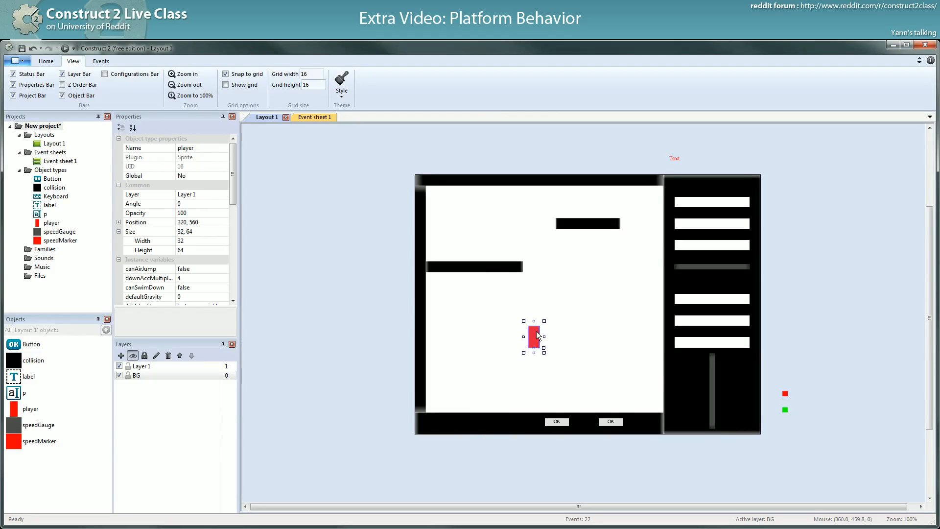
Stand the player on the left platform's end, then settle it back onto the floor.
{"action": "left_click_drag", "start_coordinate": [534, 336], "coordinate": [512, 249]}
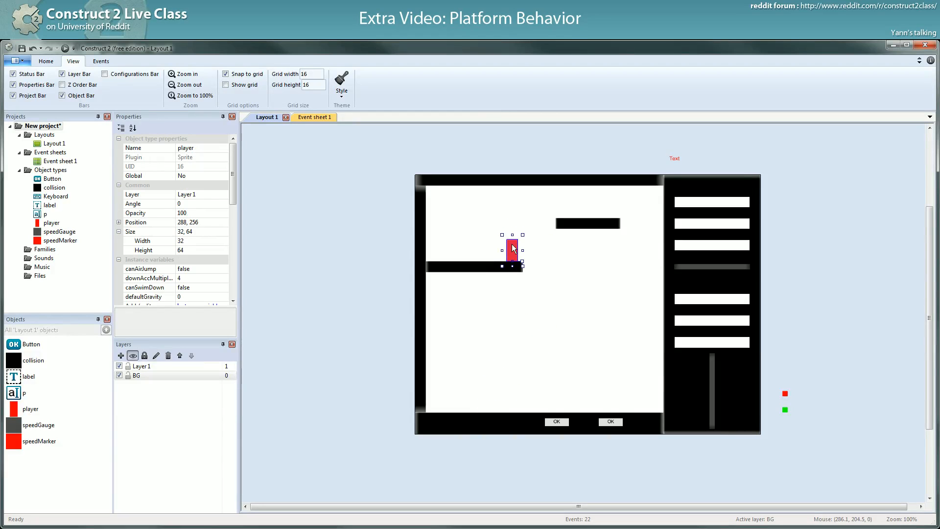
{"action": "left_click_drag", "start_coordinate": [511, 250], "coordinate": [486, 398]}
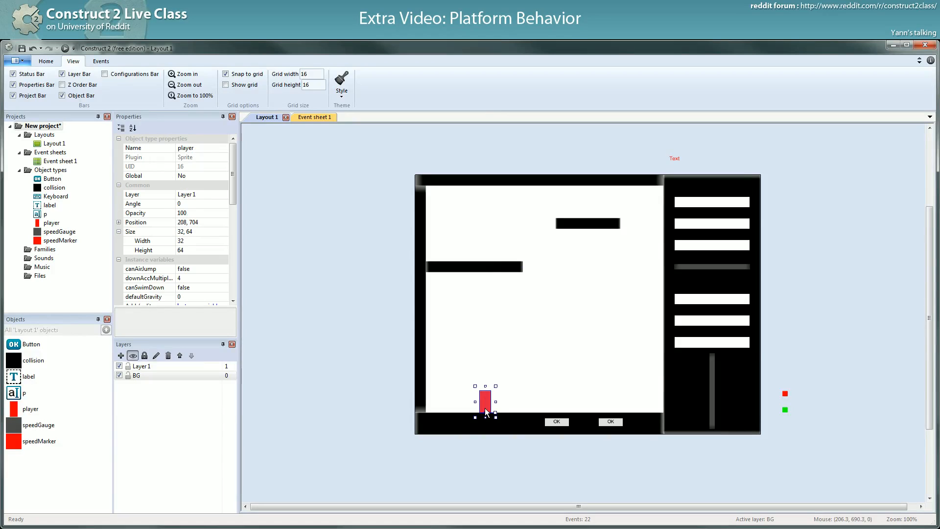
{"action": "mouse_move", "coordinate": [488, 411]}
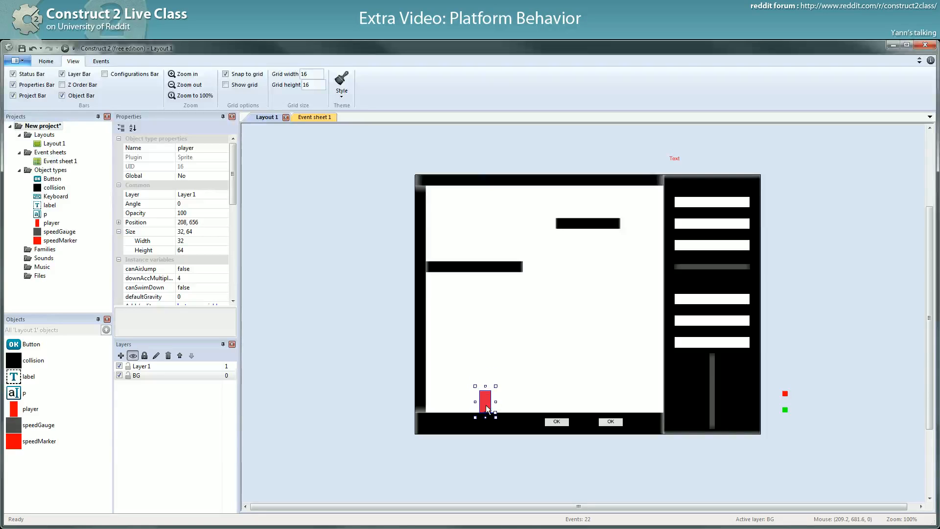
{"action": "left_click_drag", "start_coordinate": [495, 386], "coordinate": [571, 292]}
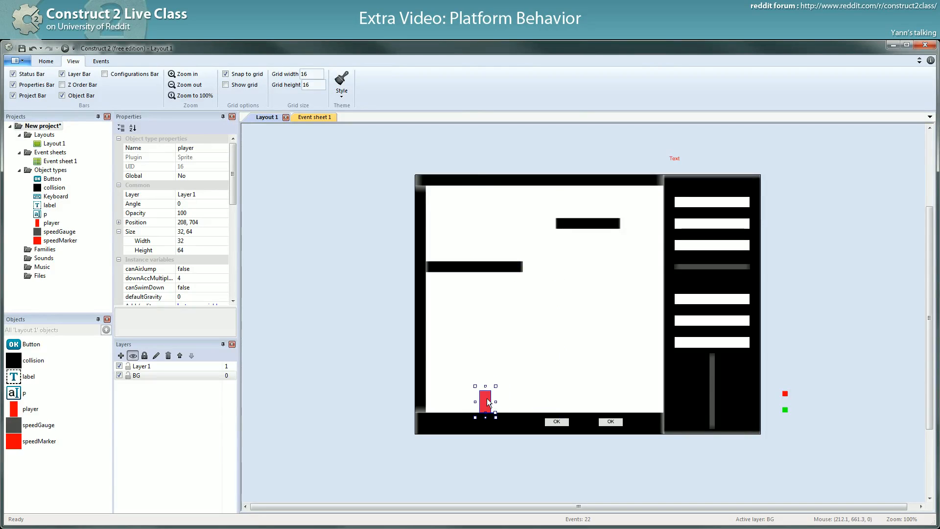
{"action": "mouse_move", "coordinate": [550, 304]}
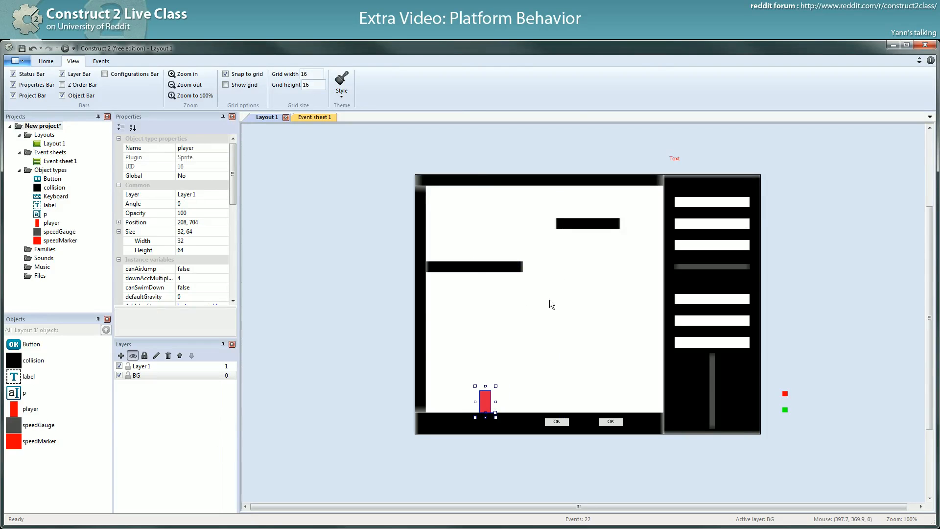
{"action": "mouse_move", "coordinate": [517, 280]}
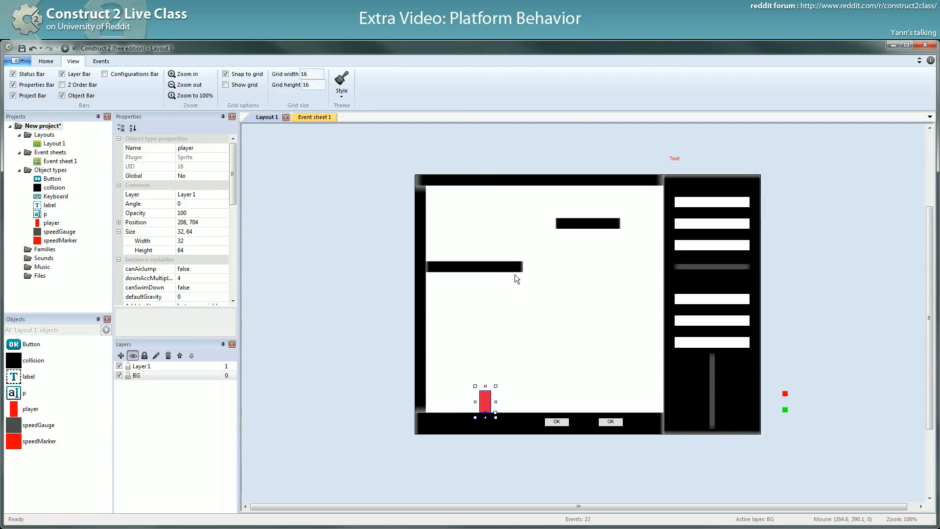
Adjust the platforms into the staggered layout and bring up the project's save options.
{"action": "left_click", "coordinate": [474, 266]}
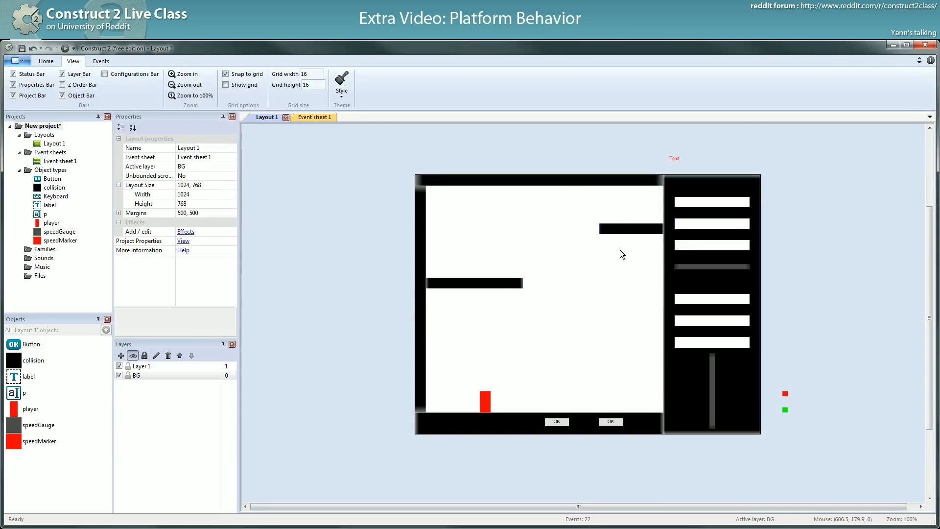
{"action": "left_click", "coordinate": [630, 228]}
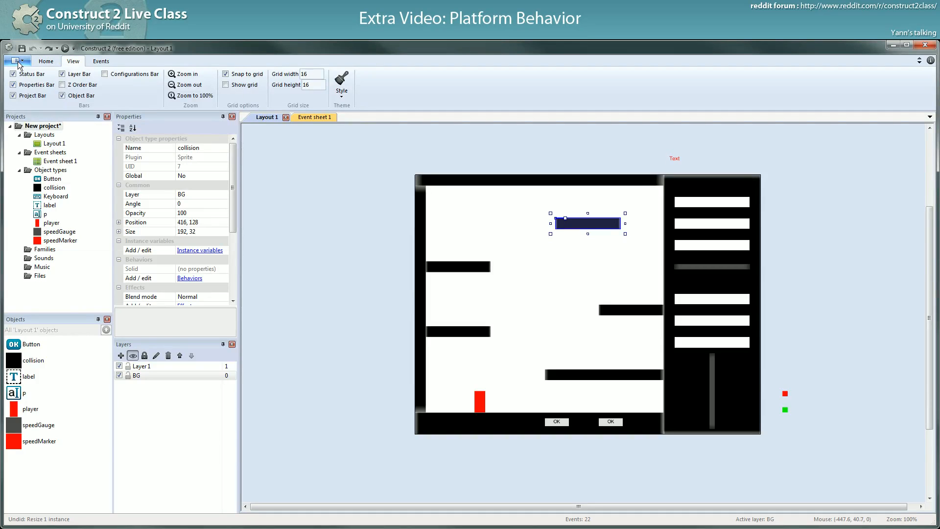
{"action": "left_click", "coordinate": [14, 60]}
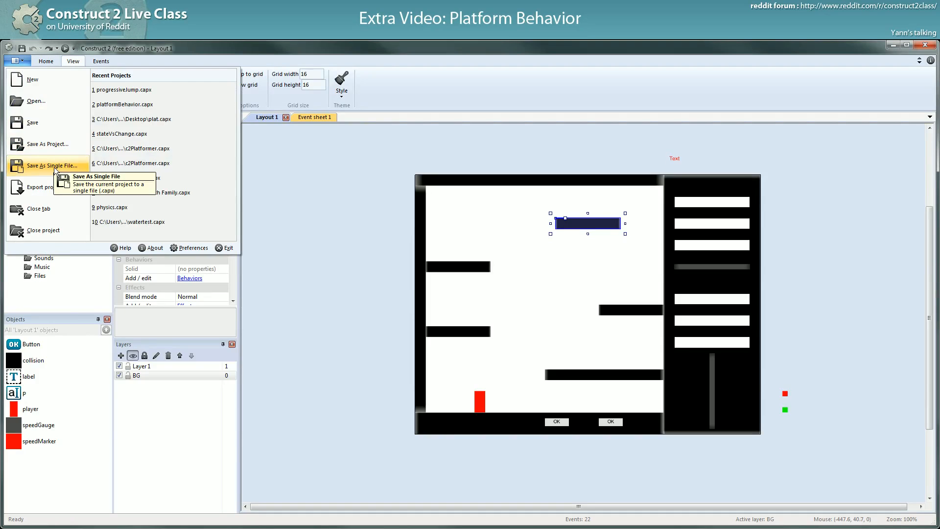
Back out of the first save attempt and reopen the File menu's save options.
{"action": "left_click", "coordinate": [53, 165]}
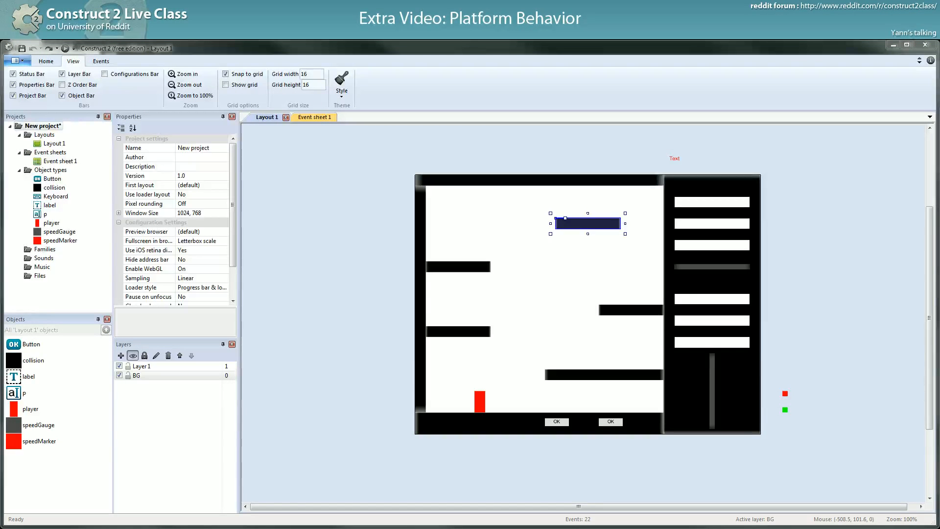
{"action": "left_click", "coordinate": [311, 84]}
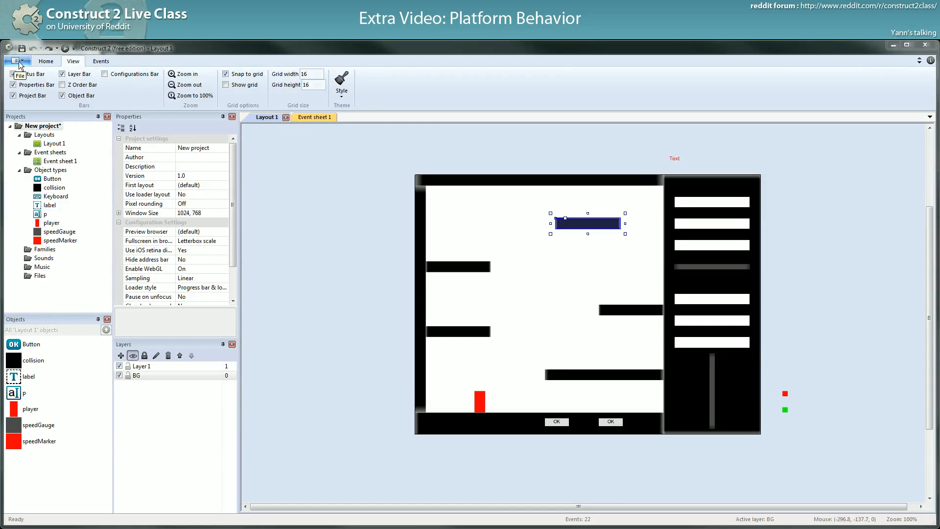
{"action": "mouse_move", "coordinate": [19, 64]}
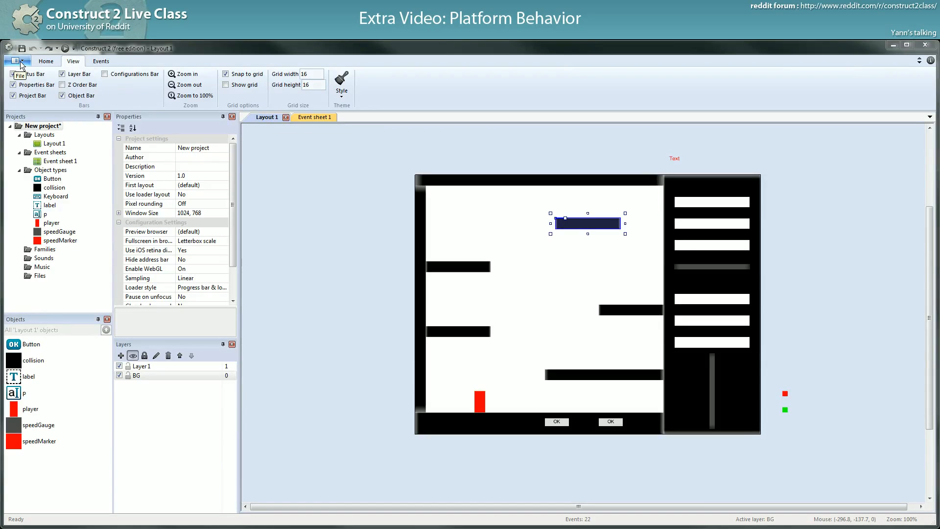
{"action": "left_click", "coordinate": [15, 61]}
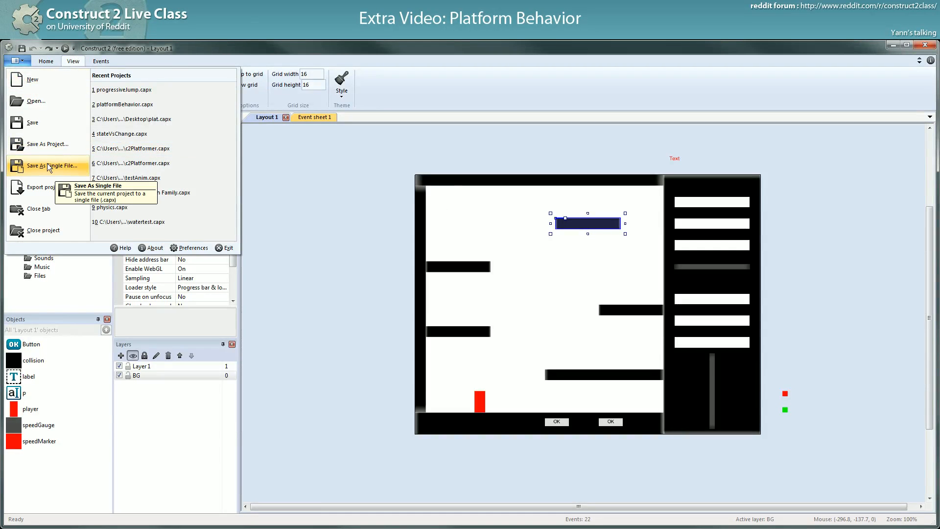
Choose Save As Single File and browse into the Public folder toward the example folder.
{"action": "left_click", "coordinate": [52, 165]}
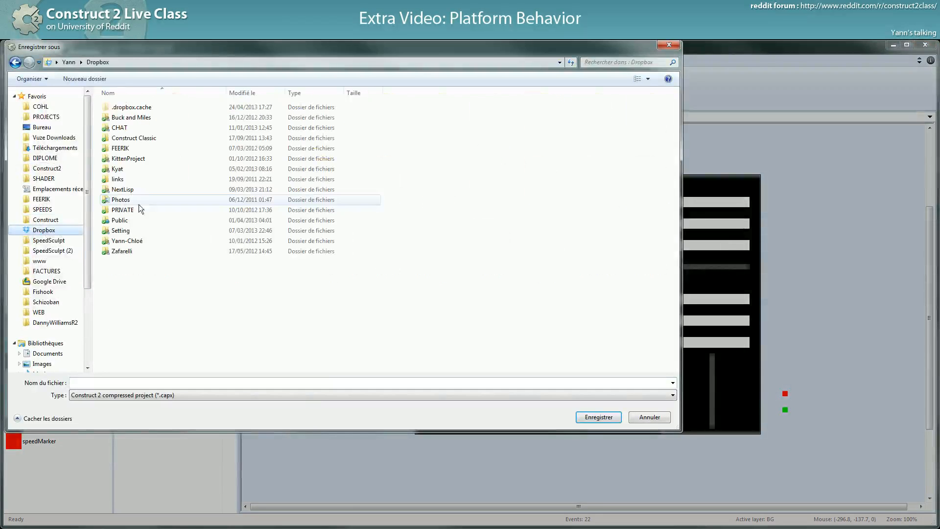
{"action": "left_click", "coordinate": [119, 220]}
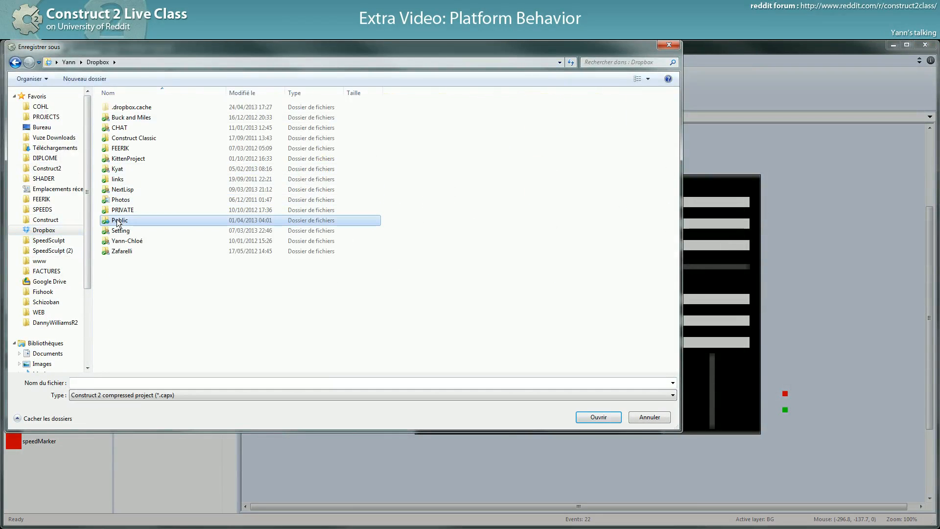
{"action": "double_click", "coordinate": [119, 221]}
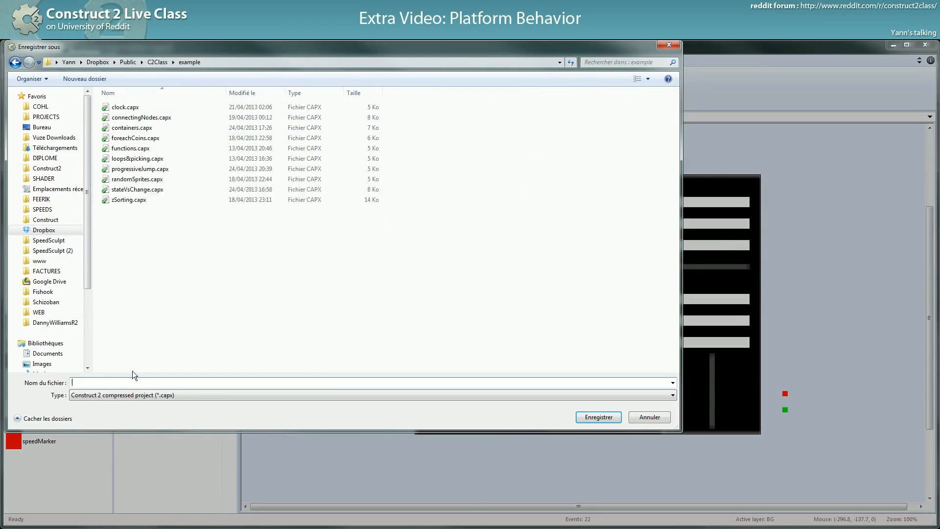
Name the file platformBehavior and confirm saving with Enregistrer.
{"action": "type", "text": "platform"}
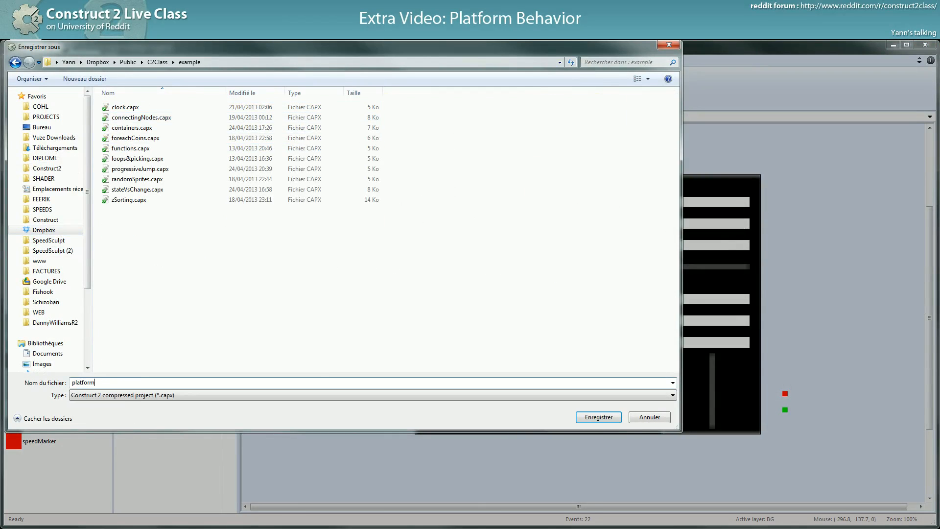
{"action": "type", "text": "Behavior"}
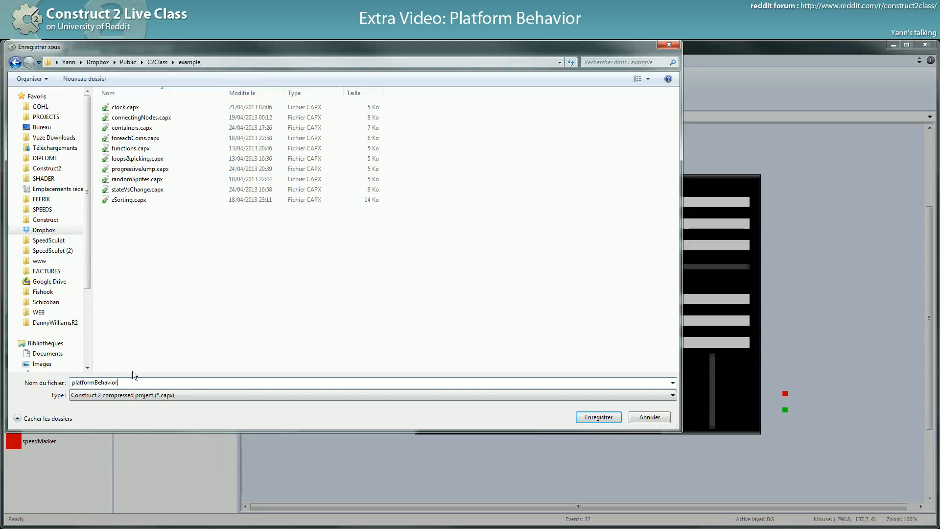
{"action": "left_click", "coordinate": [598, 418]}
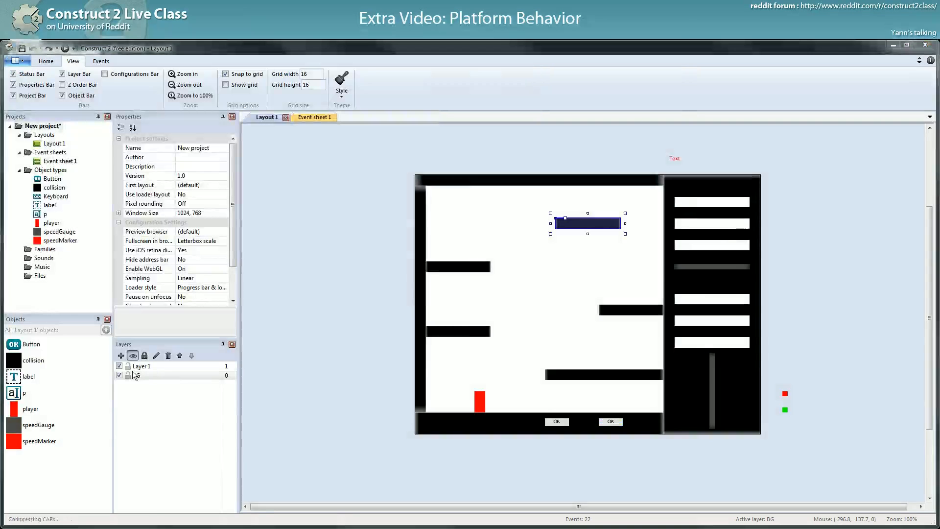